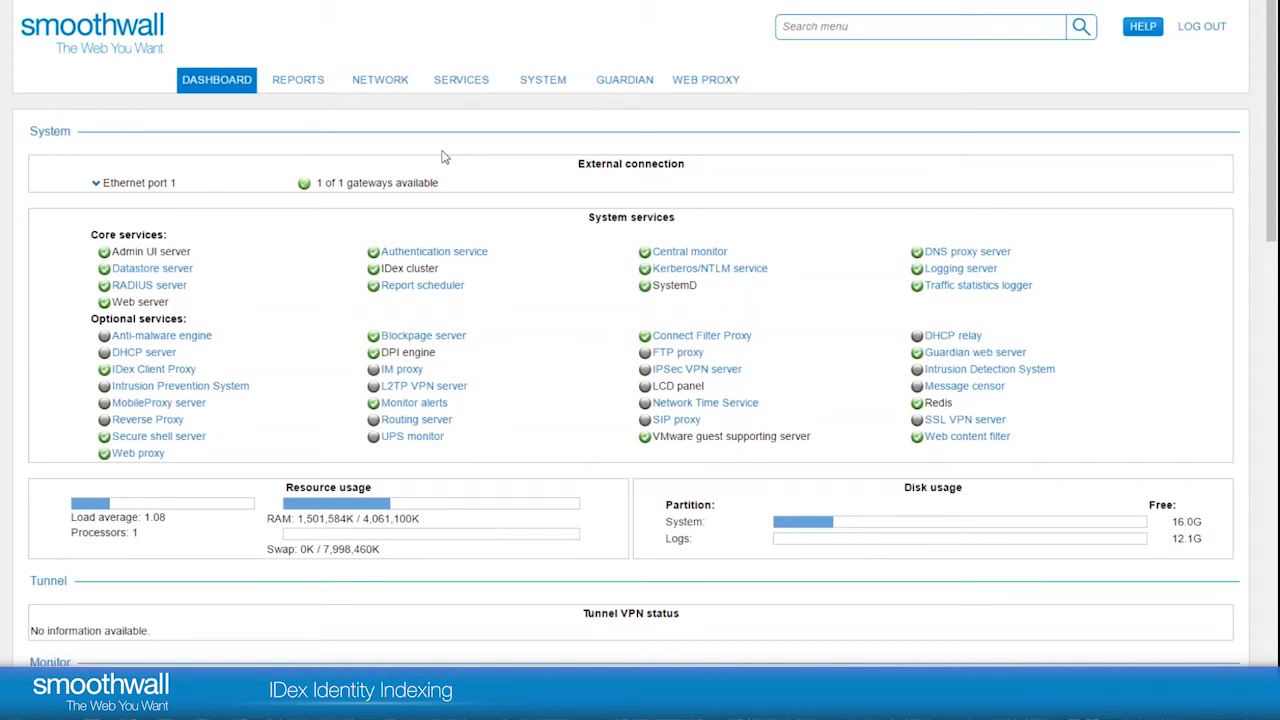
Navigate from the dashboard to the Network > Firewall > Smoothwall access rules page.
left_click(460, 80)
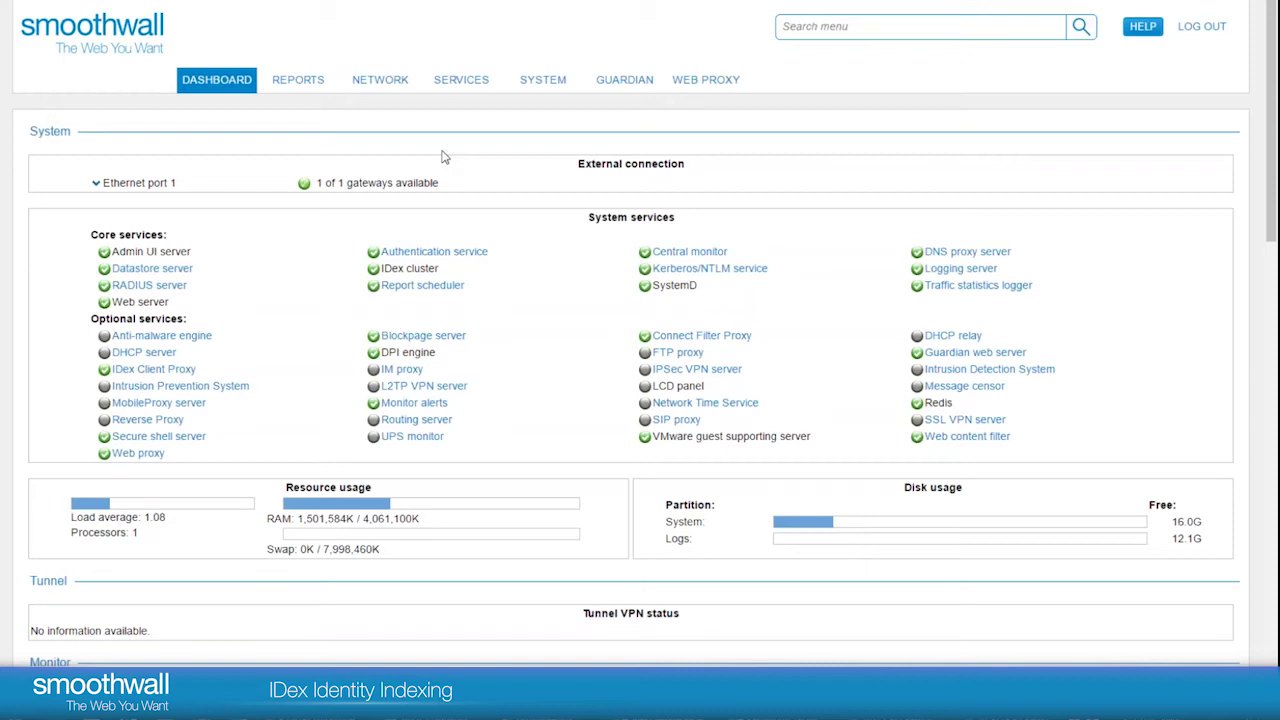
left_click(460, 80)
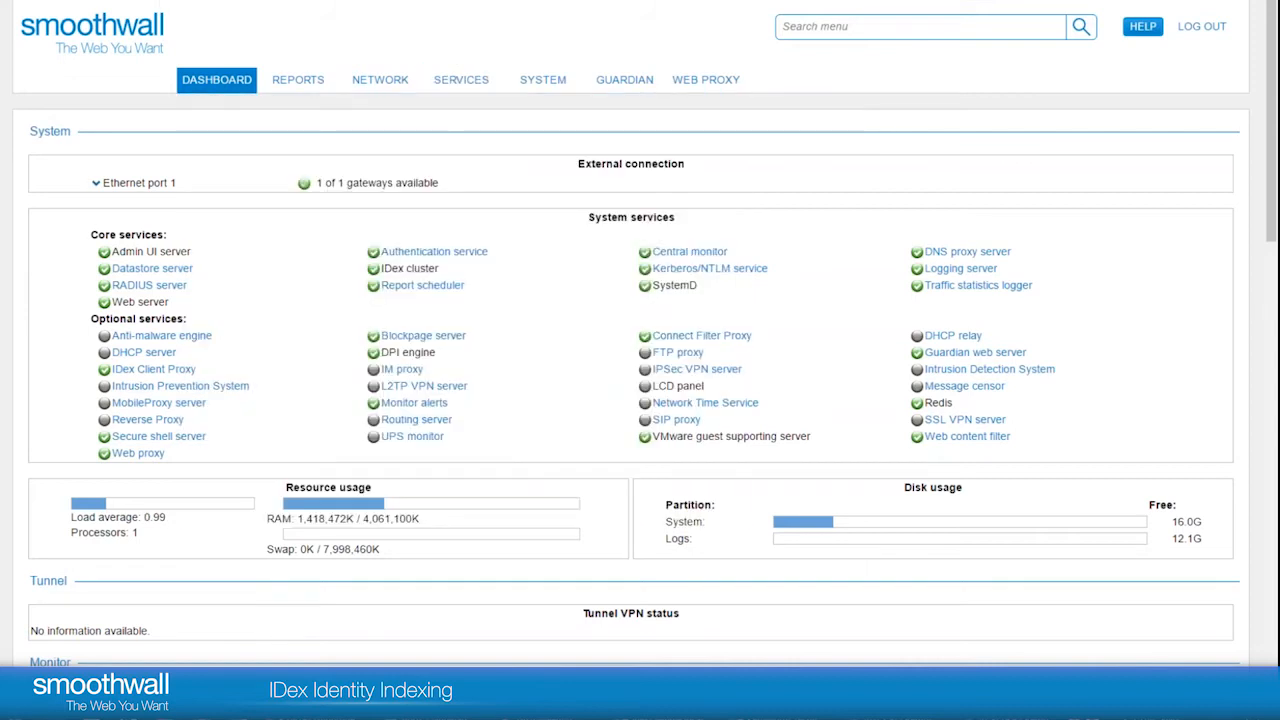
left_click(380, 80)
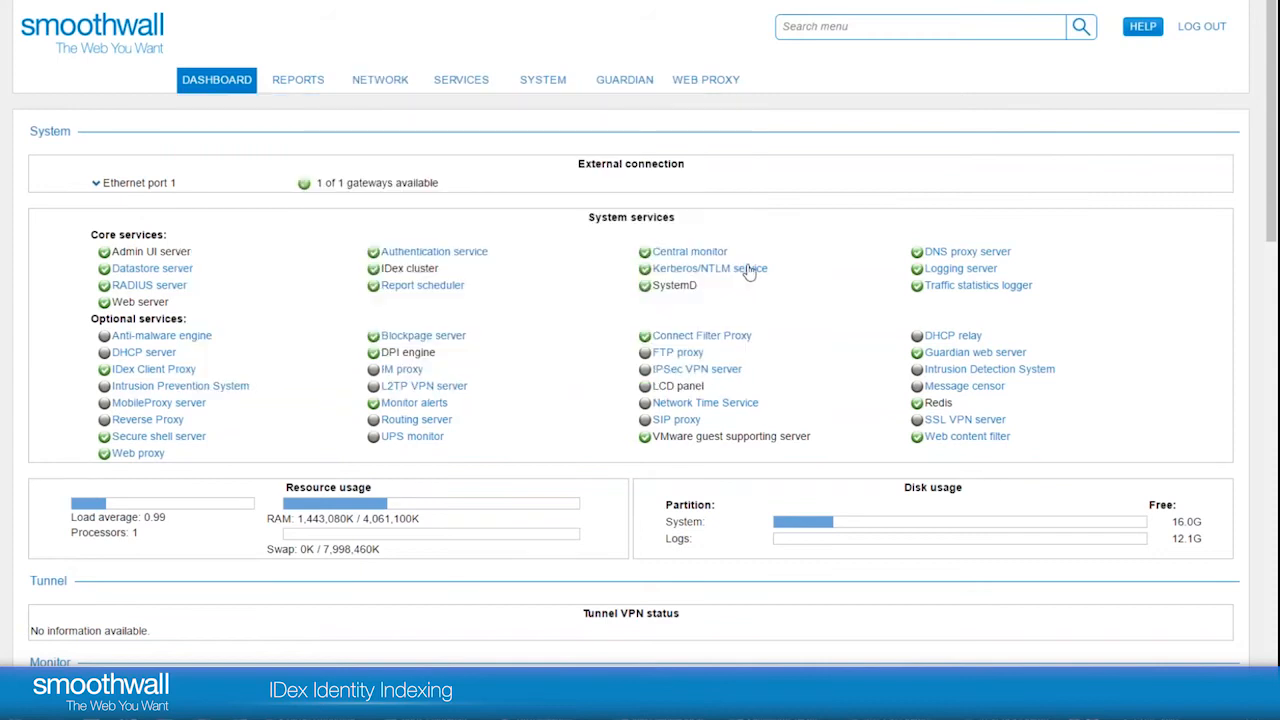
mouse_move(698, 284)
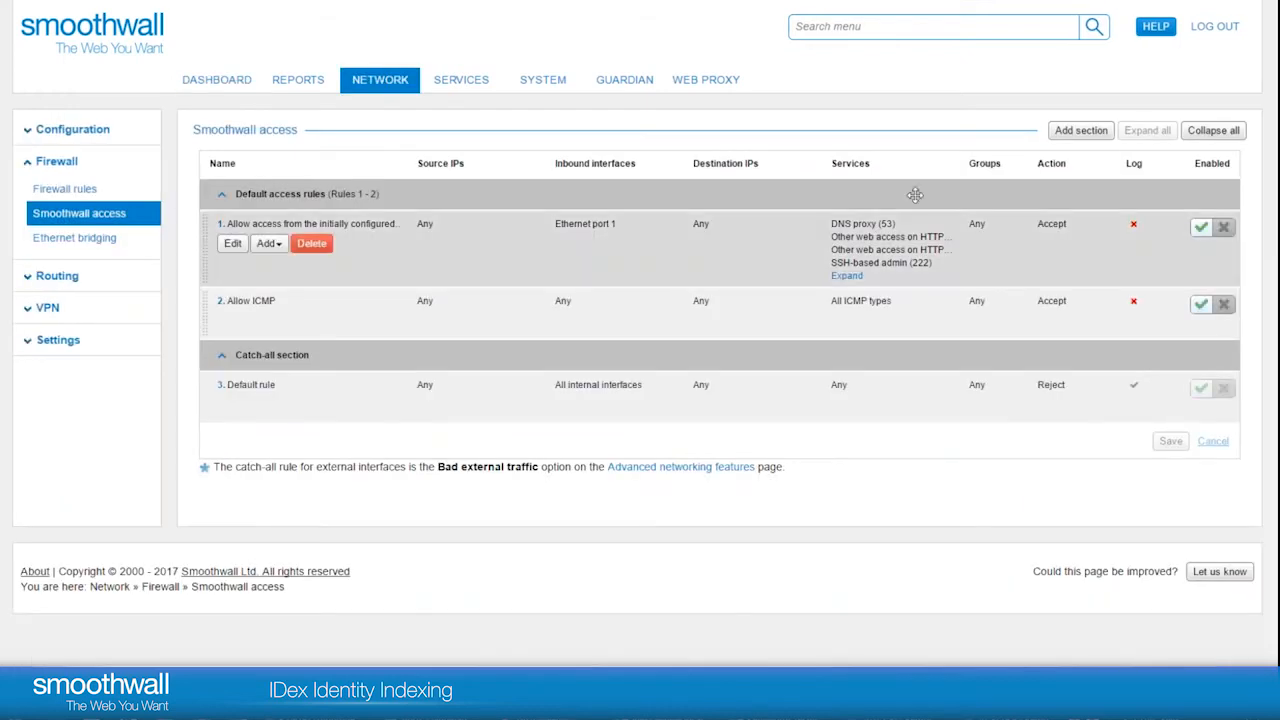
Add an access rule named IDex allowing the IDex cluster (2948) service and save changes.
left_click(992, 194)
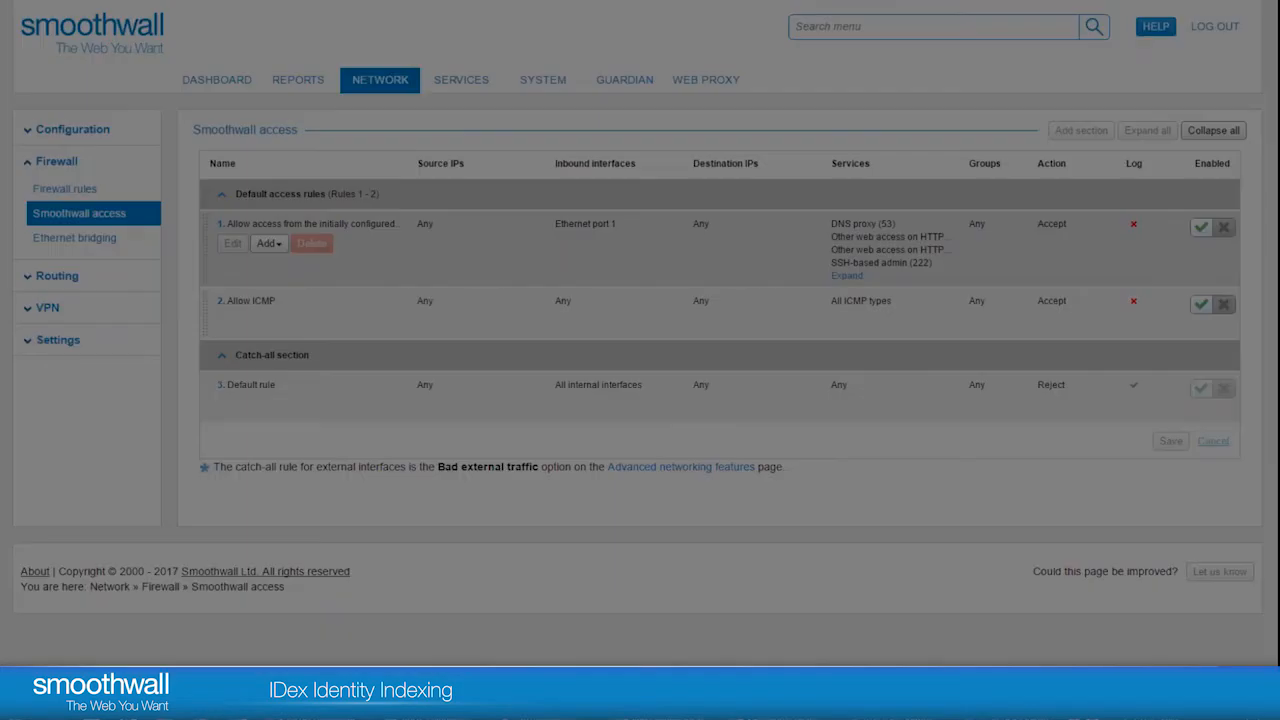
left_click(264, 244)
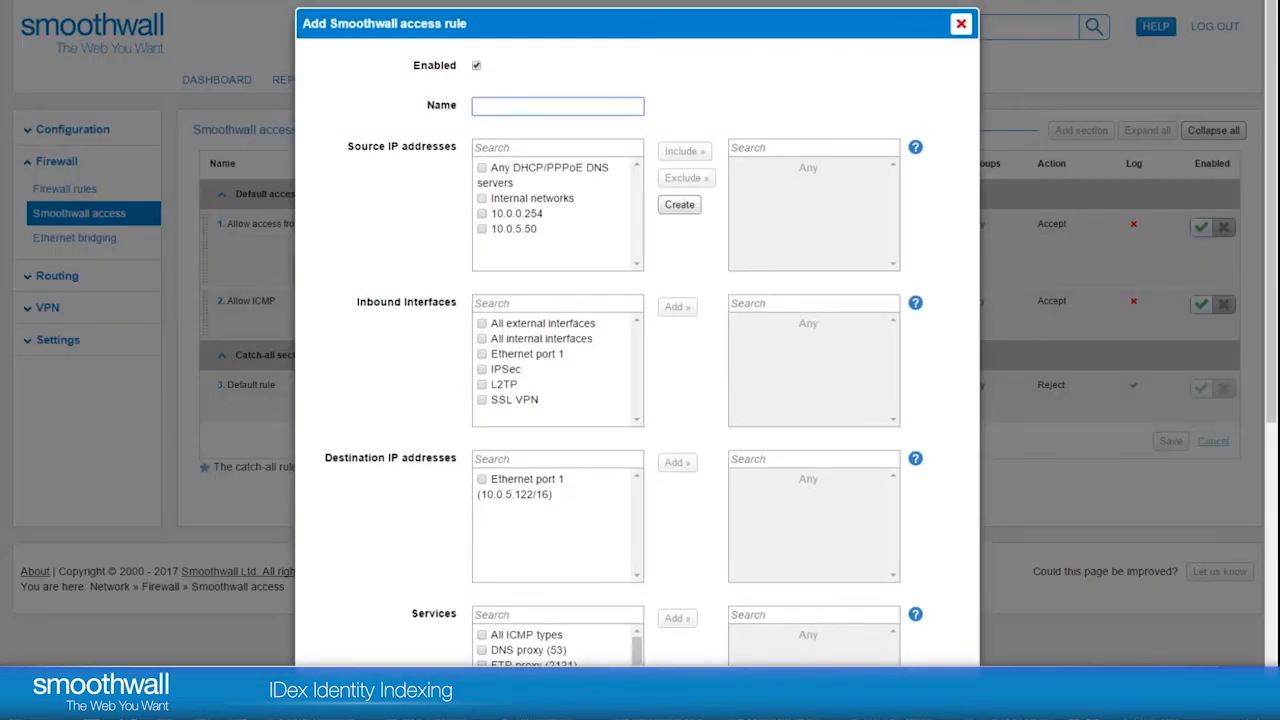
type("IDex")
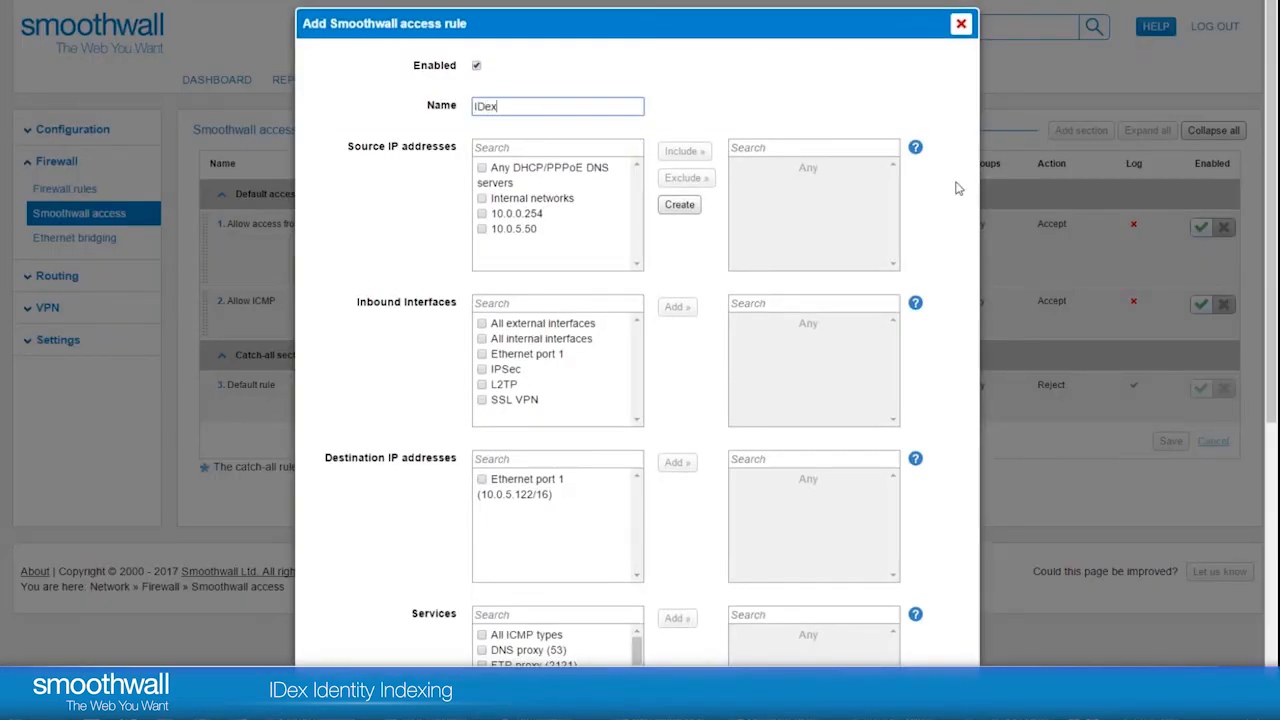
scroll("down", 3)
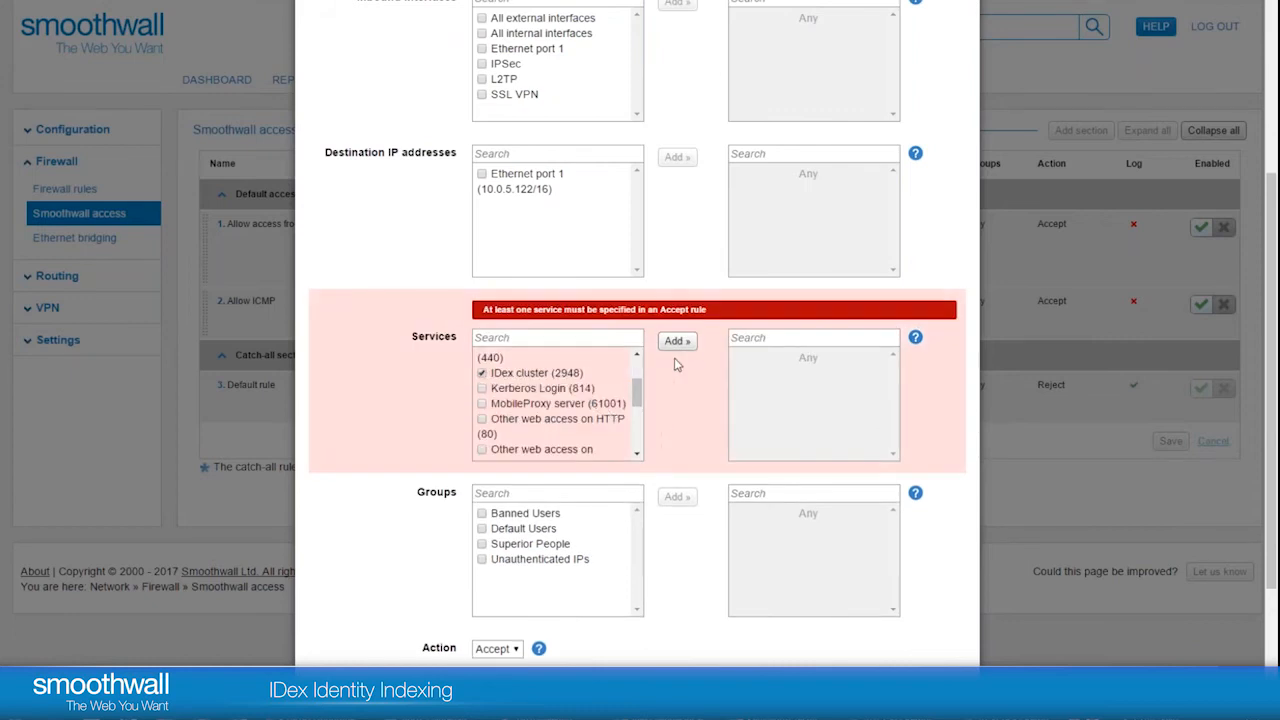
left_click(676, 340)
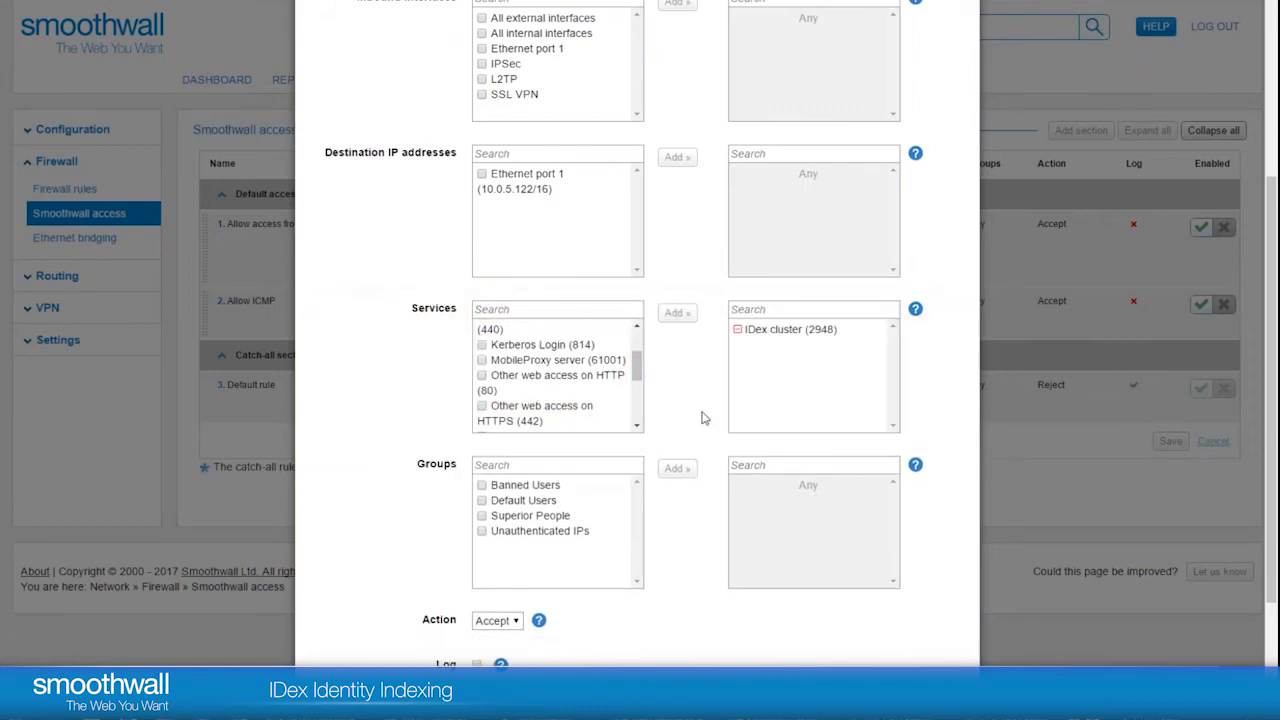
mouse_move(690, 392)
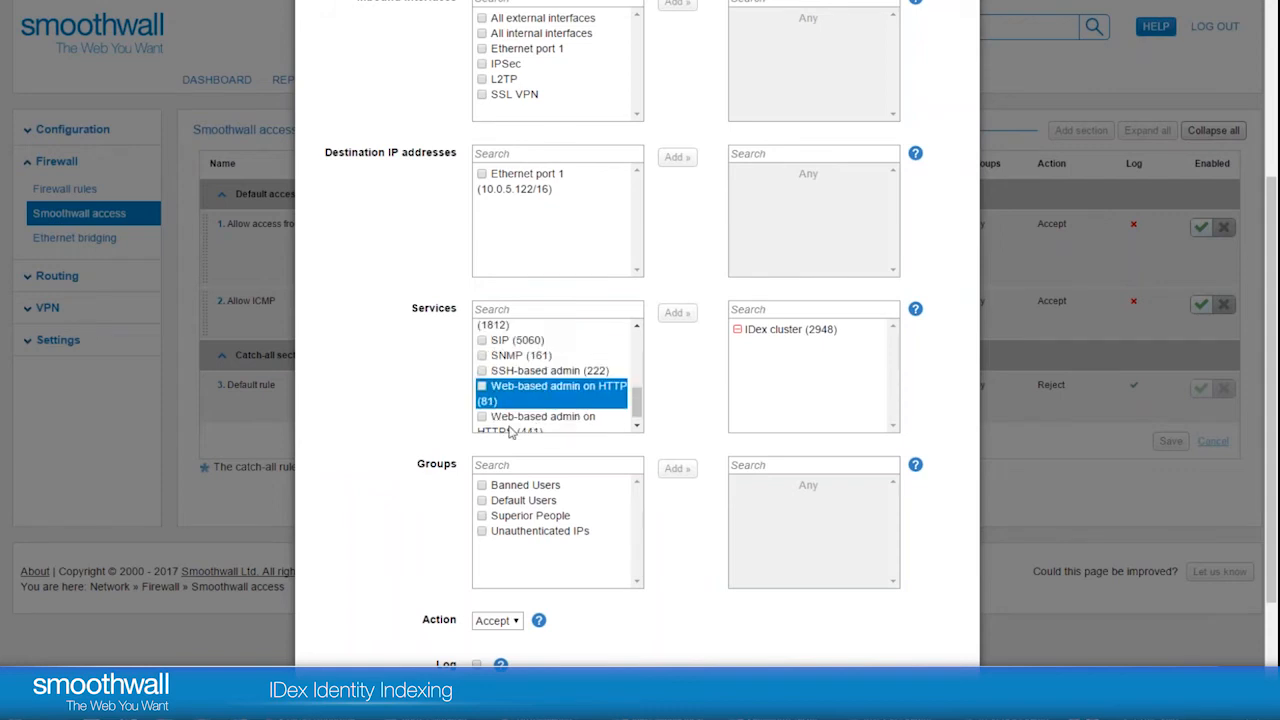
scroll("down", 3)
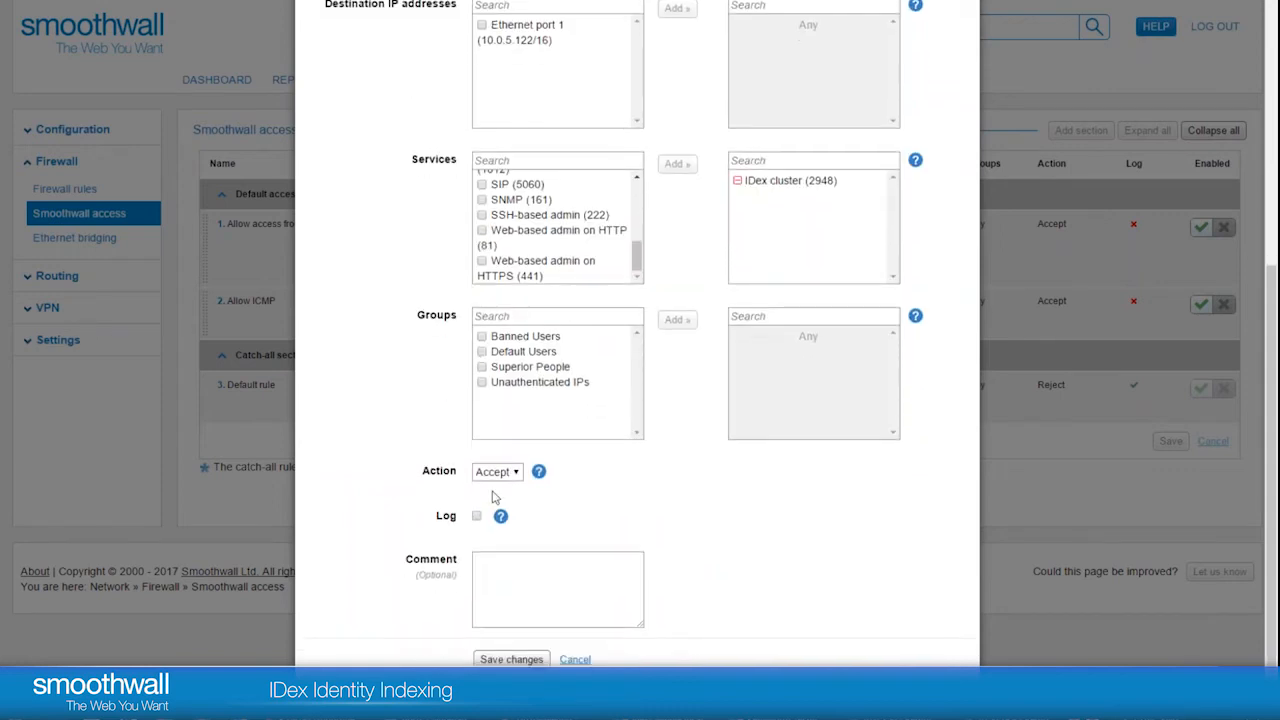
left_click(512, 658)
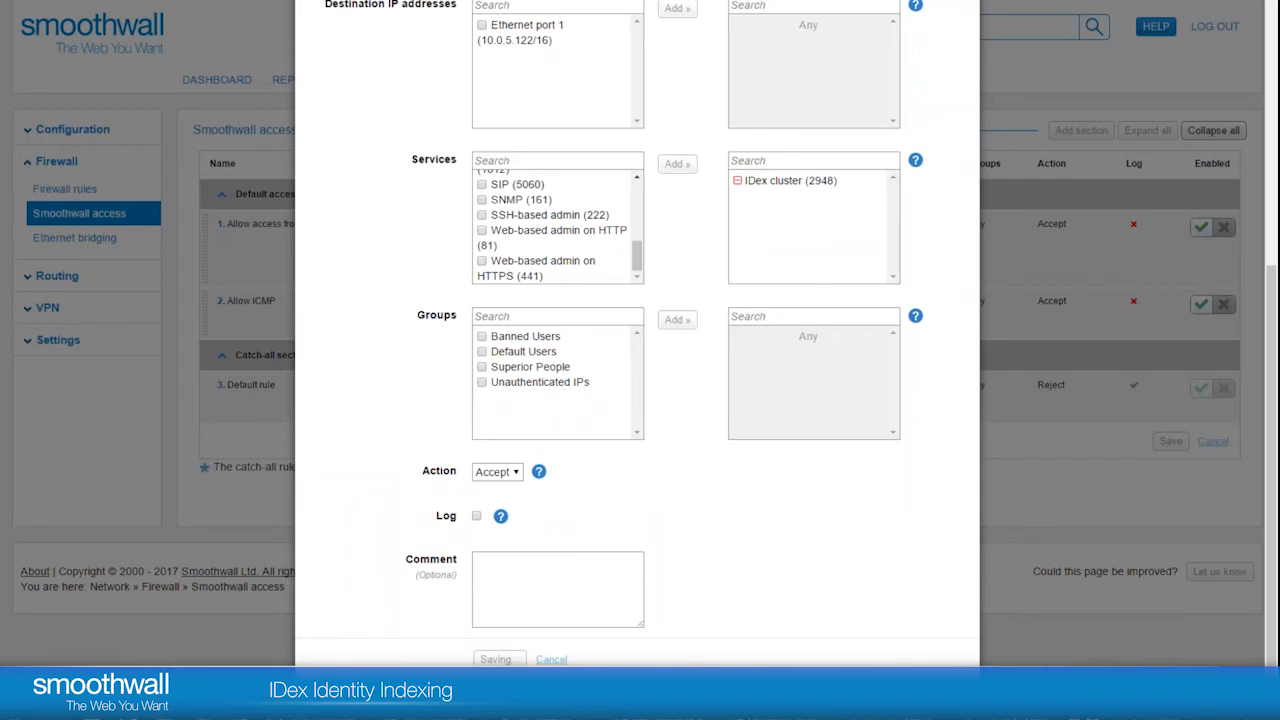
mouse_move(284, 294)
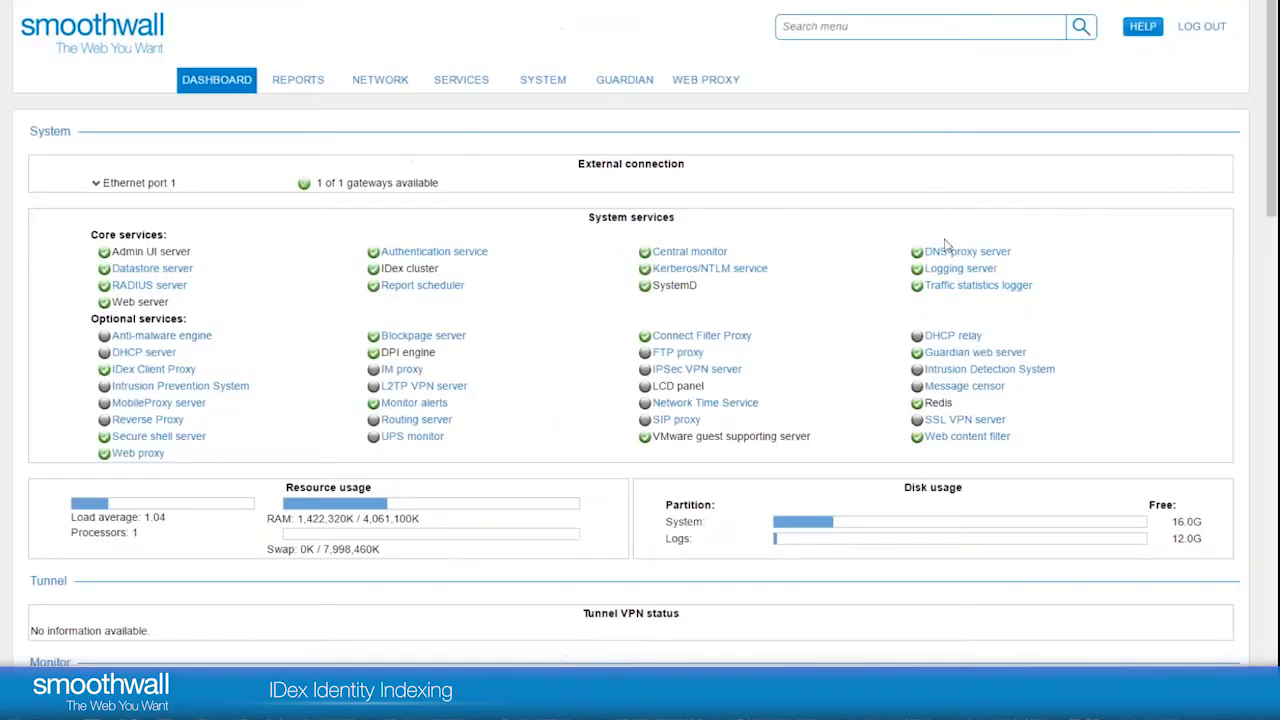
On Smoothwall access, create a rule named IDex and add the IDex cluster (2948) service to it.
left_click(380, 80)
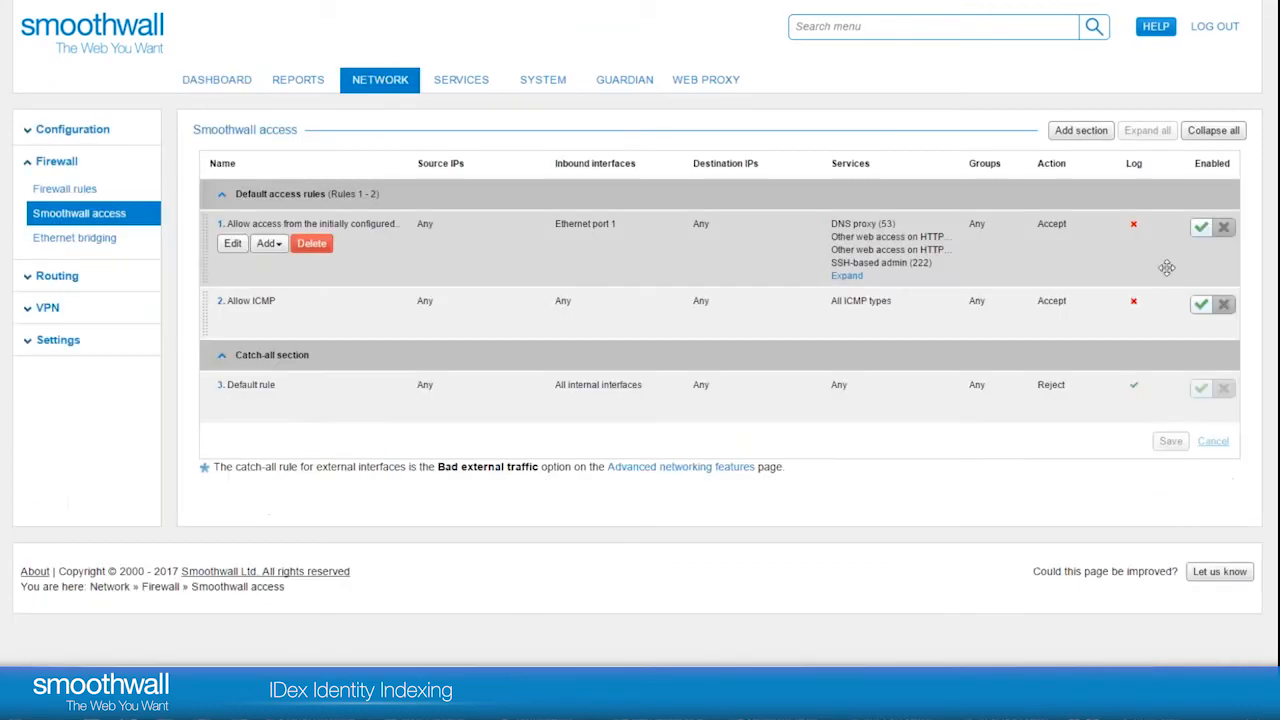
left_click(992, 194)
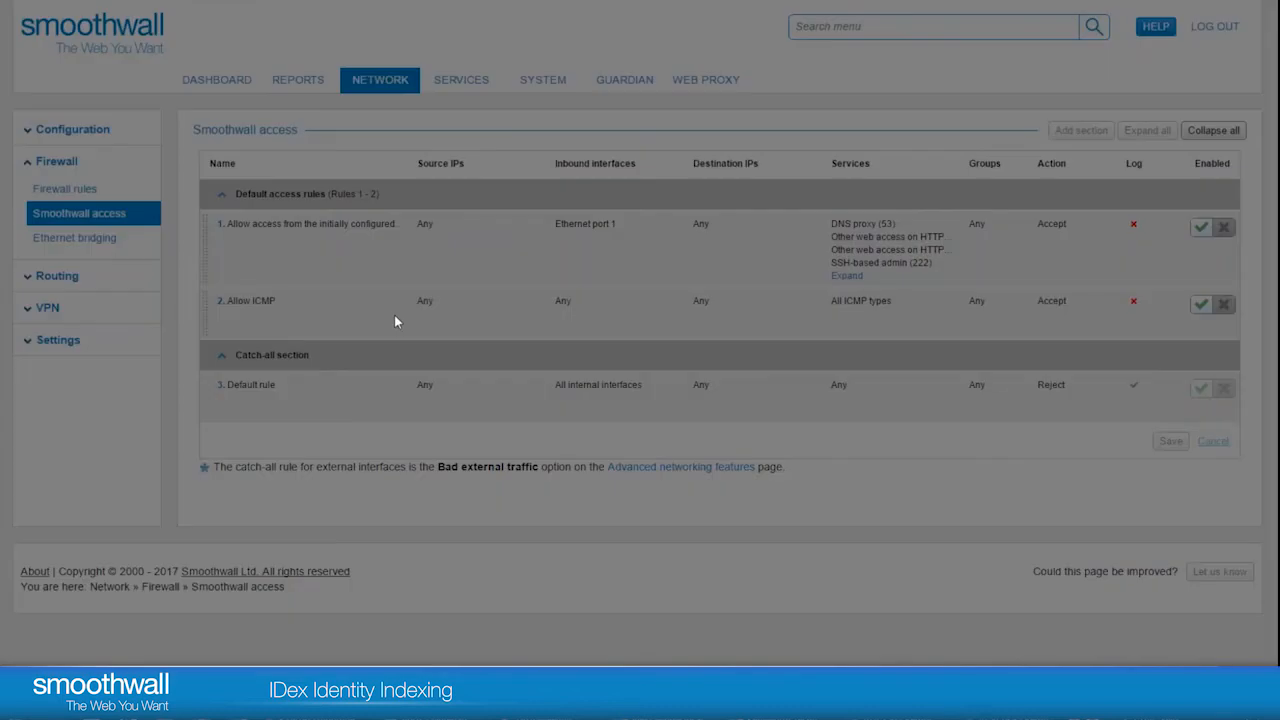
left_click(1080, 130)
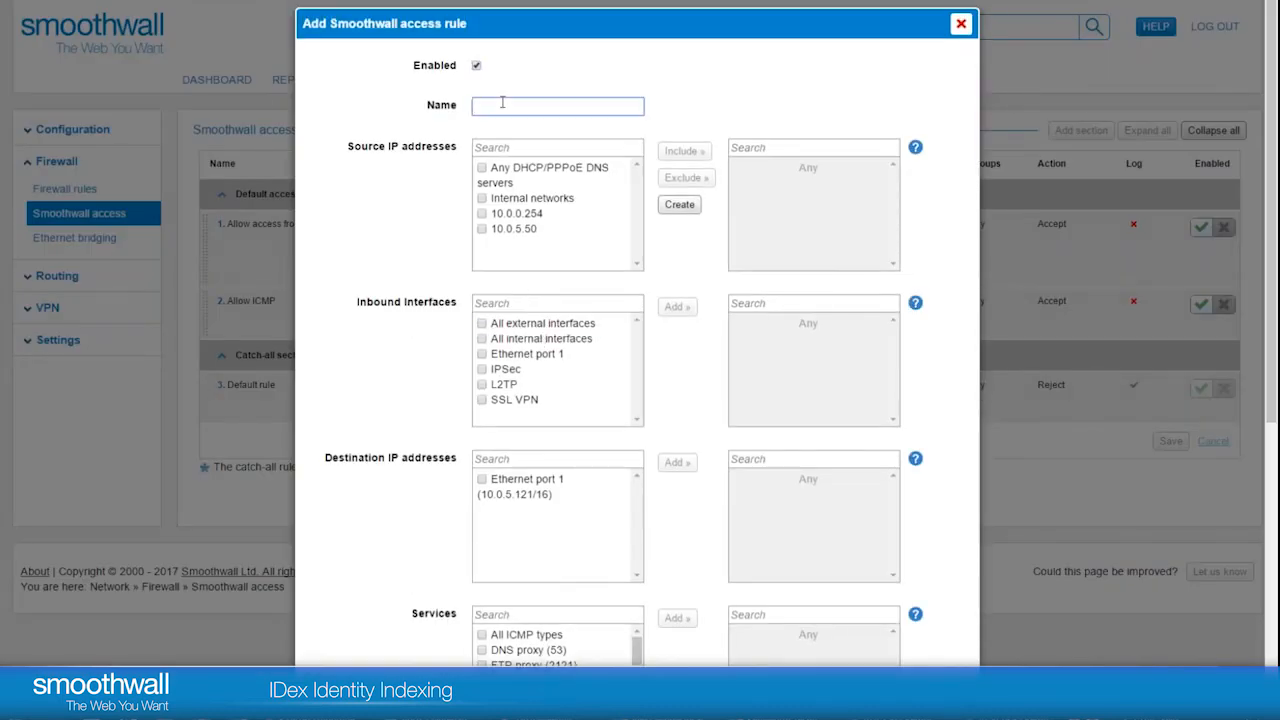
type("IDex")
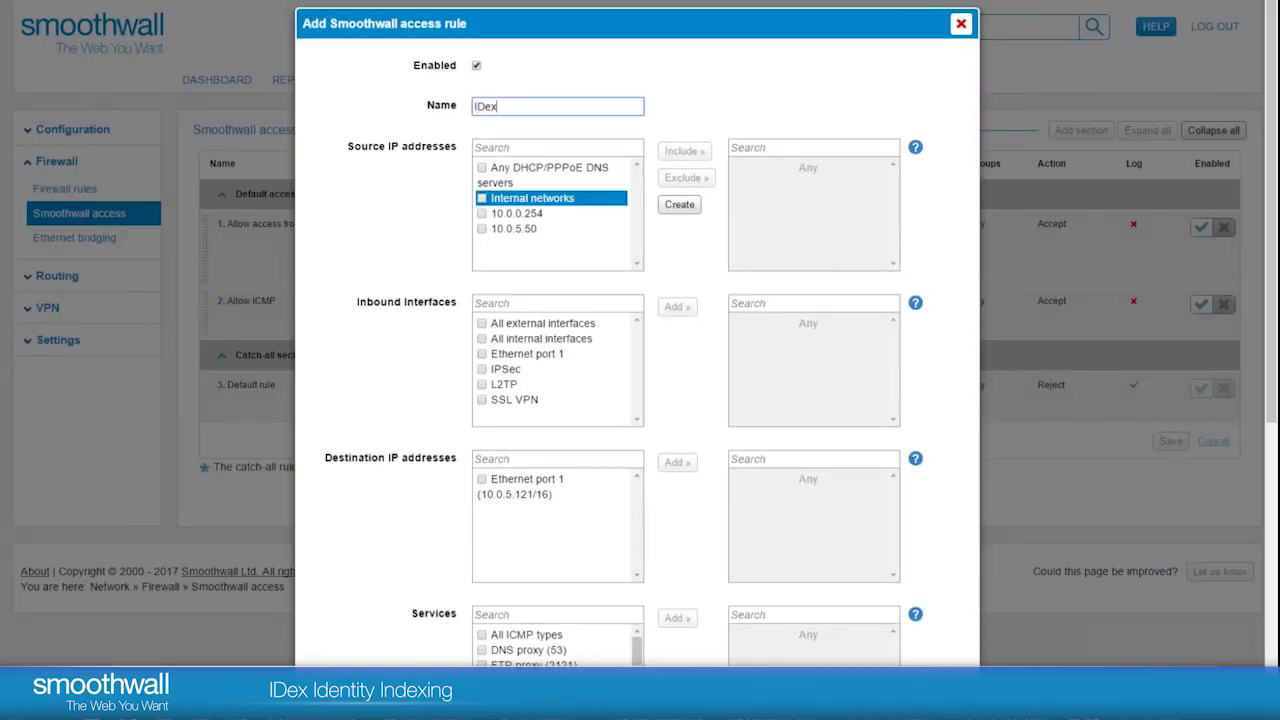
scroll("down", 3)
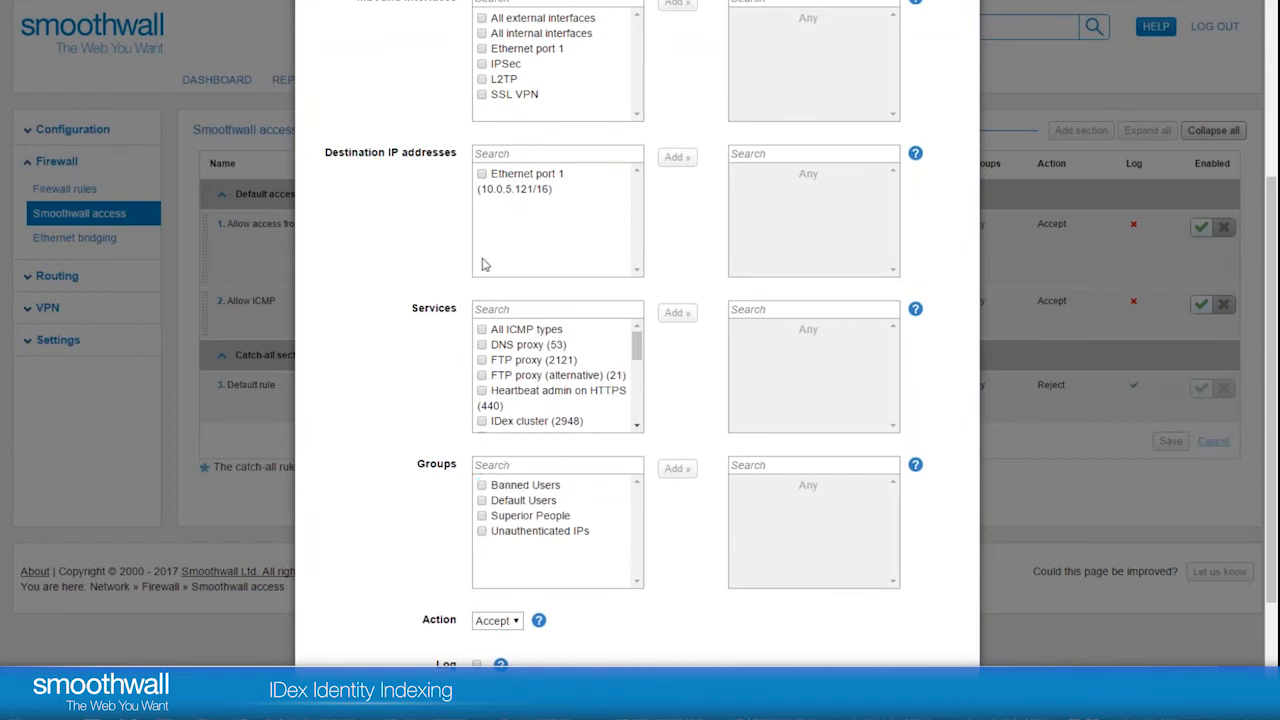
left_click(528, 344)
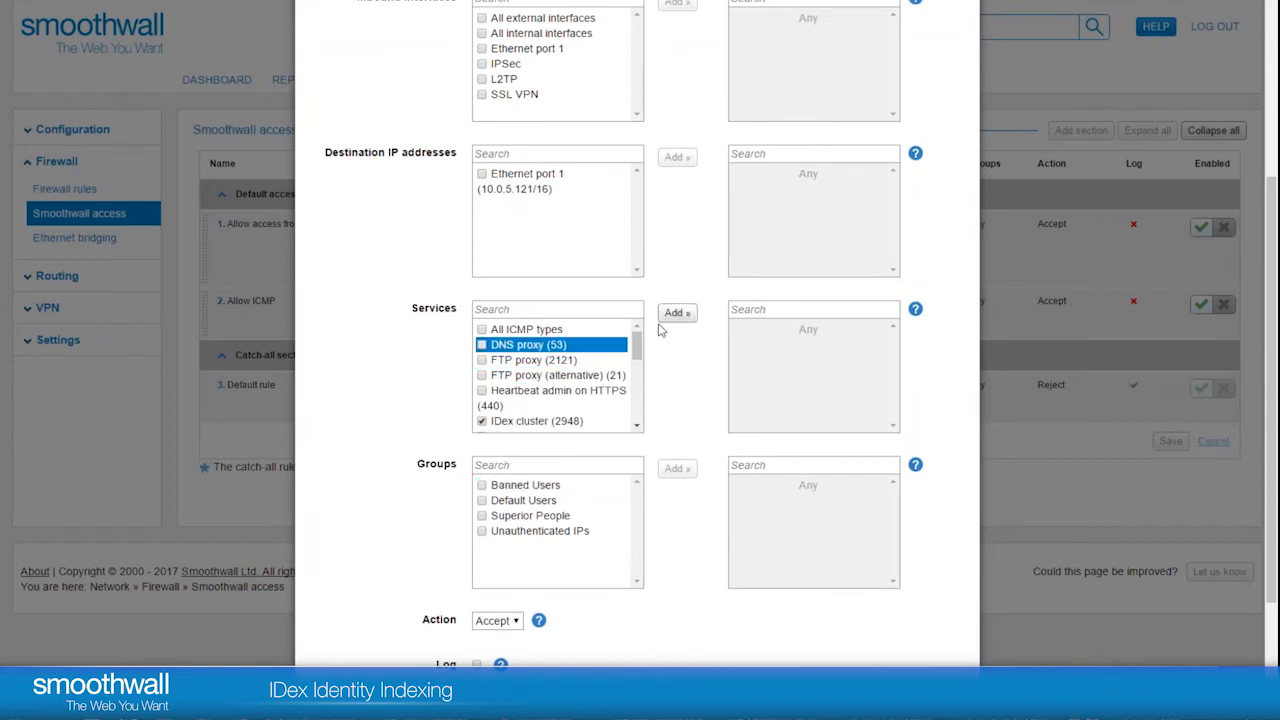
left_click(676, 312)
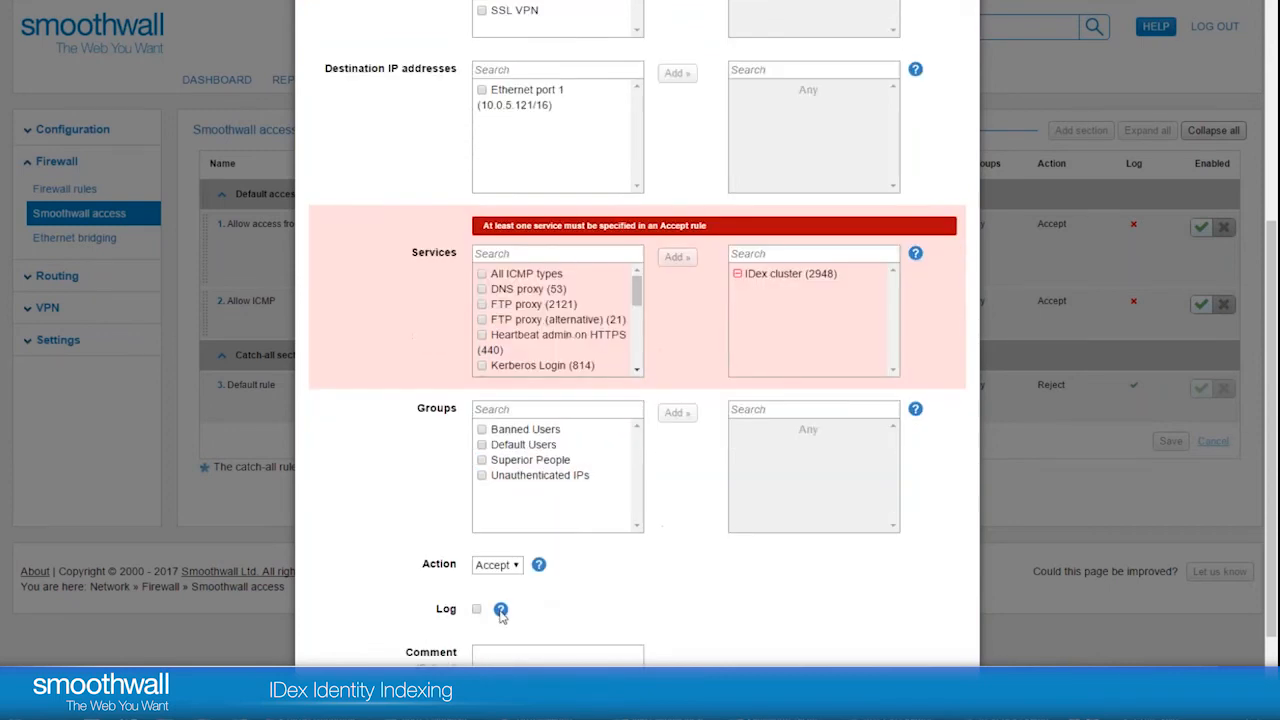
scroll("down", 3)
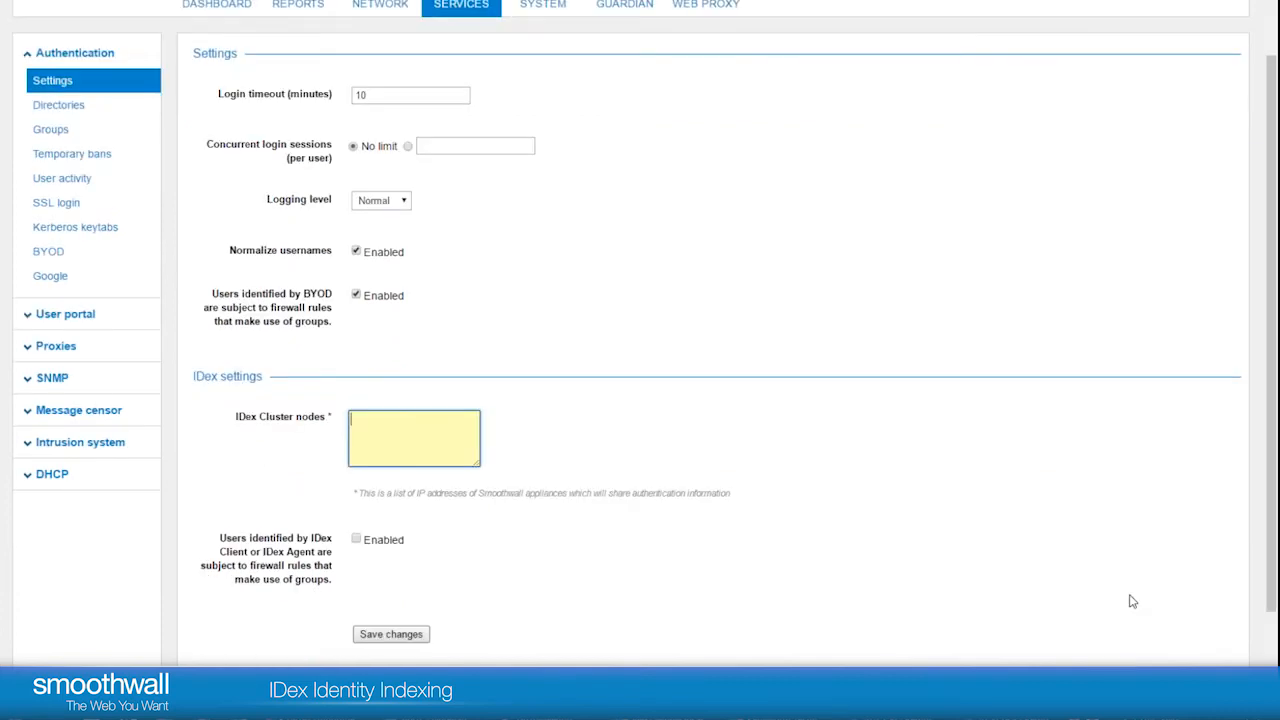
Enter 10.0.5.121 and 10.0.5.122 as IDex cluster nodes and save the authentication settings.
type("10.0.5.121")
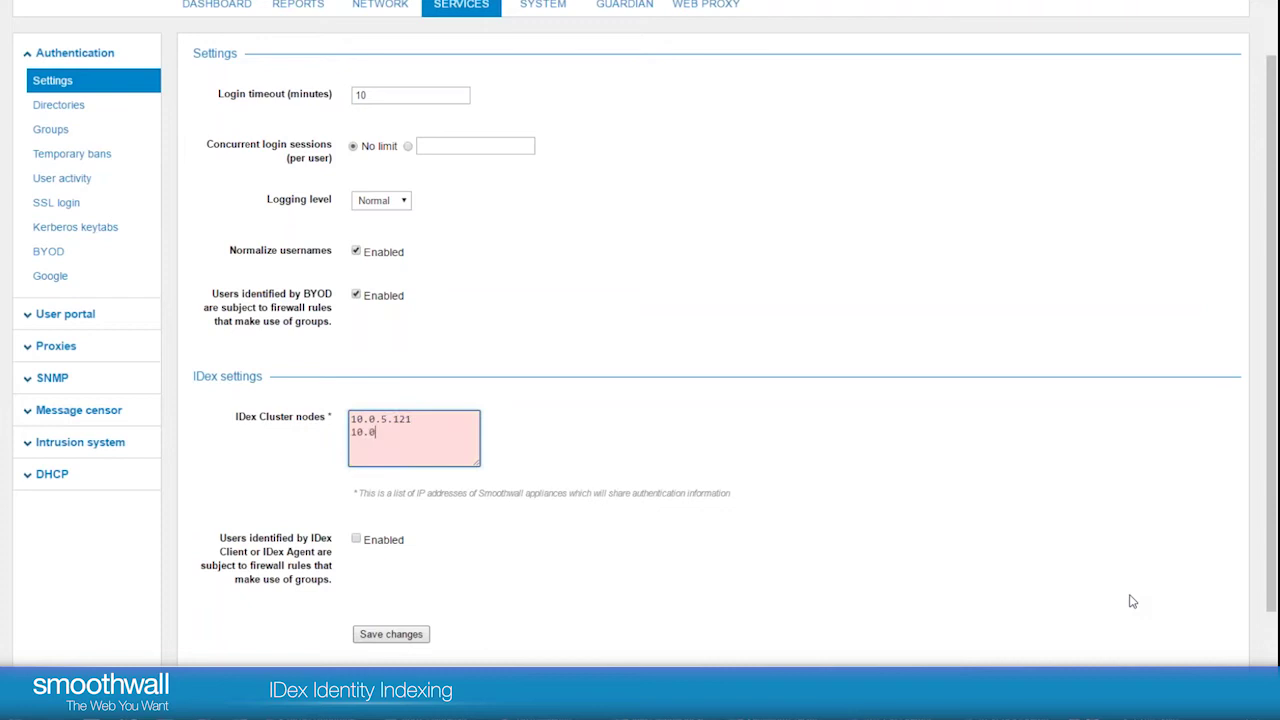
type(".5.122")
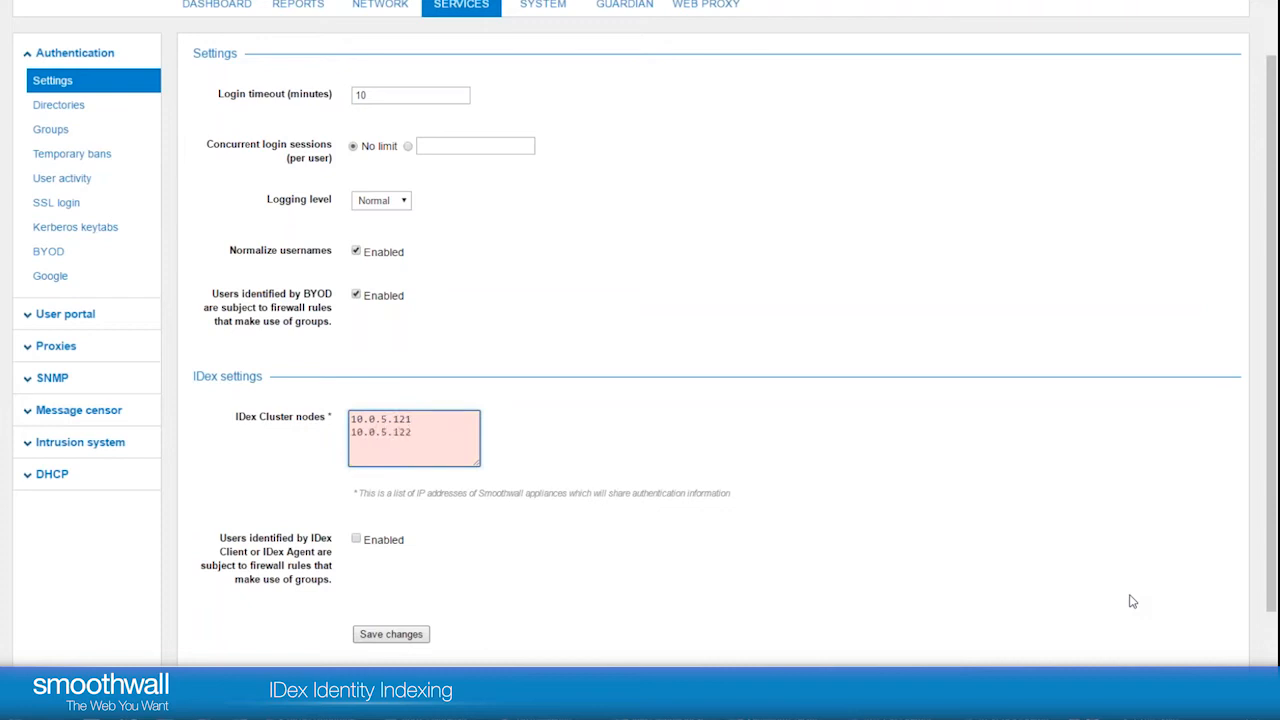
left_click(412, 436)
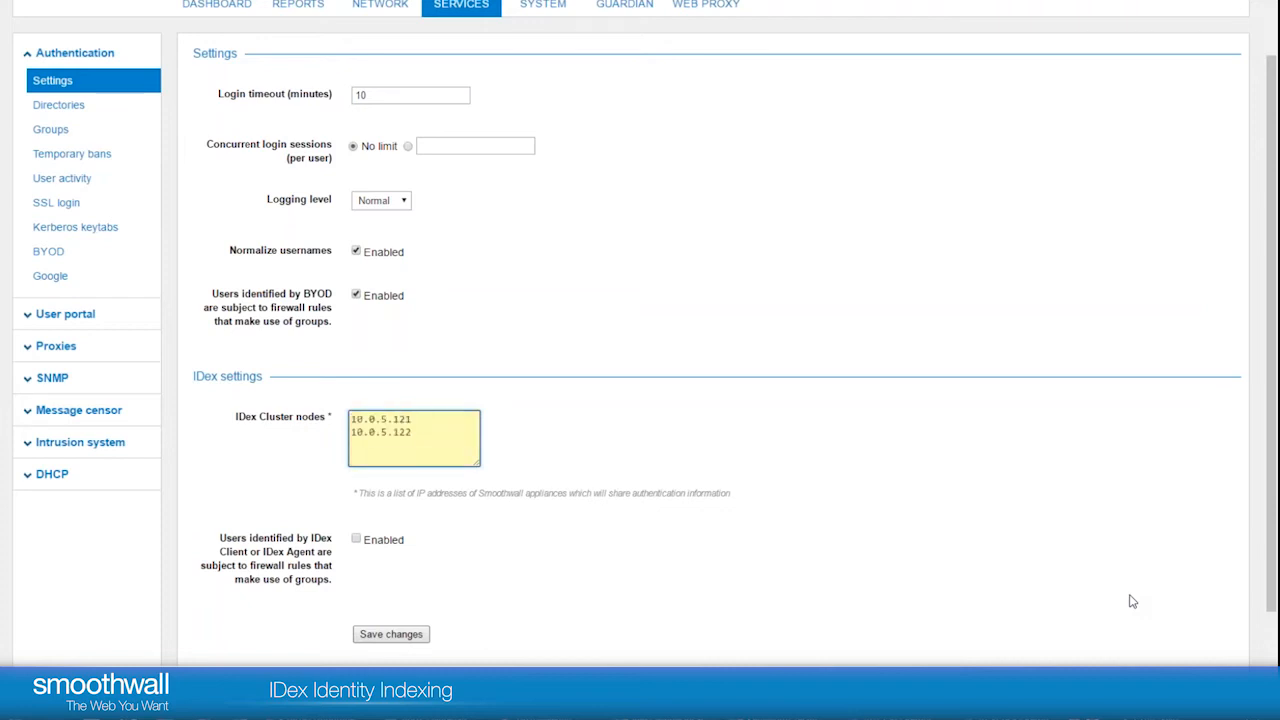
left_click(390, 634)
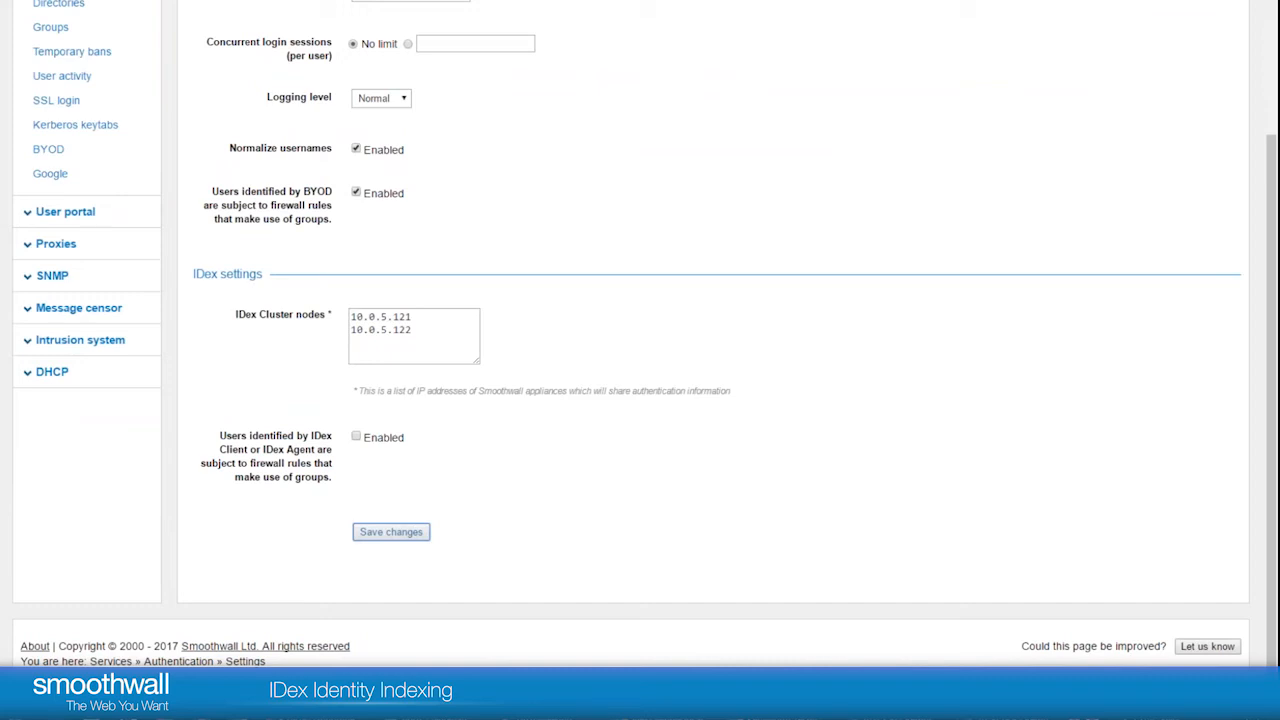
scroll("up", 3)
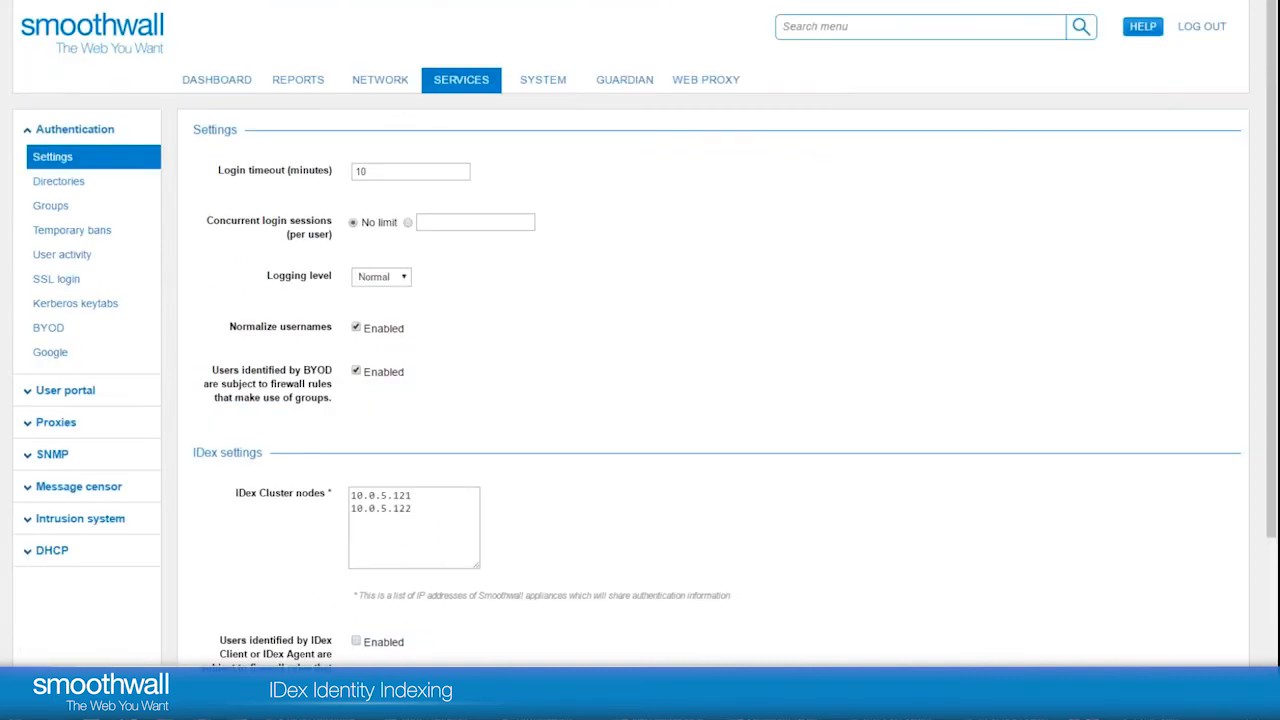
scroll("down", 3)
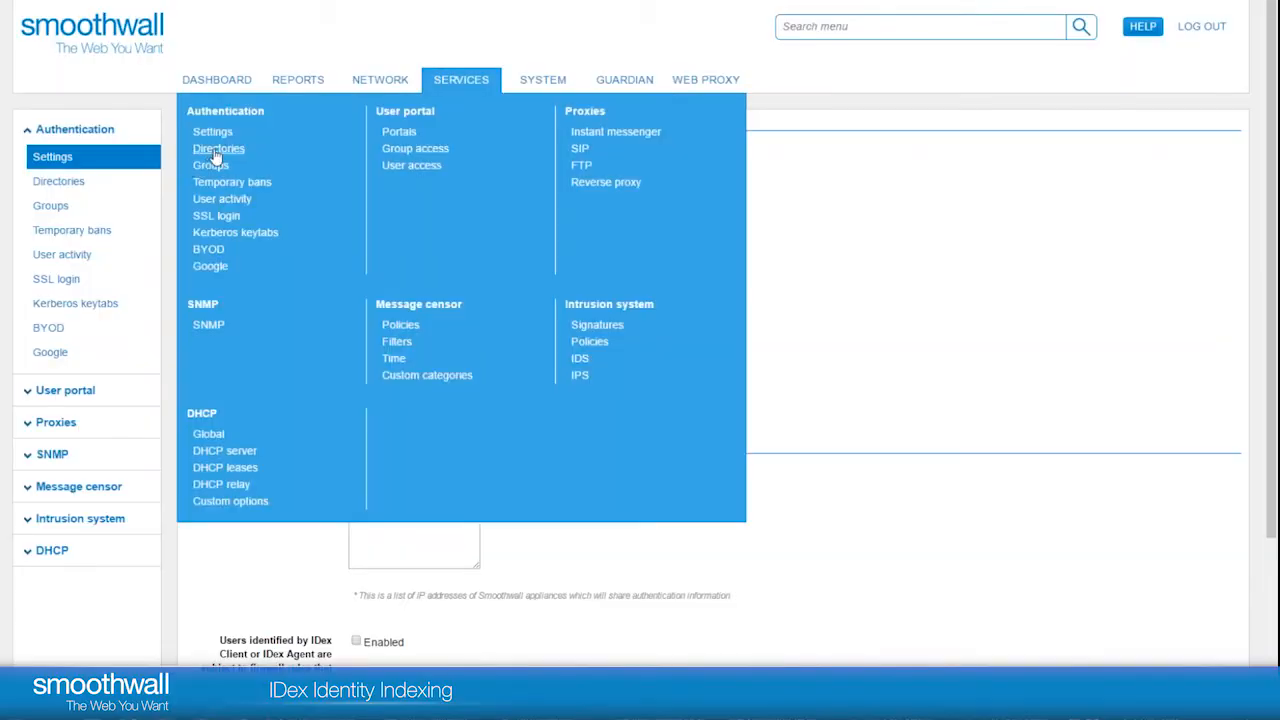
Go to Services > Authentication > Directories, showing the empty directory list.
left_click(212, 132)
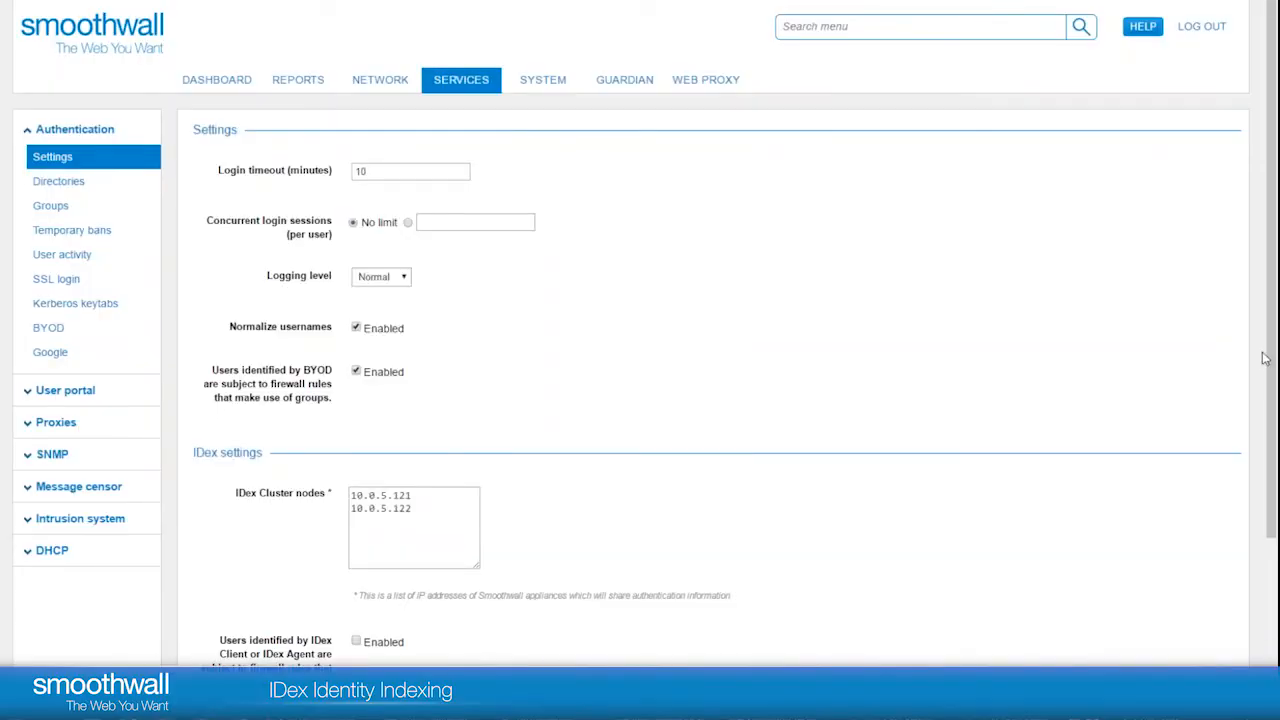
left_click(58, 180)
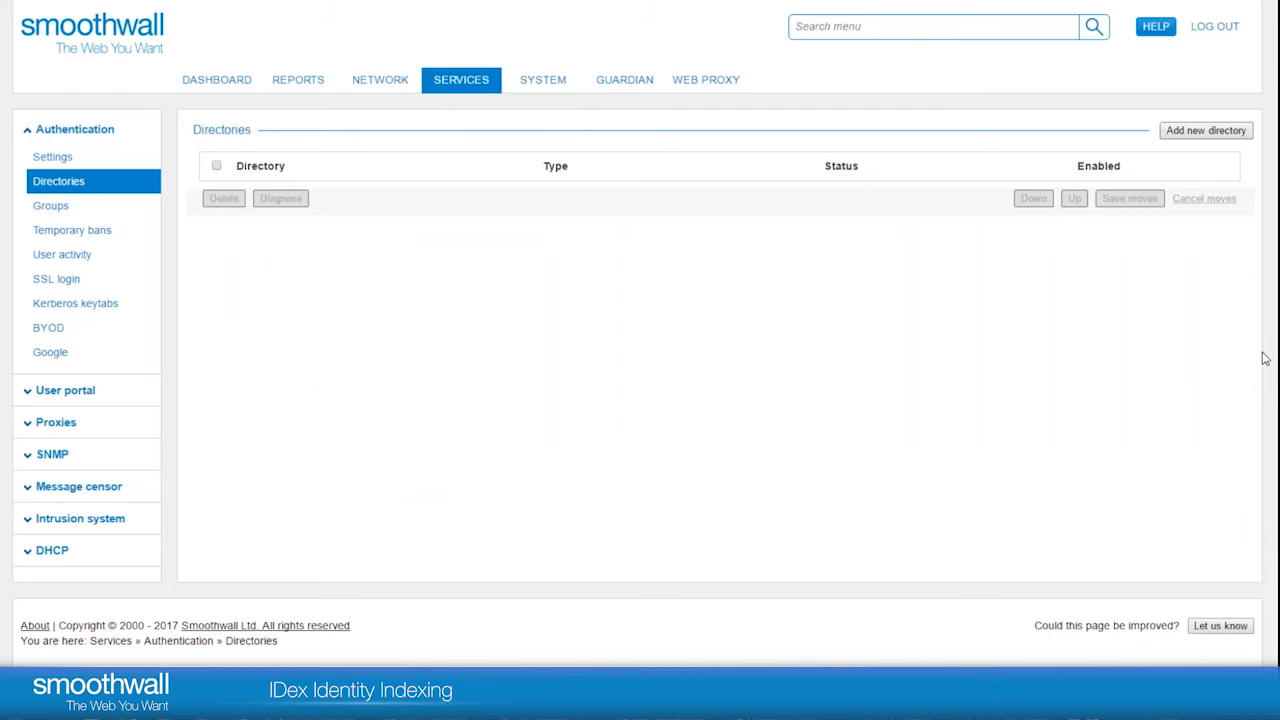
mouse_move(1248, 378)
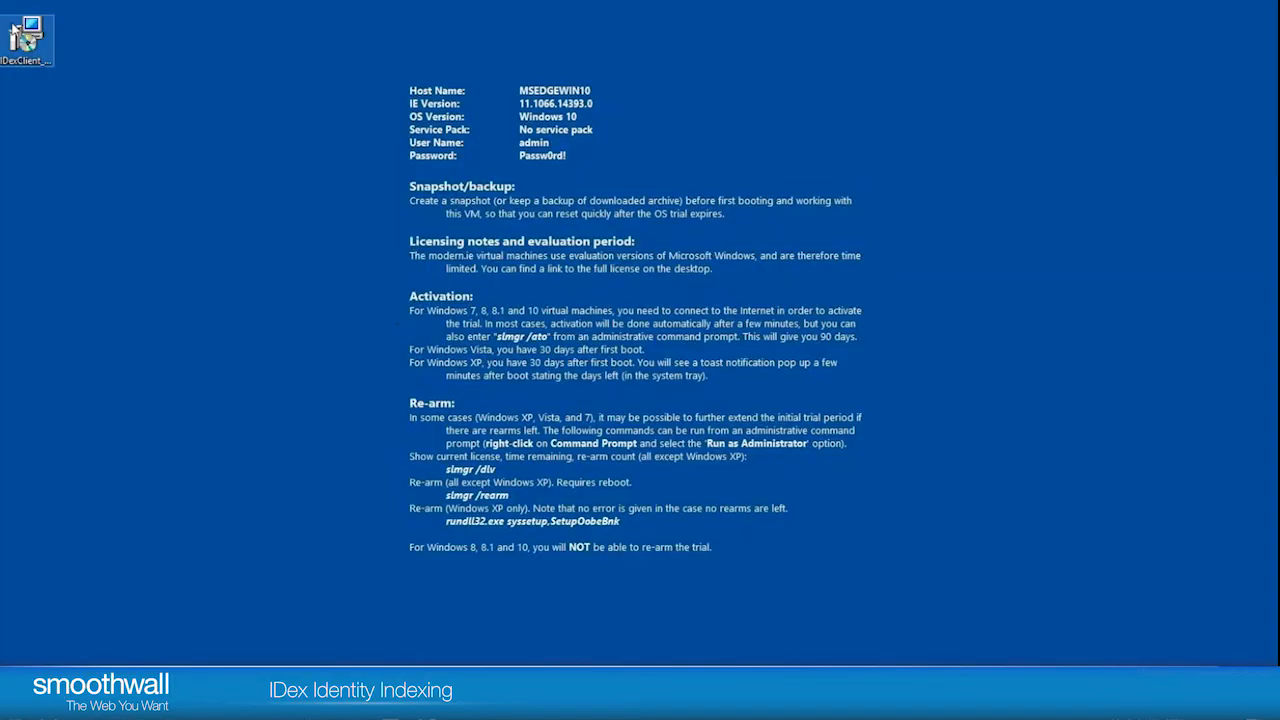
Run the IDex Client installer, accept the licence and enter web filter host 10.0.5.121 with port 1080.
double_click(24, 36)
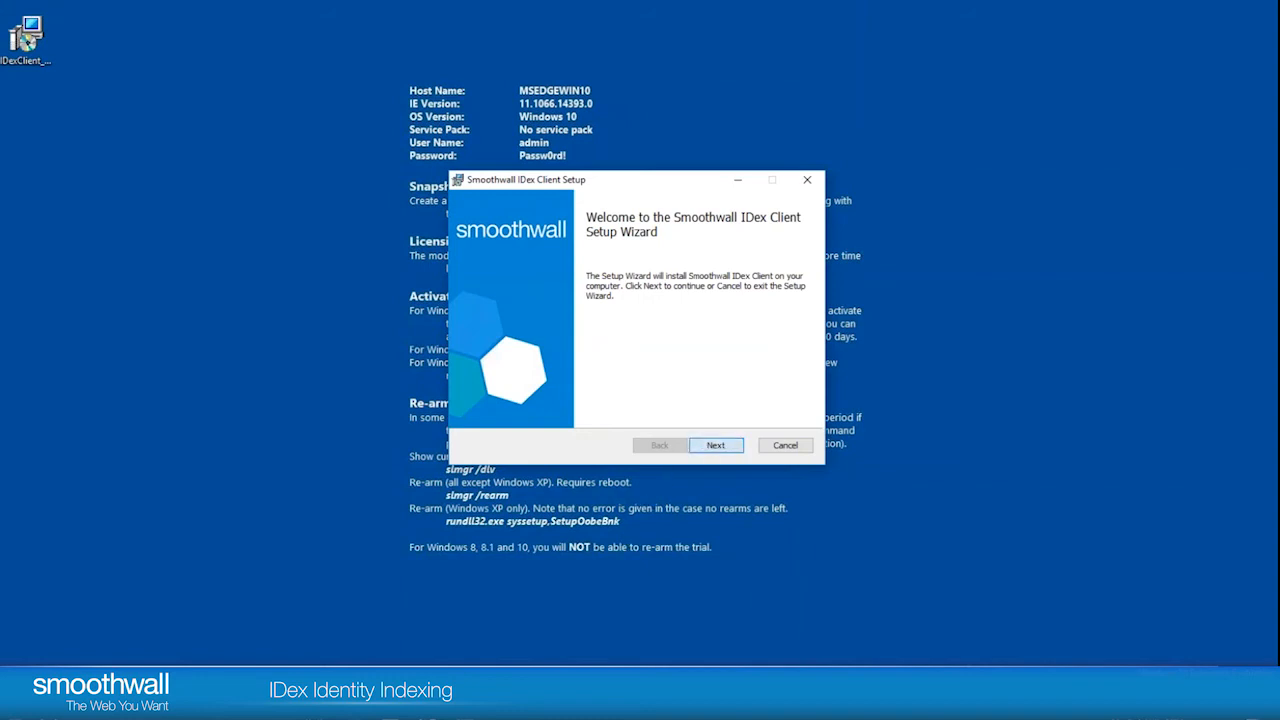
left_click(716, 444)
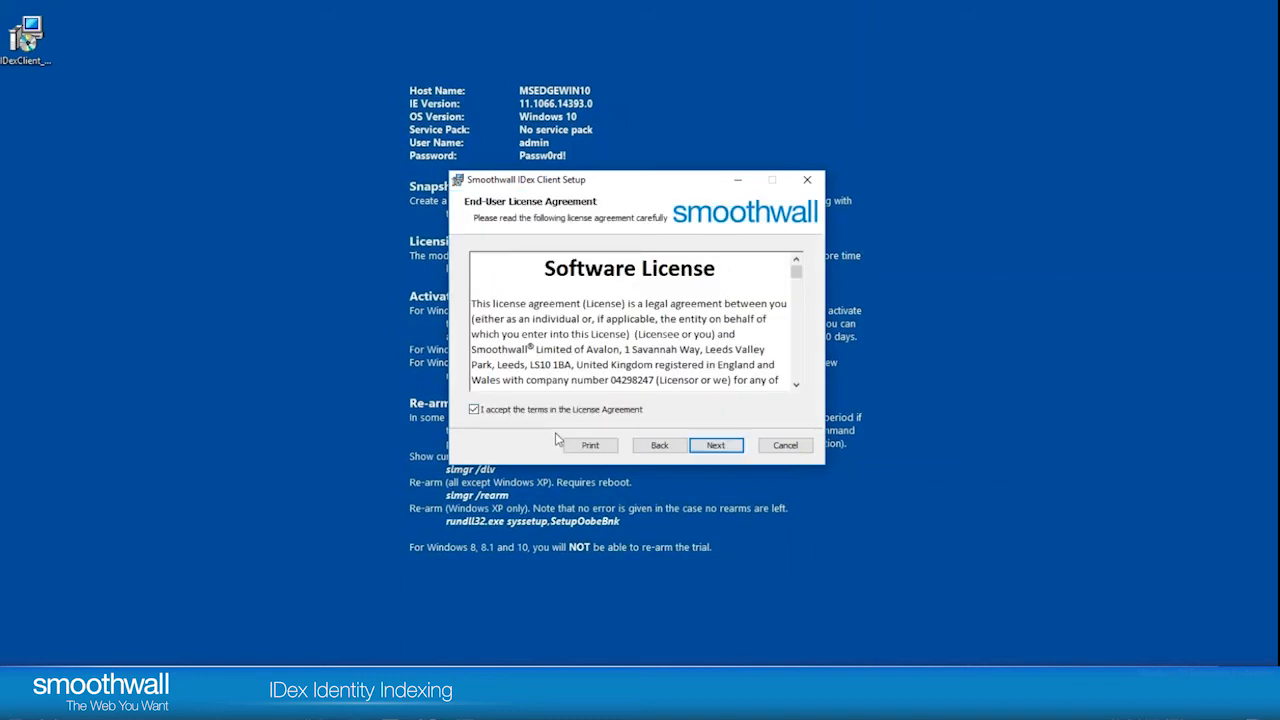
left_click(716, 444)
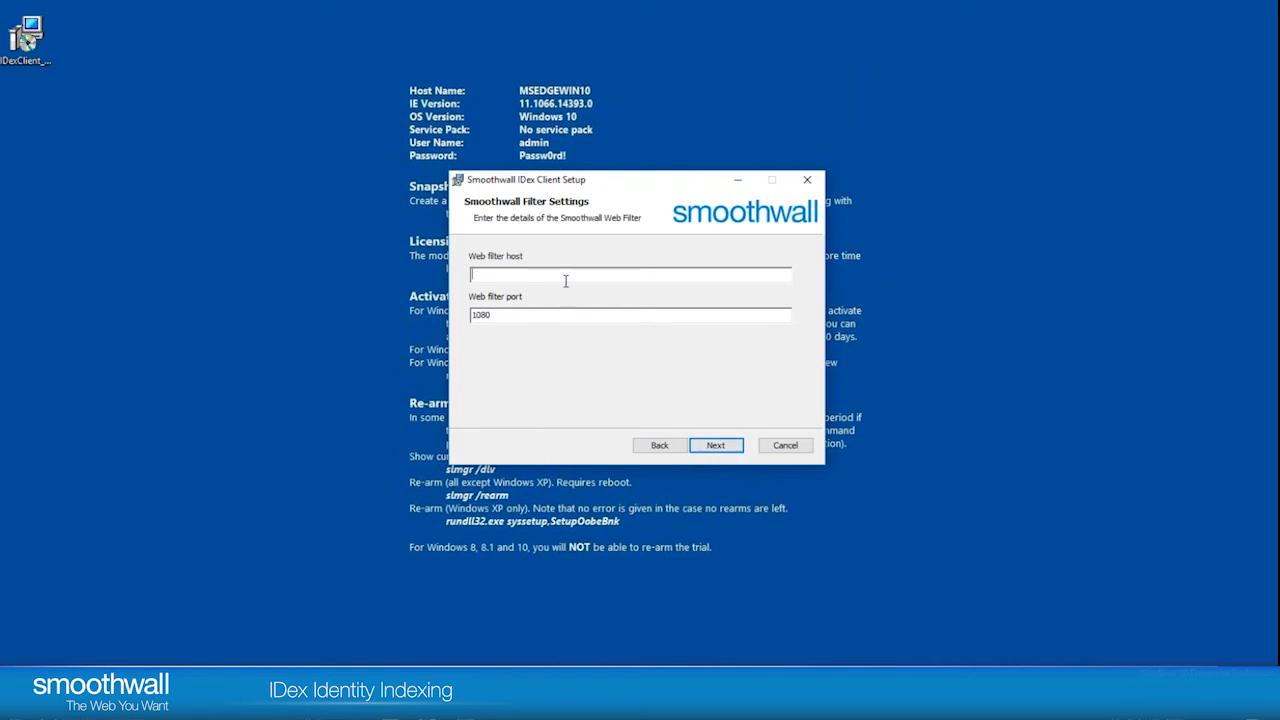
type("10.")
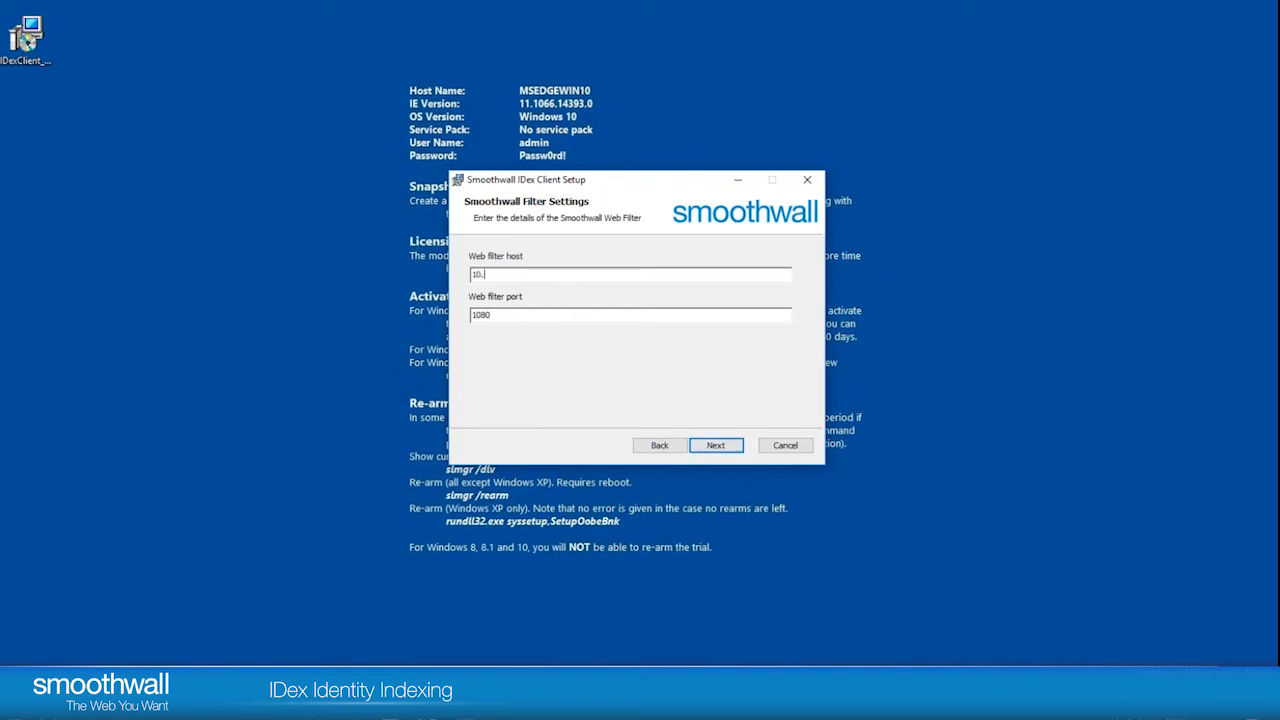
type("0.0.5.121")
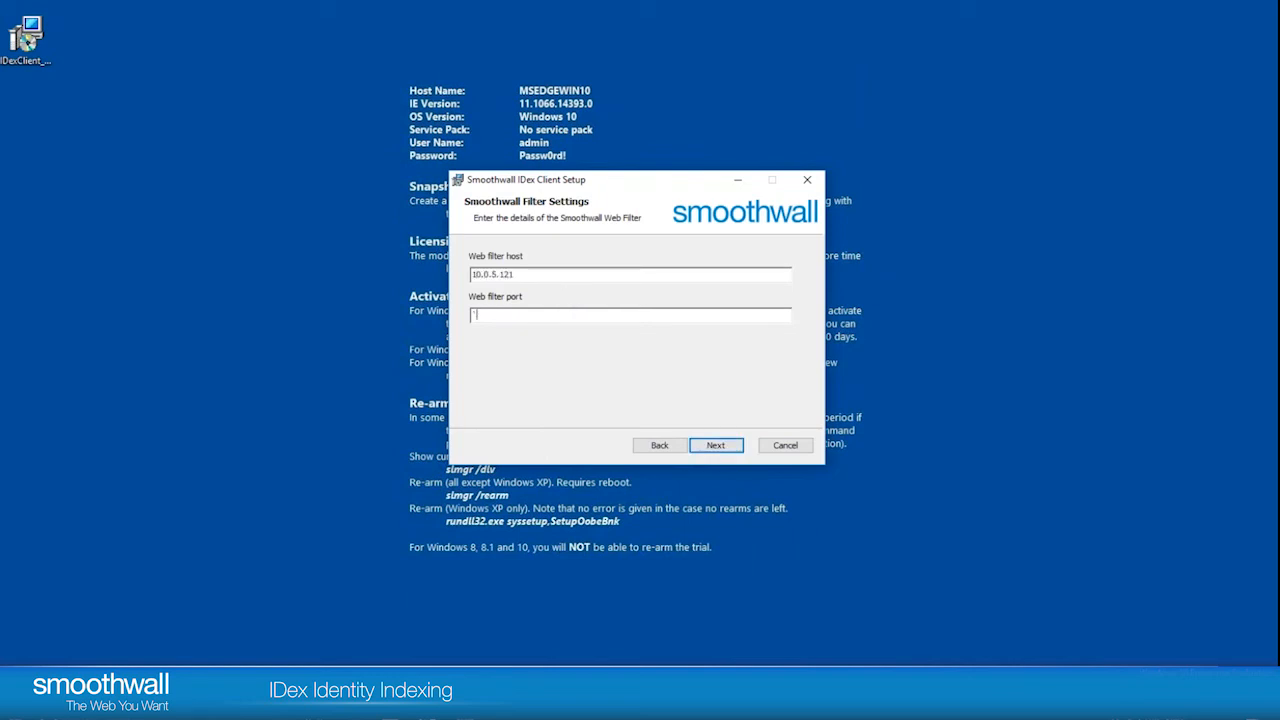
type("10")
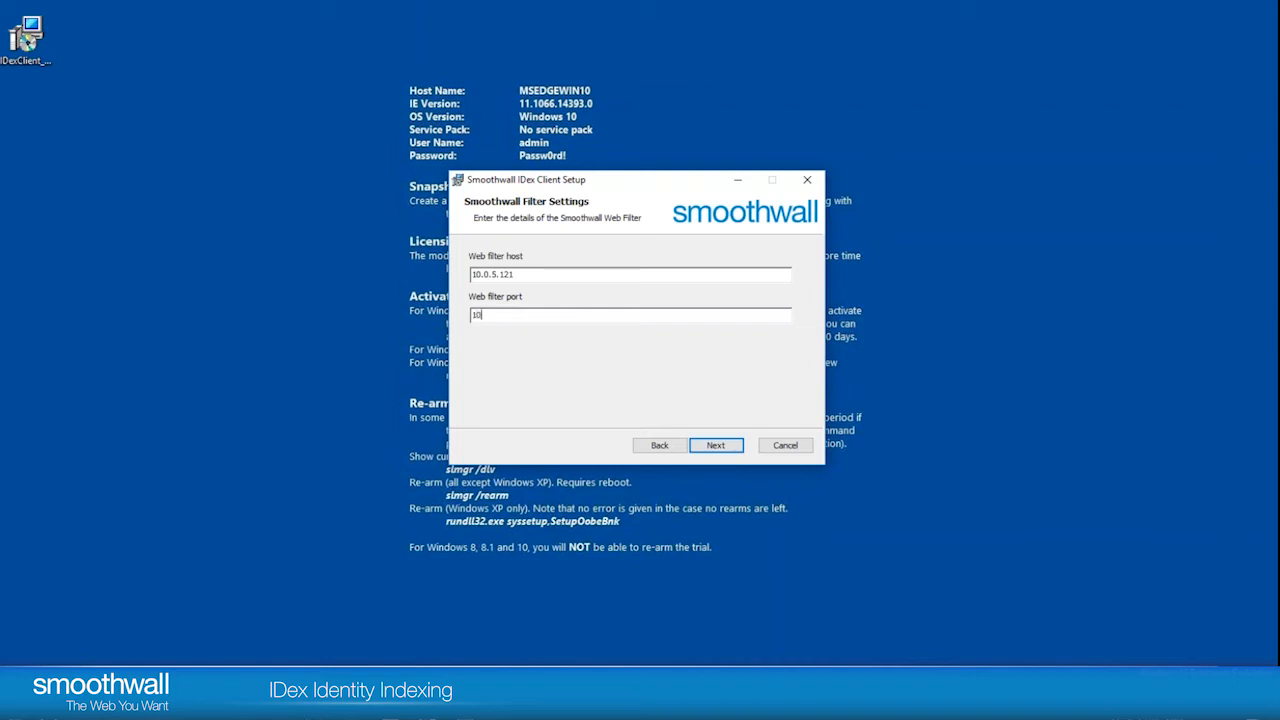
type("80")
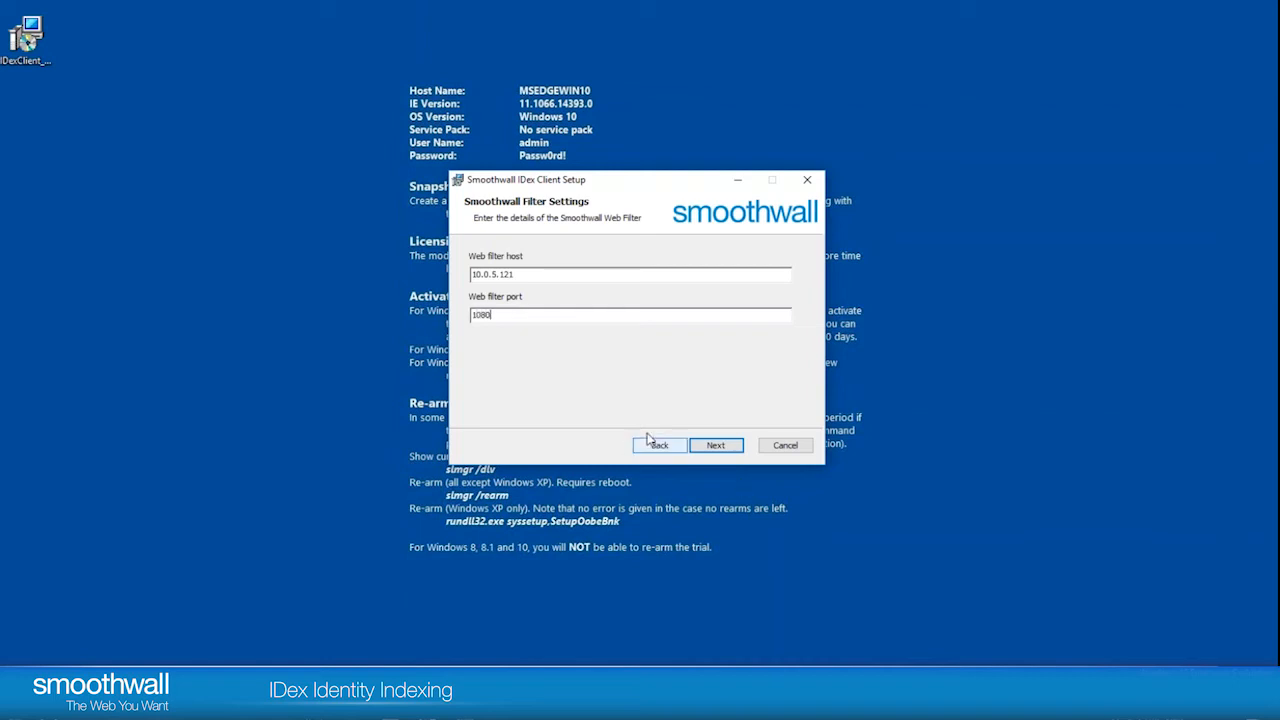
Confirm the host settings, install the IDex Client approving UAC, and finish the wizard.
left_click(716, 444)
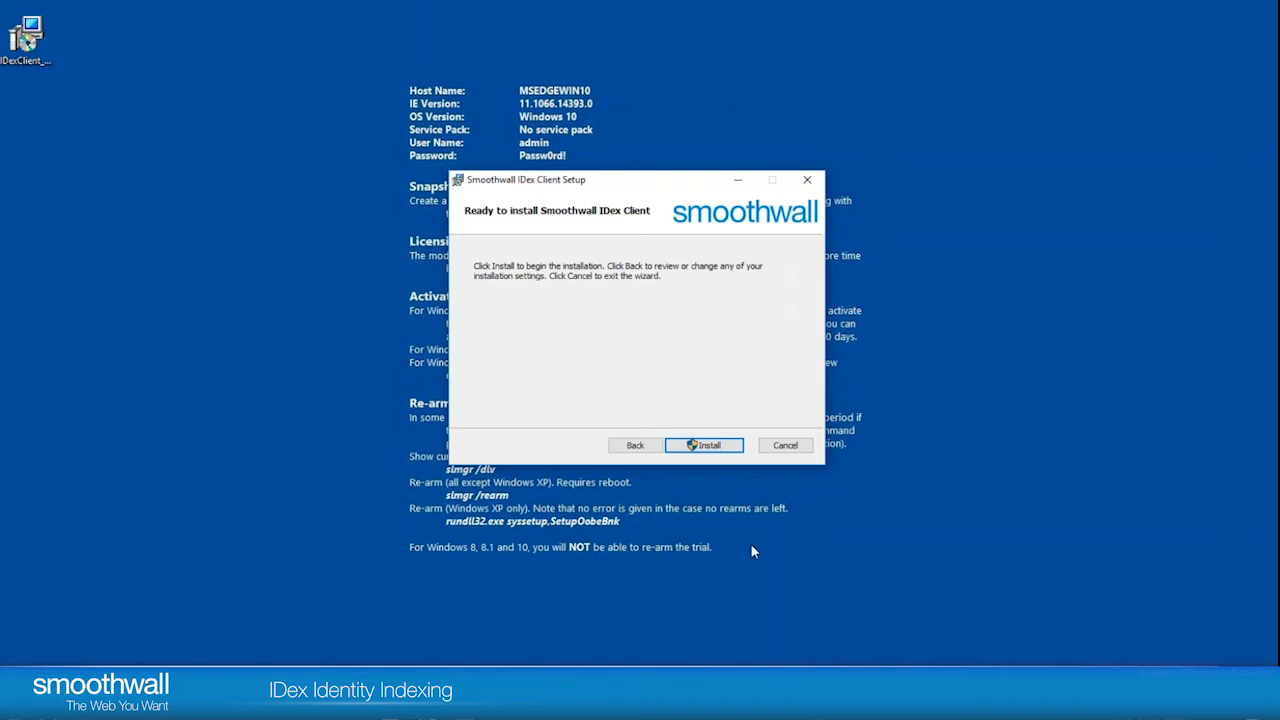
left_click(704, 444)
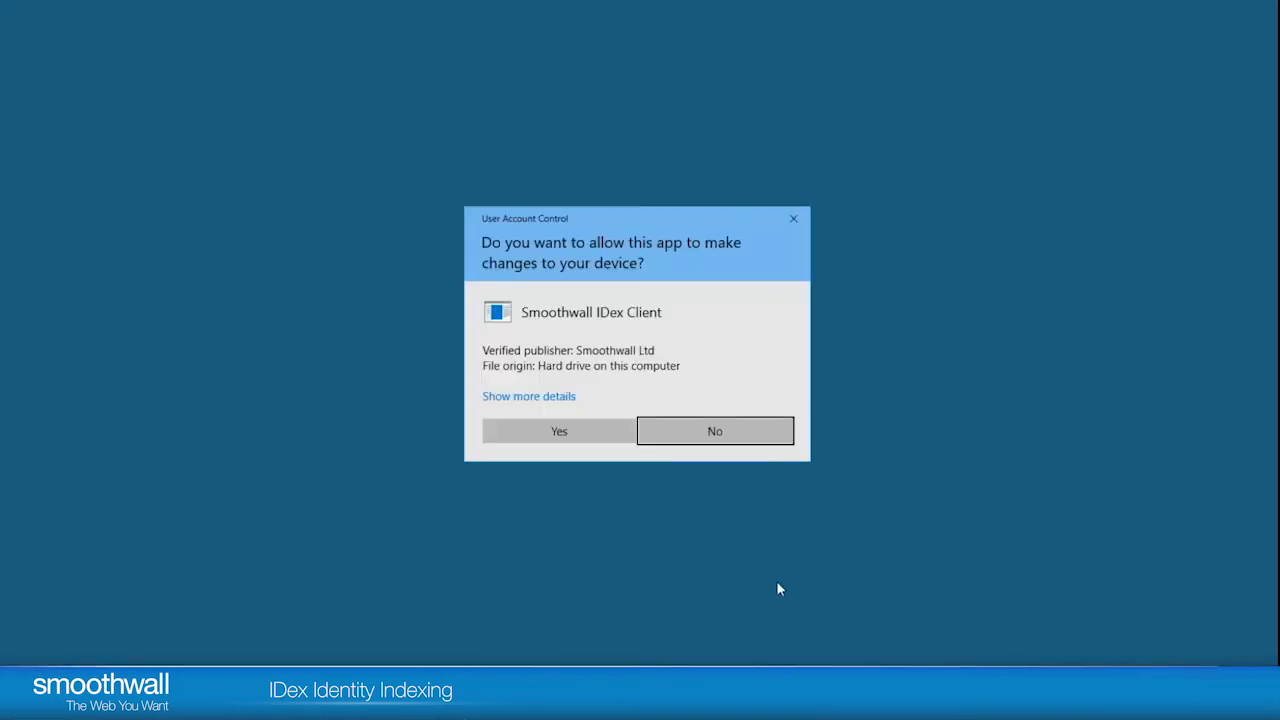
left_click(558, 432)
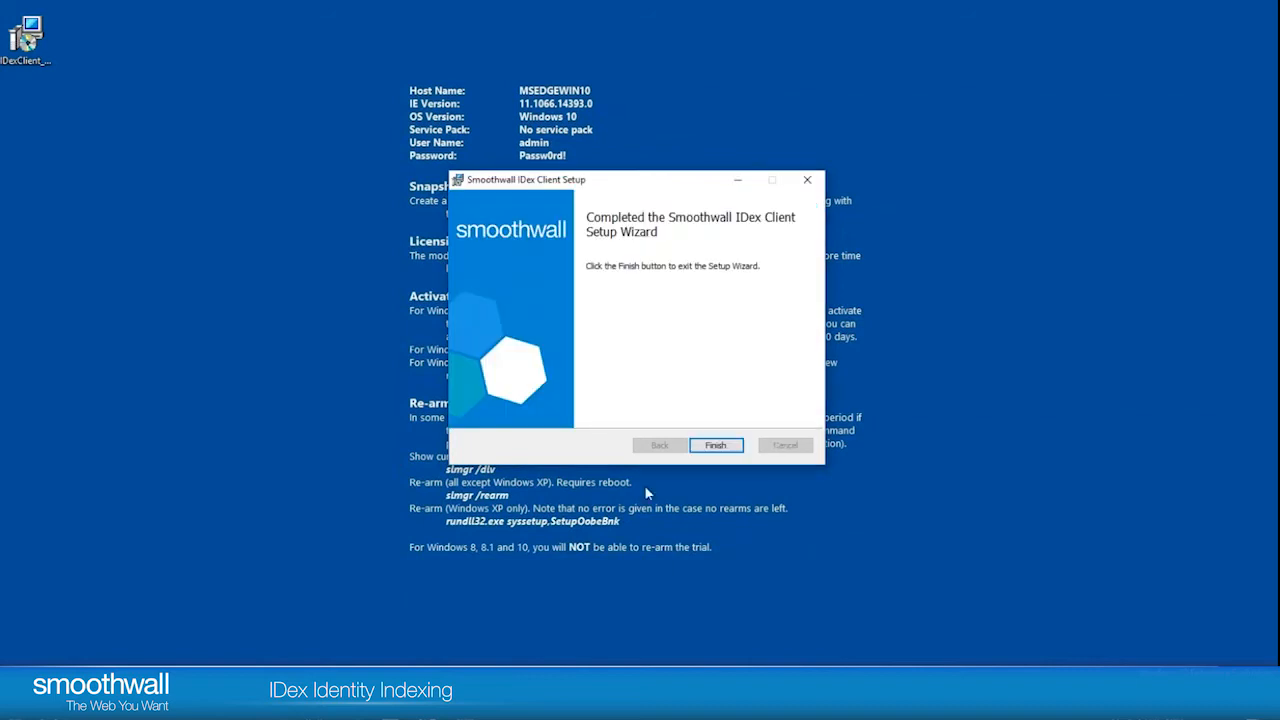
left_click(716, 444)
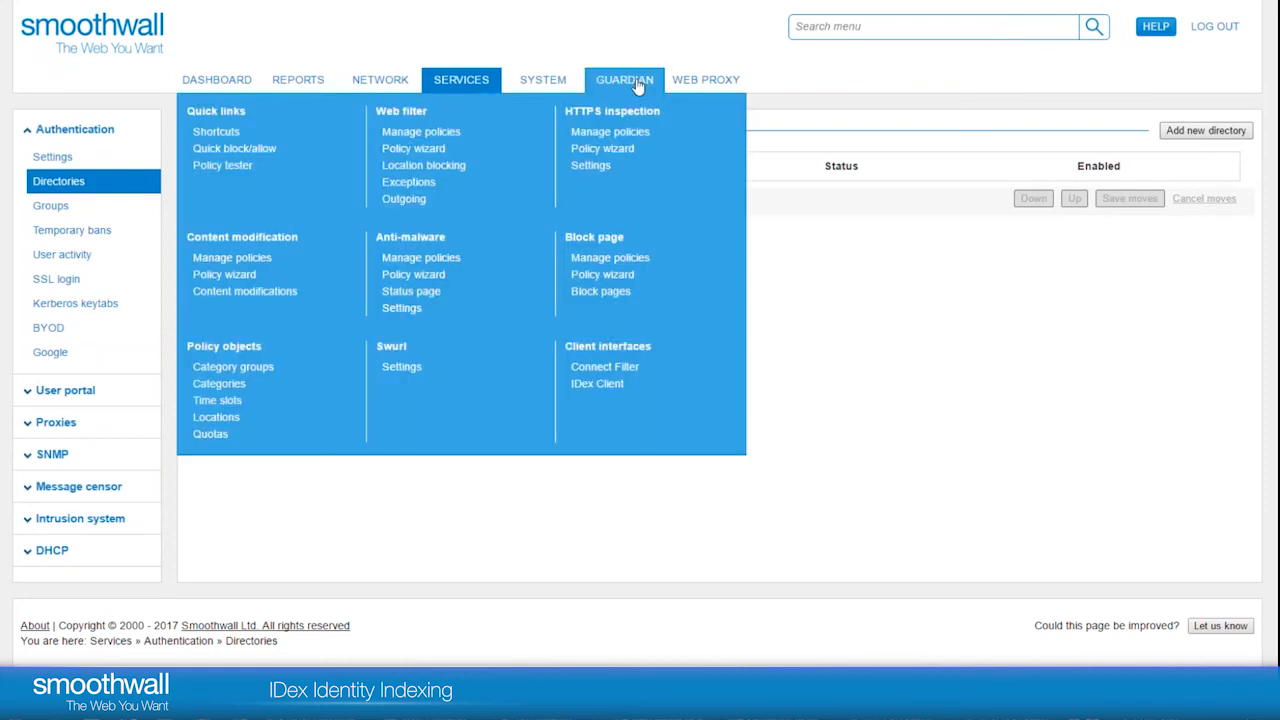
mouse_move(596, 384)
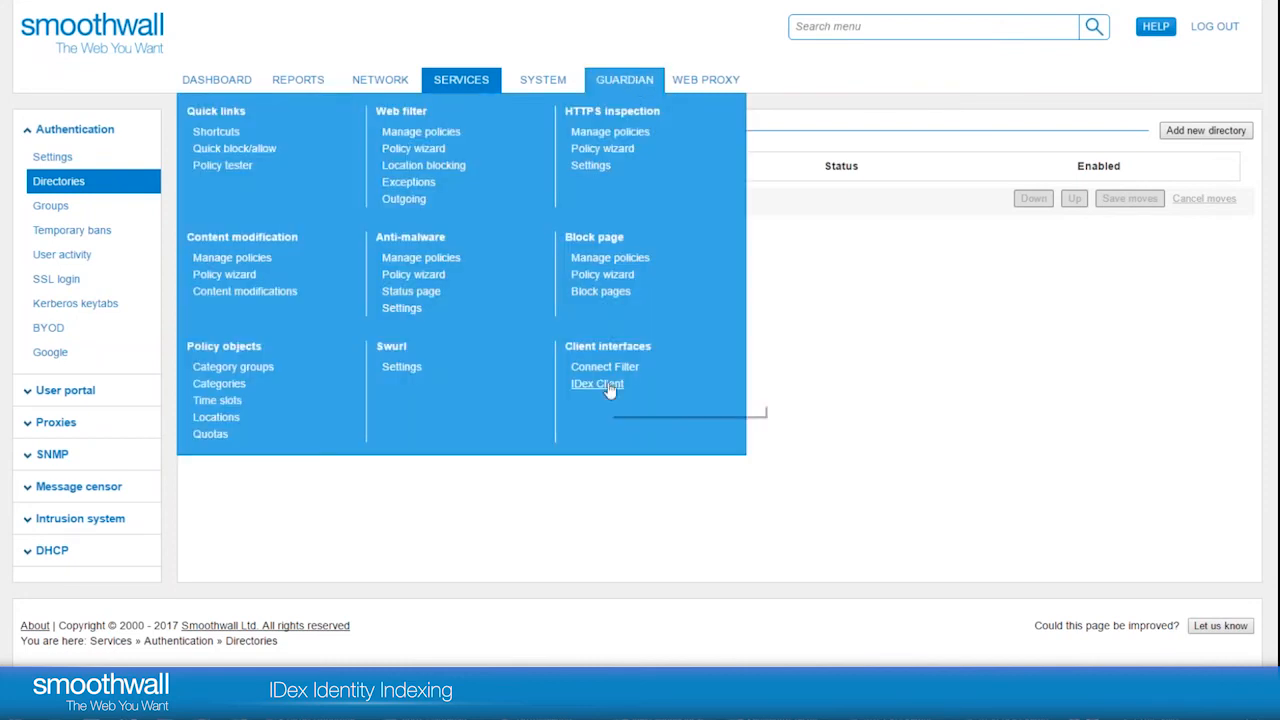
Add an IDex Client interface on Ethernet port 1 (10.0.5.121/16) with port 1080 and save it.
left_click(596, 384)
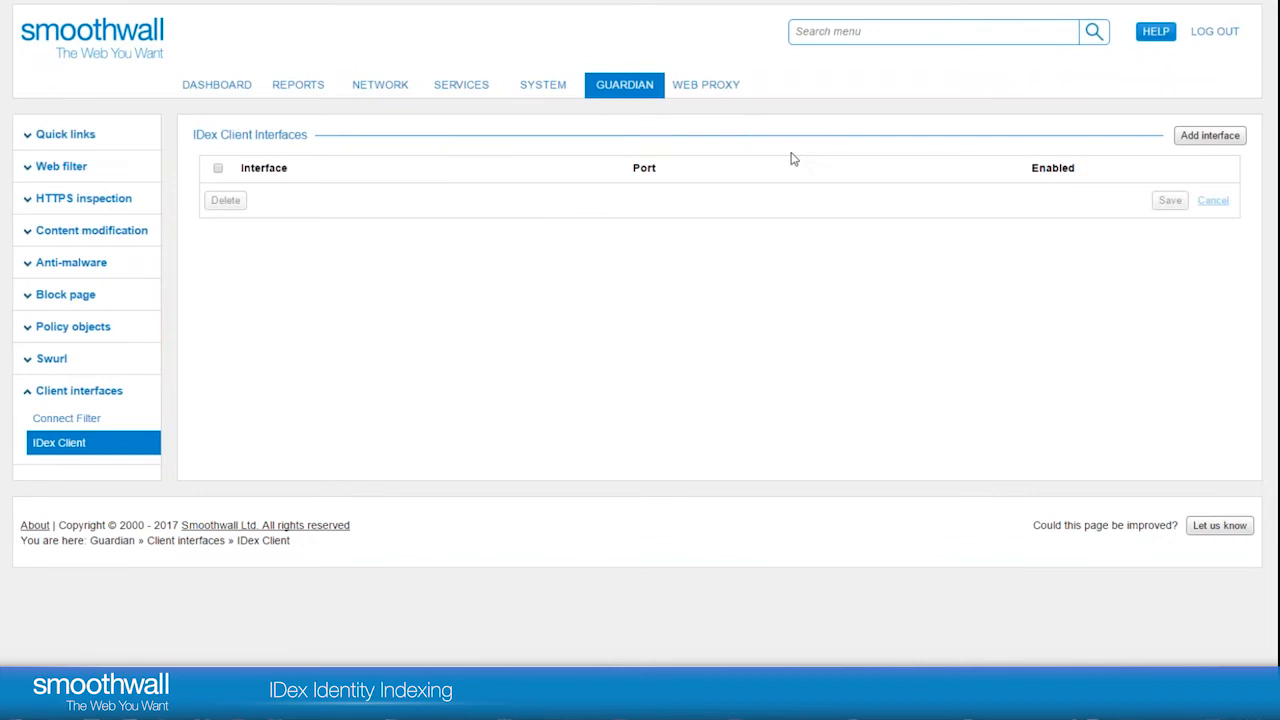
mouse_move(992, 370)
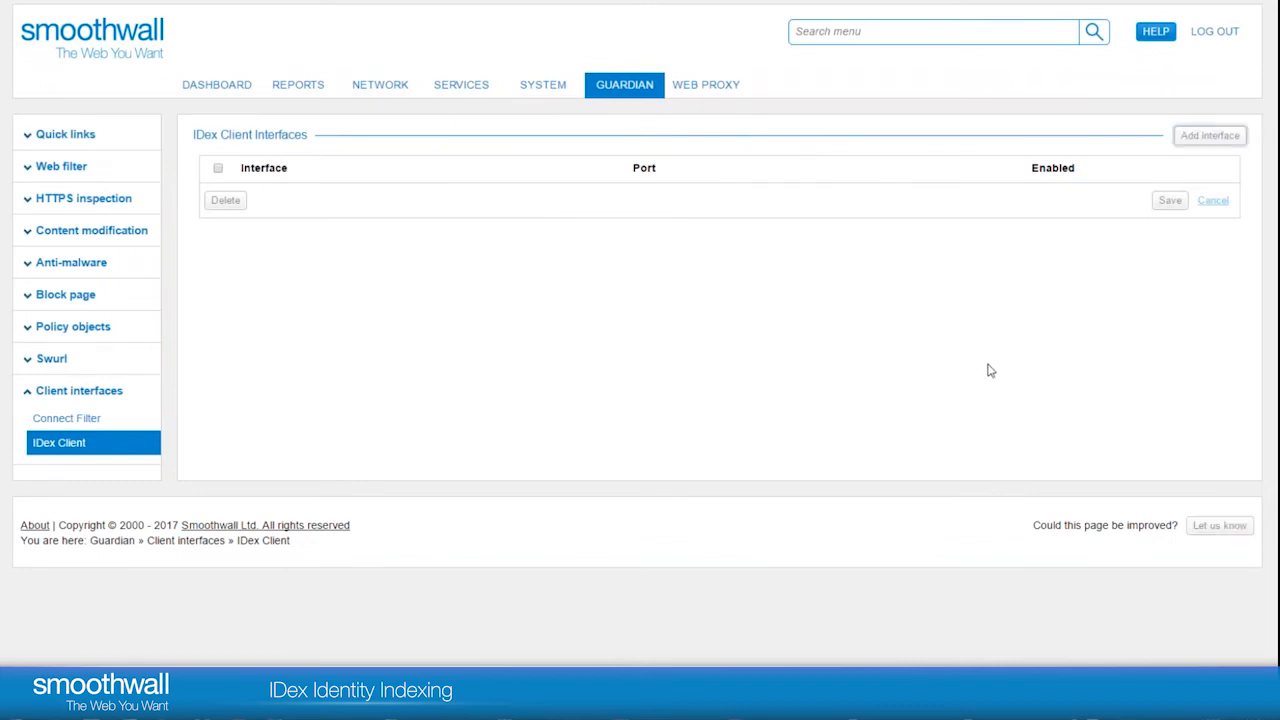
left_click(1208, 136)
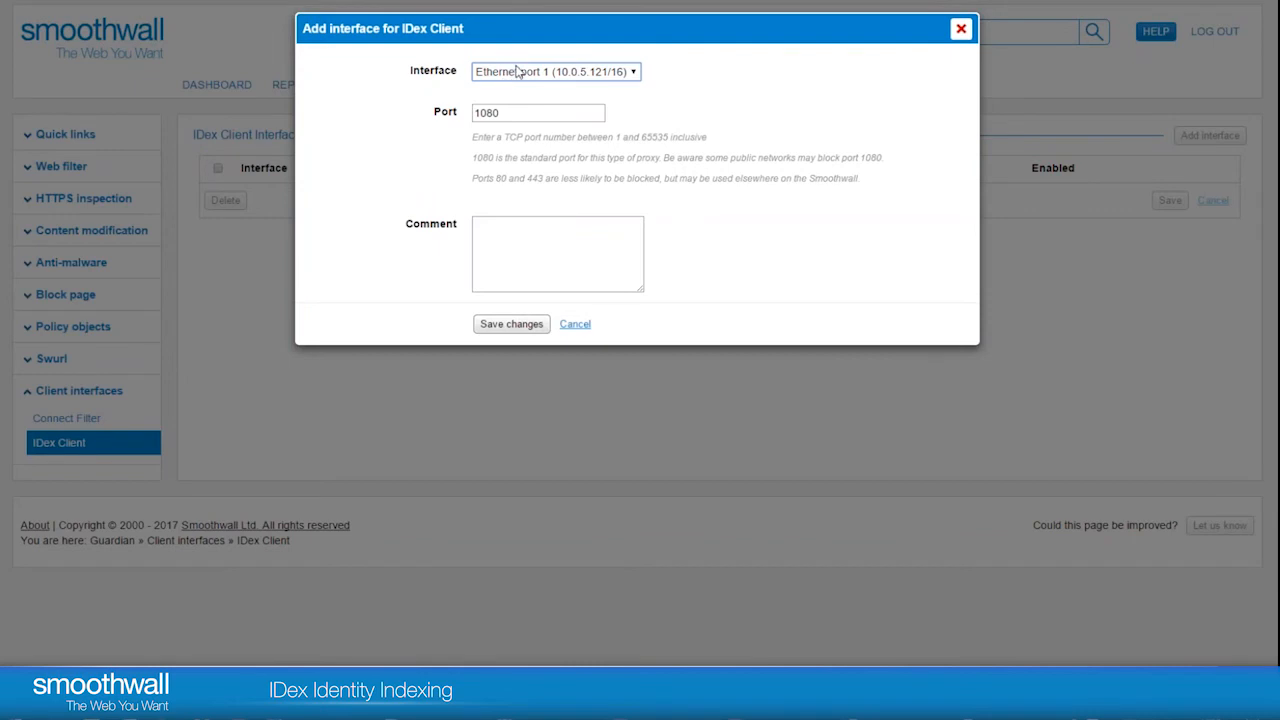
mouse_move(520, 108)
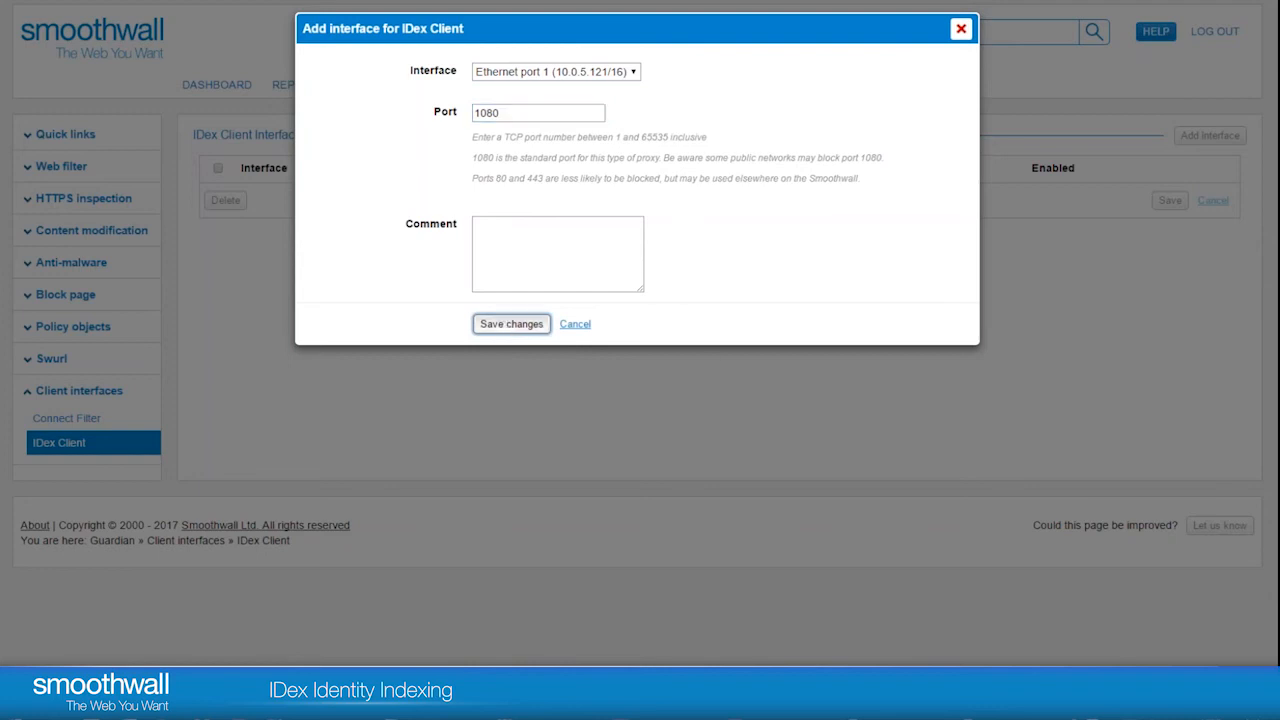
left_click(512, 324)
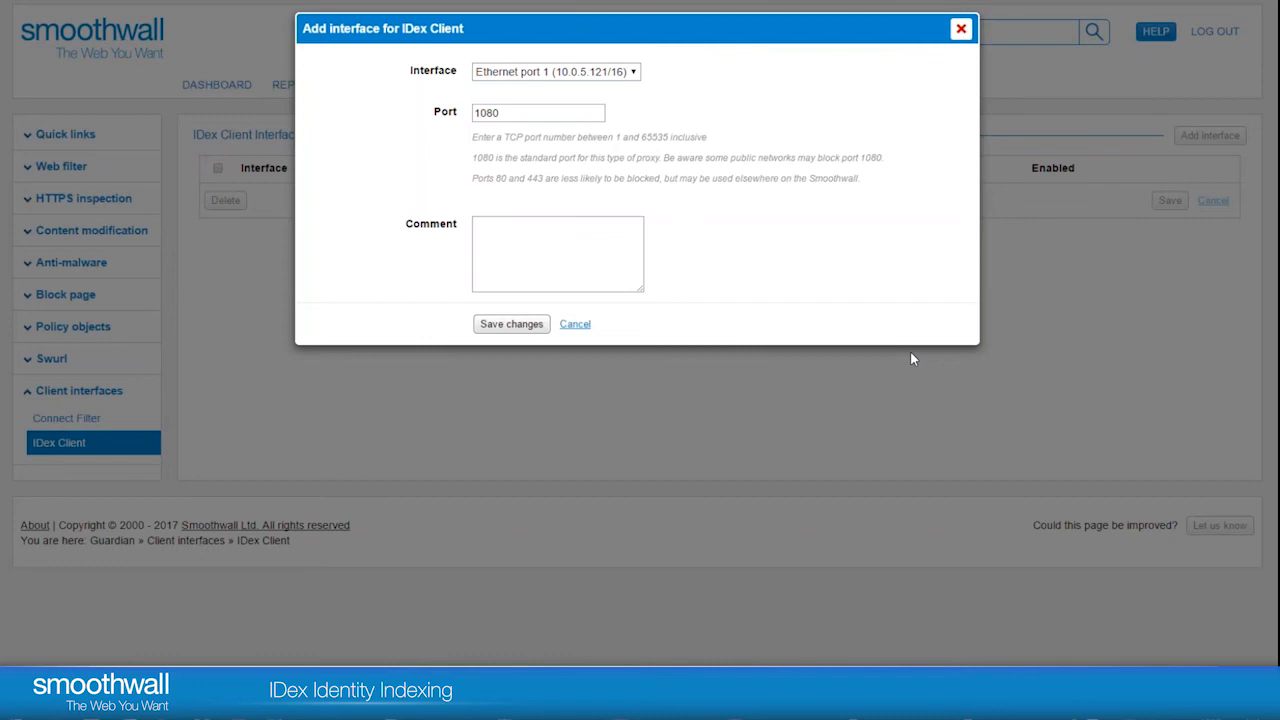
left_click(510, 324)
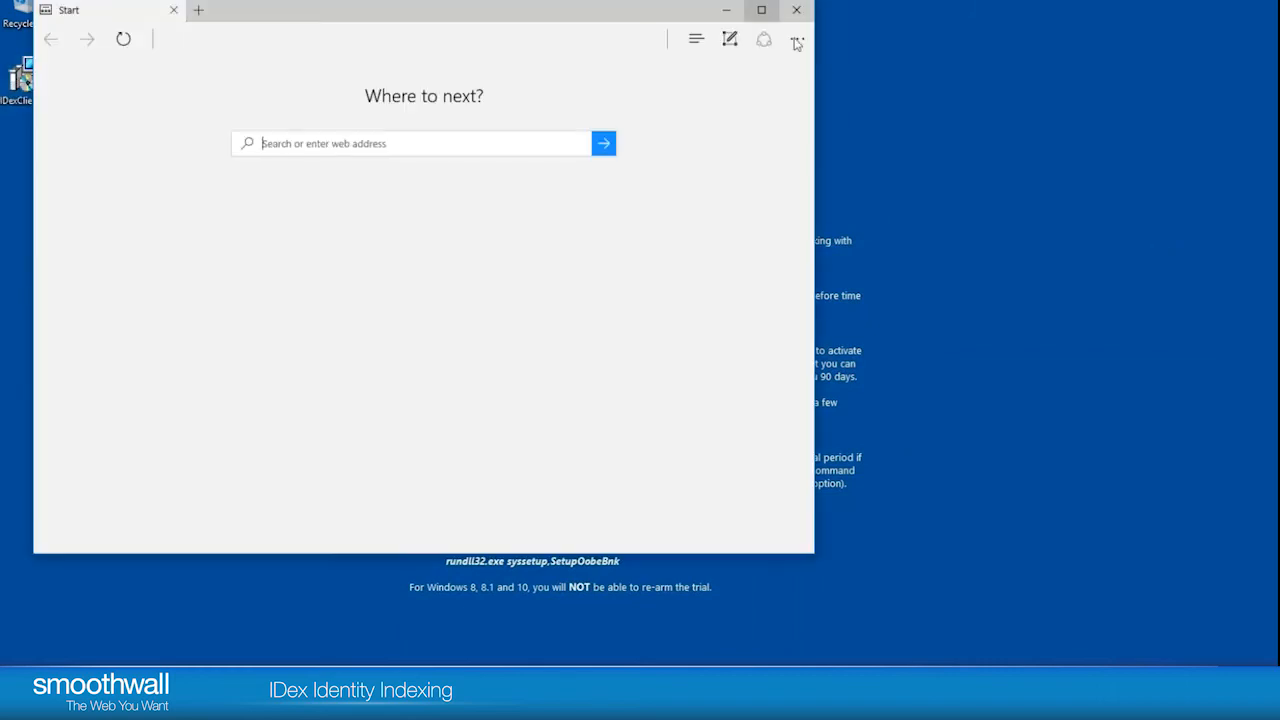
From Edge's settings, reach the Windows system proxy settings via View advanced settings.
left_click(796, 40)
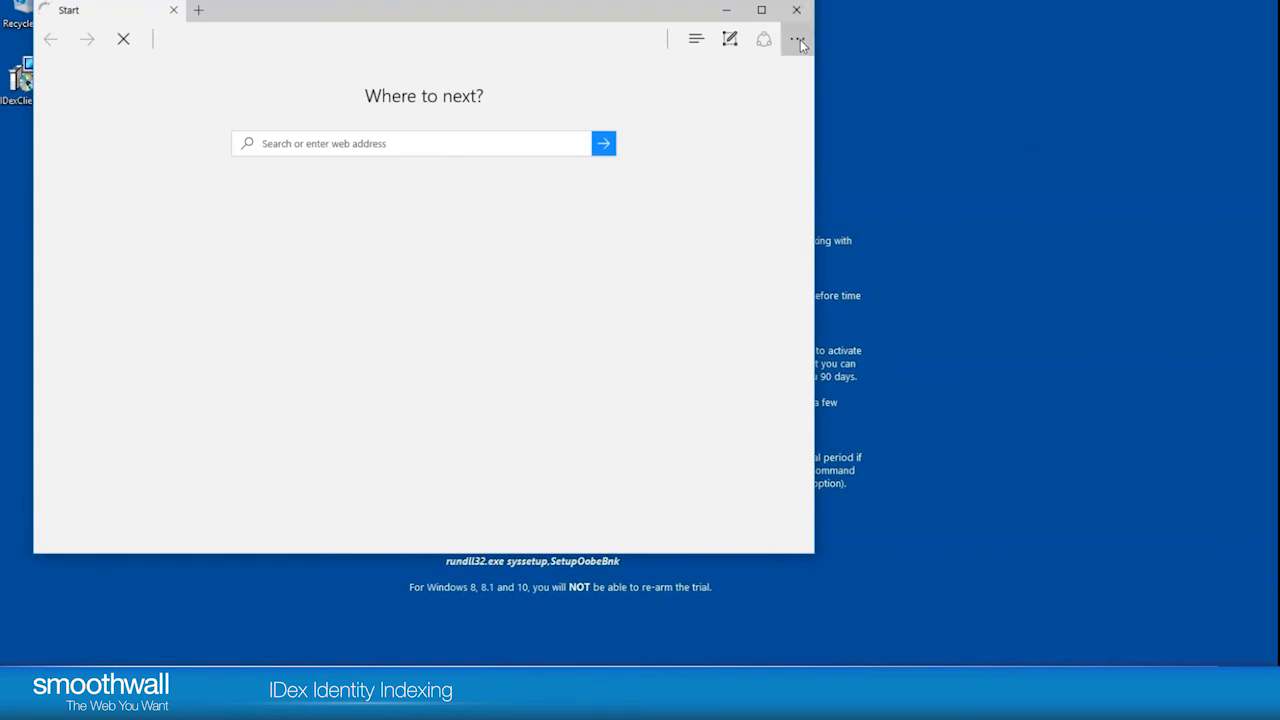
left_click(796, 38)
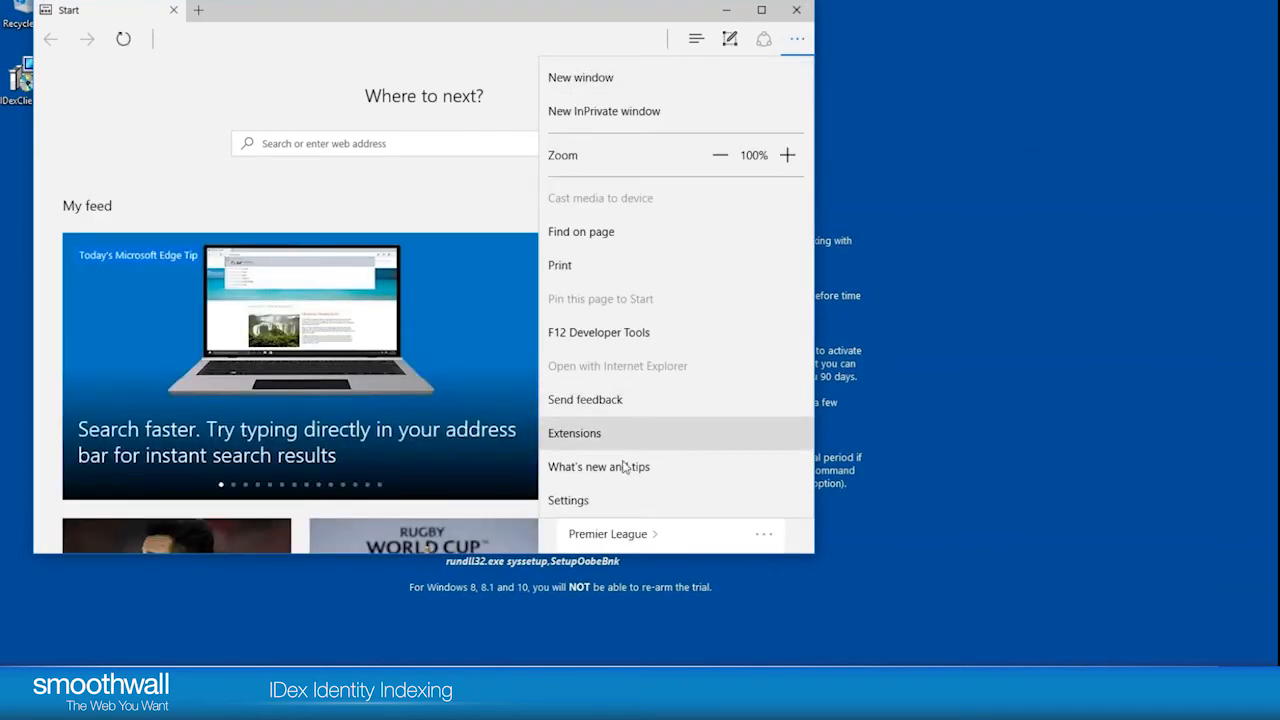
left_click(568, 500)
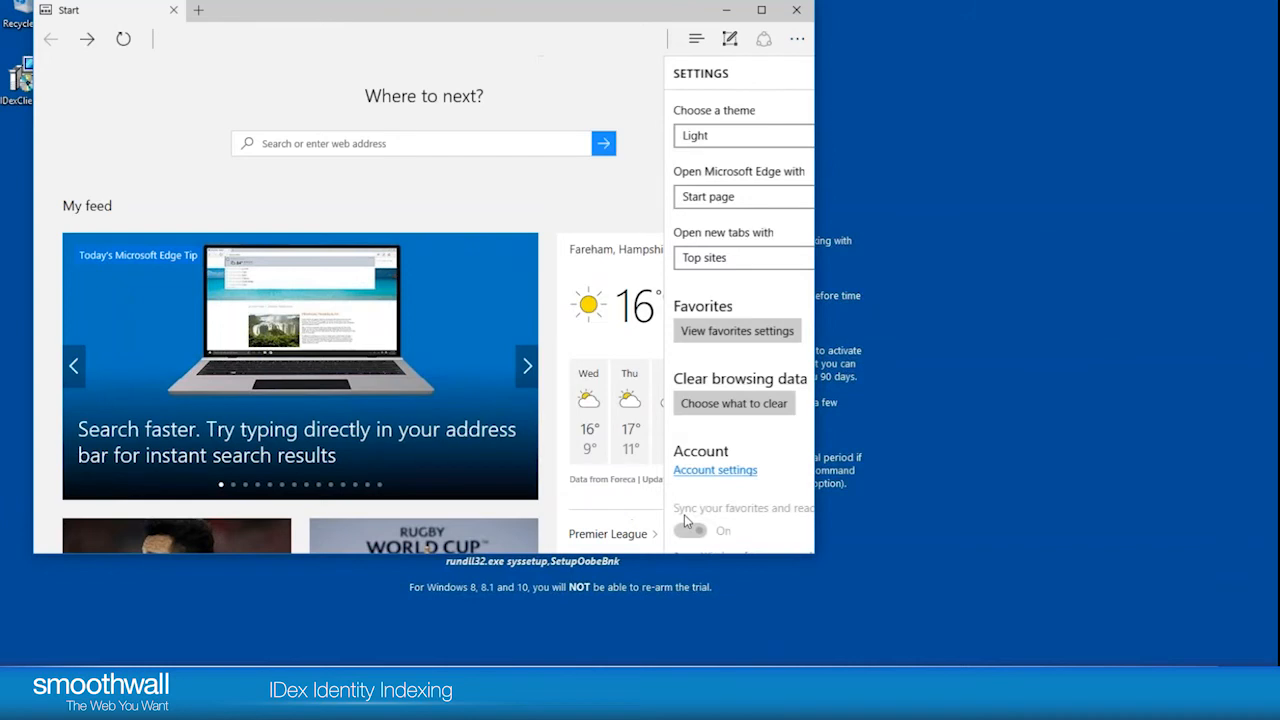
scroll("down", 3)
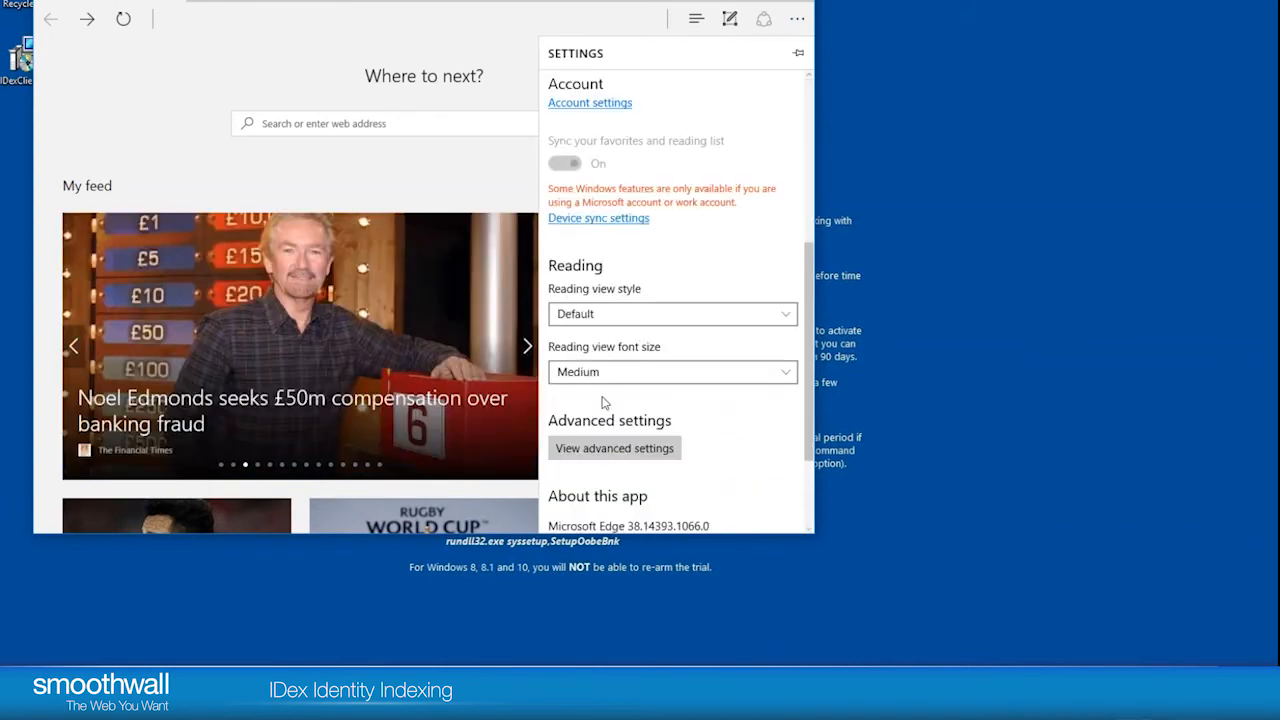
left_click(614, 448)
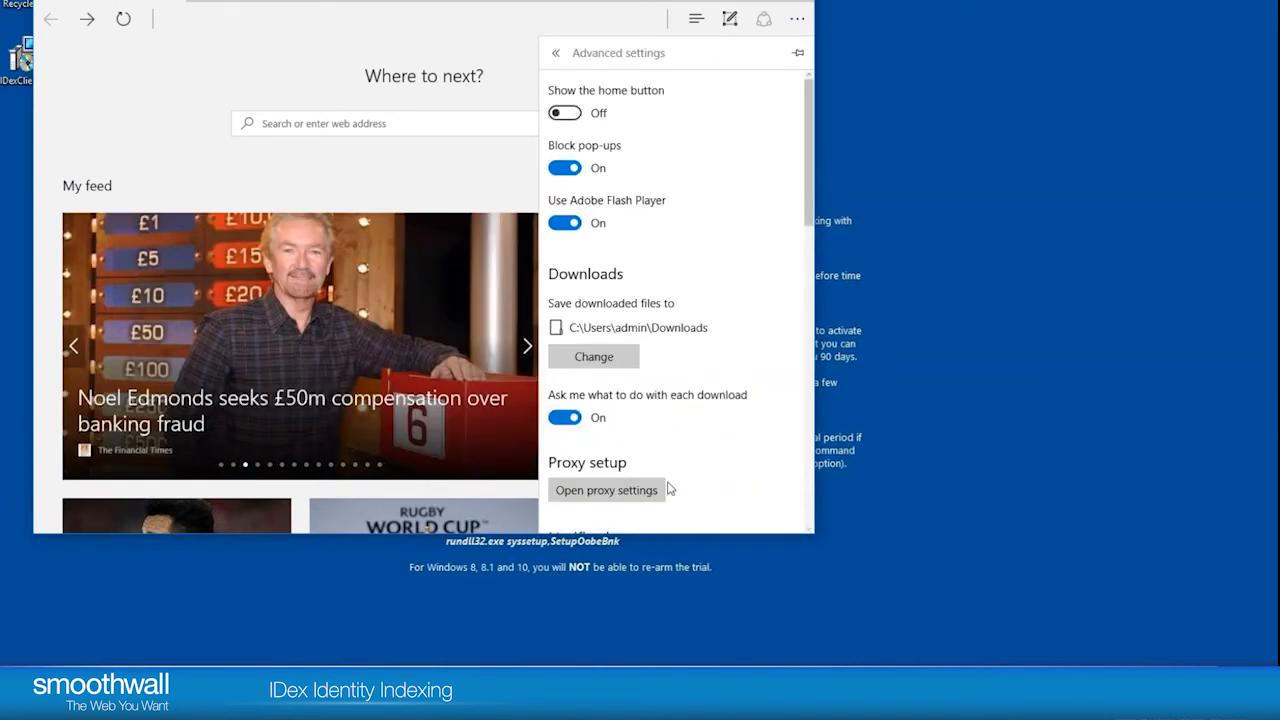
left_click(604, 488)
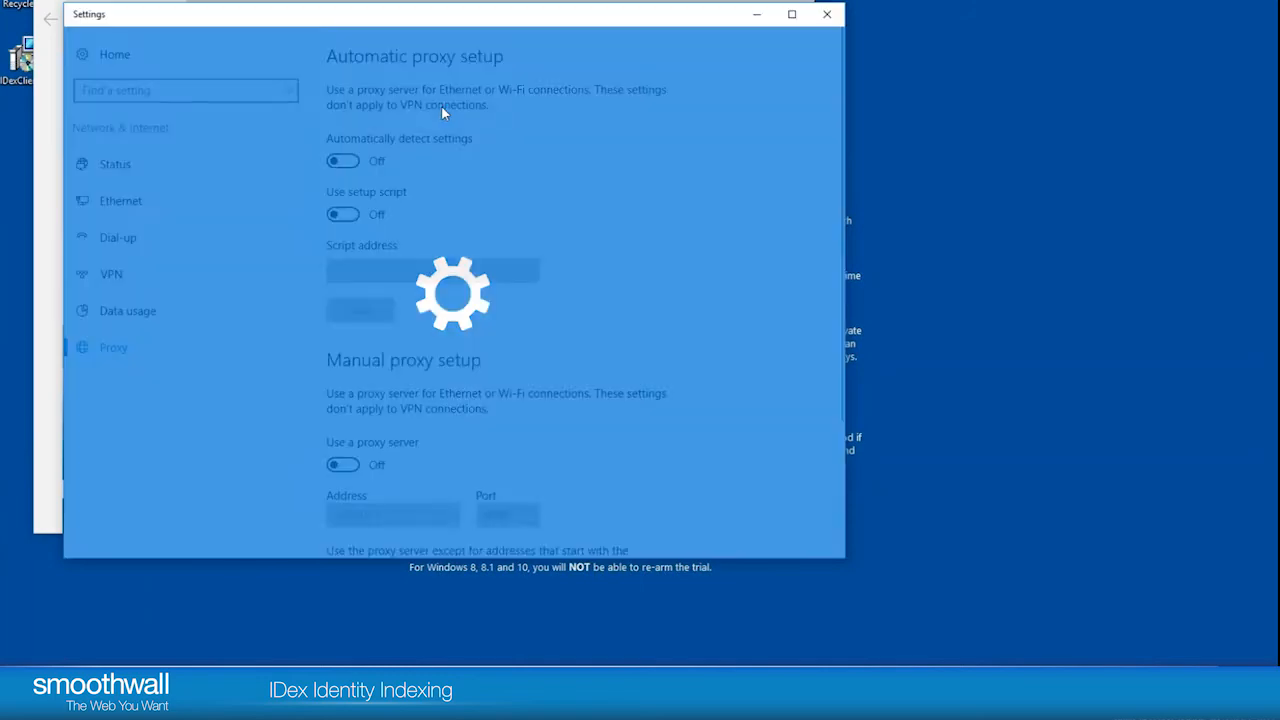
Turn on the manual proxy server with address 127.0.0.1 and port 8080.
scroll("down", 3)
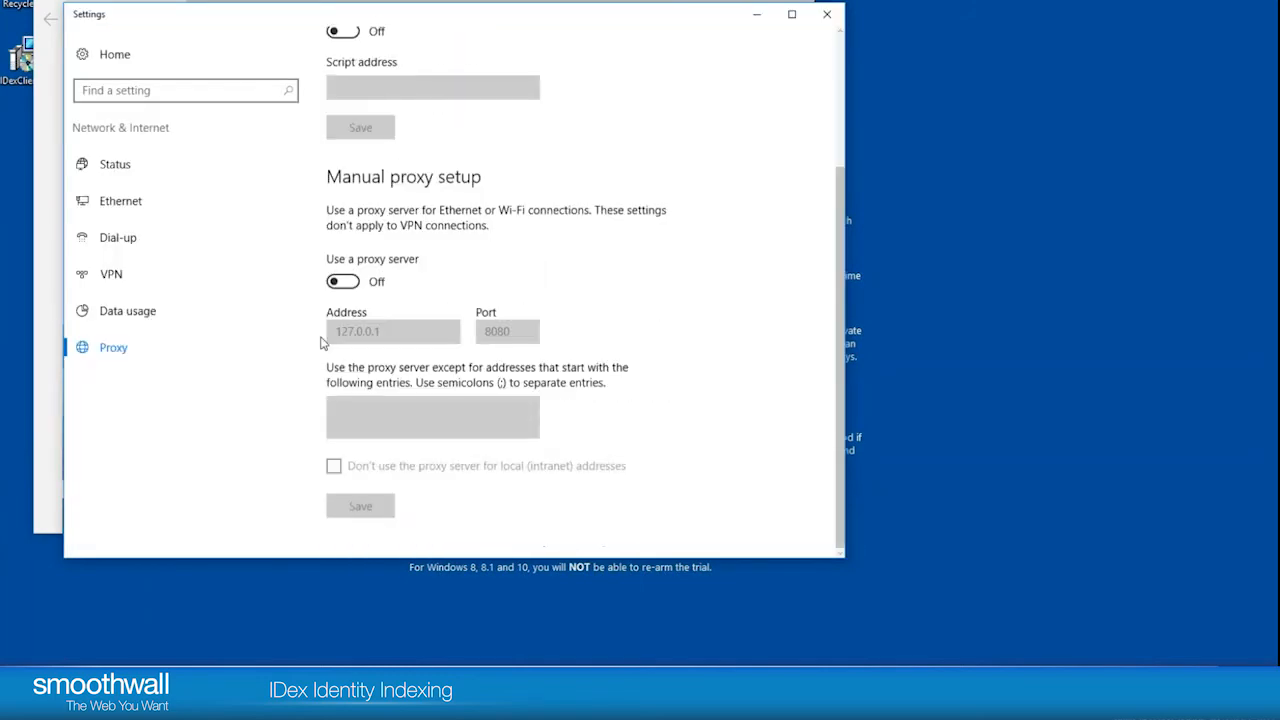
left_click(342, 280)
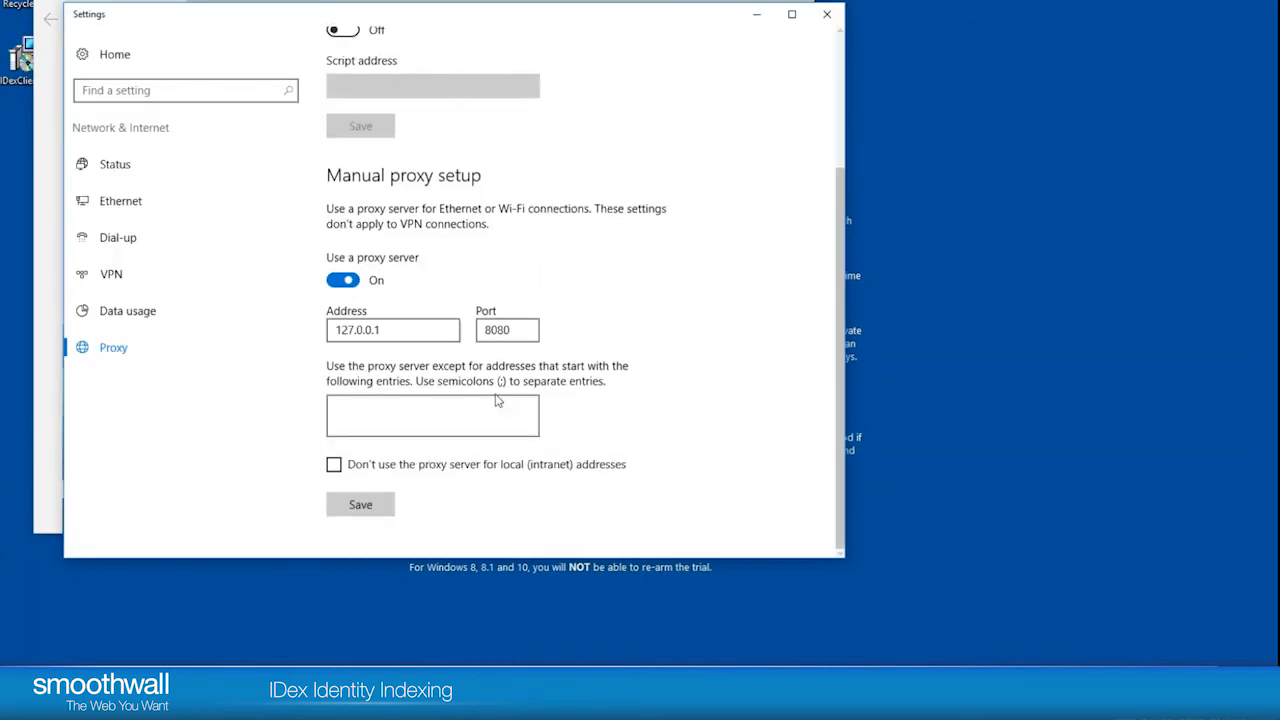
left_click(392, 330)
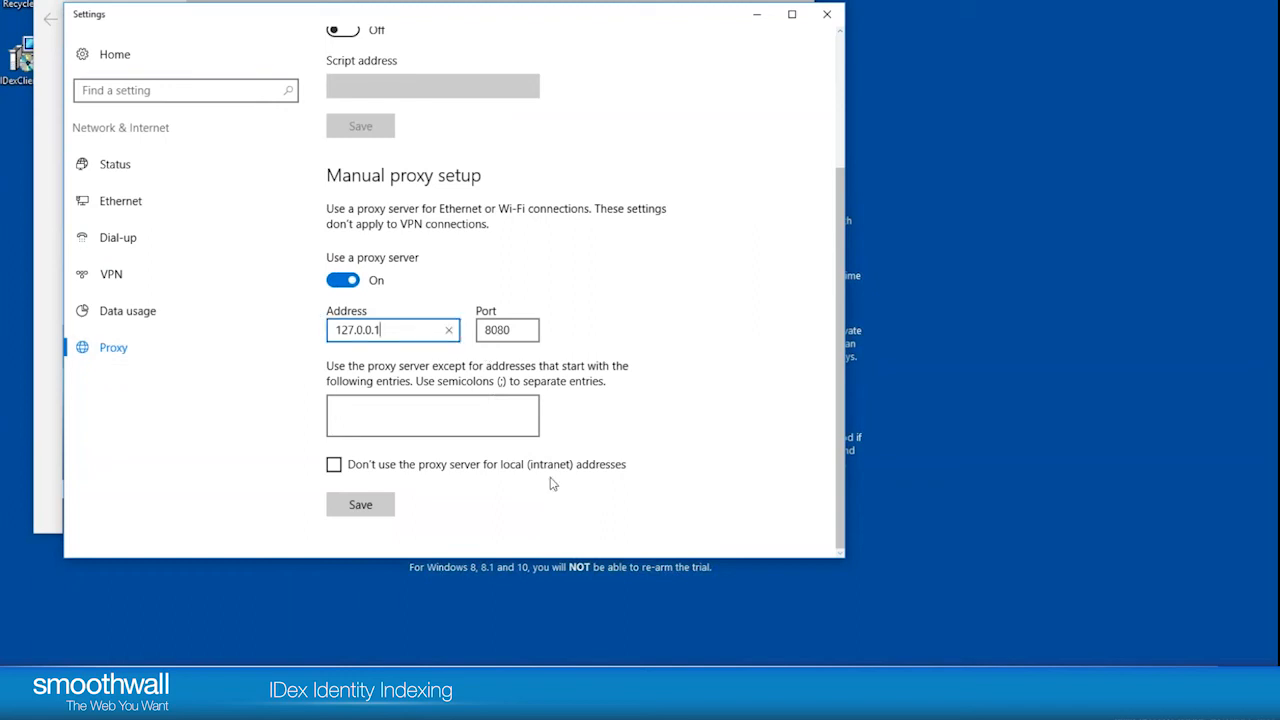
mouse_move(448, 464)
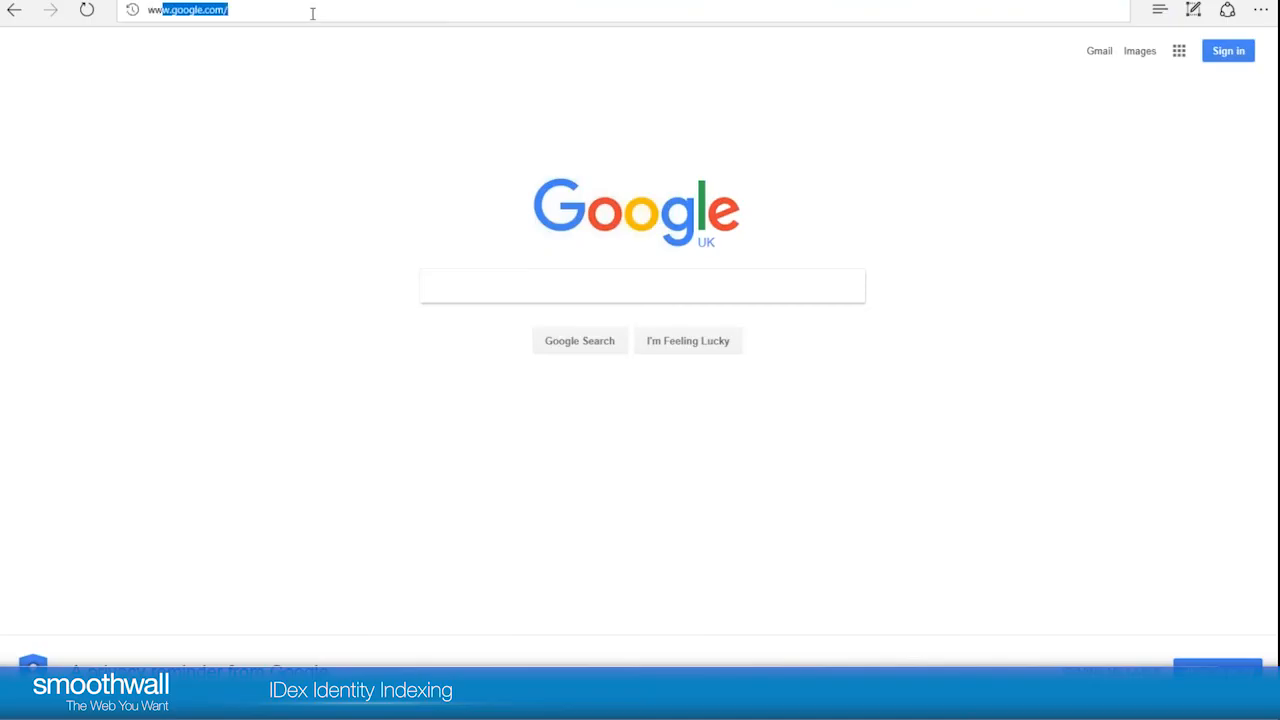
type("www.bbc.co.uk")
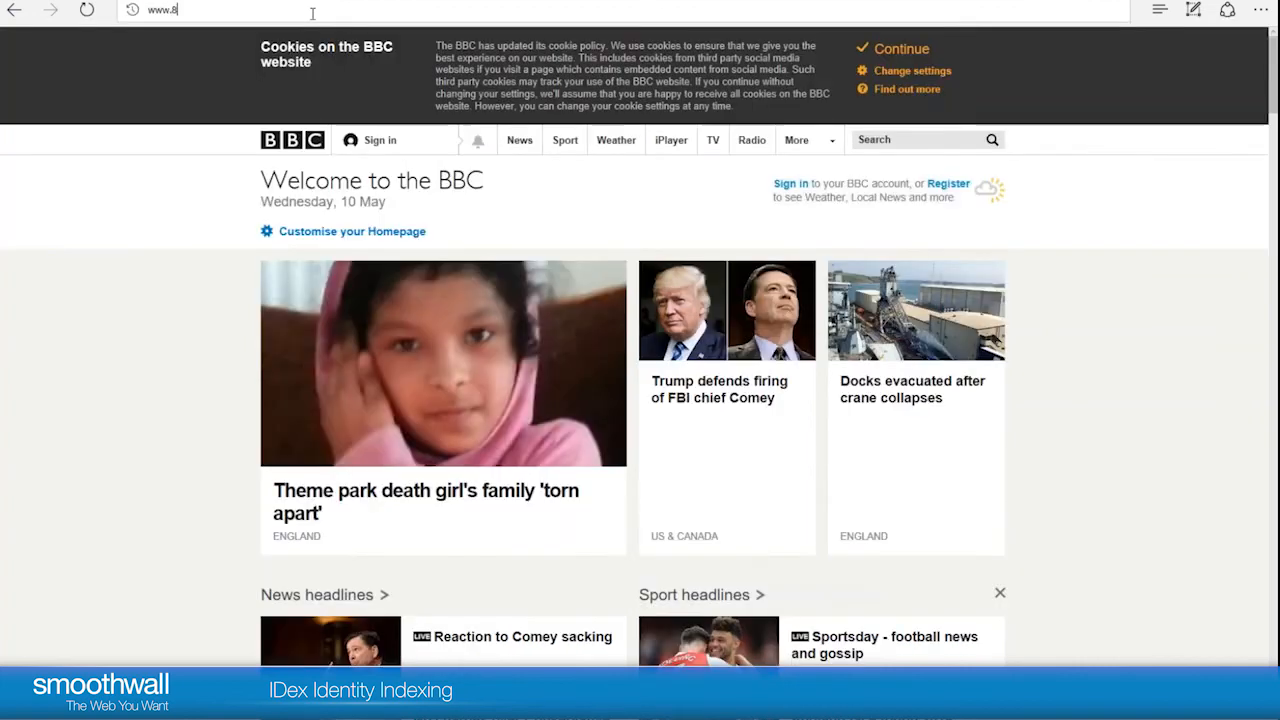
type("8.com")
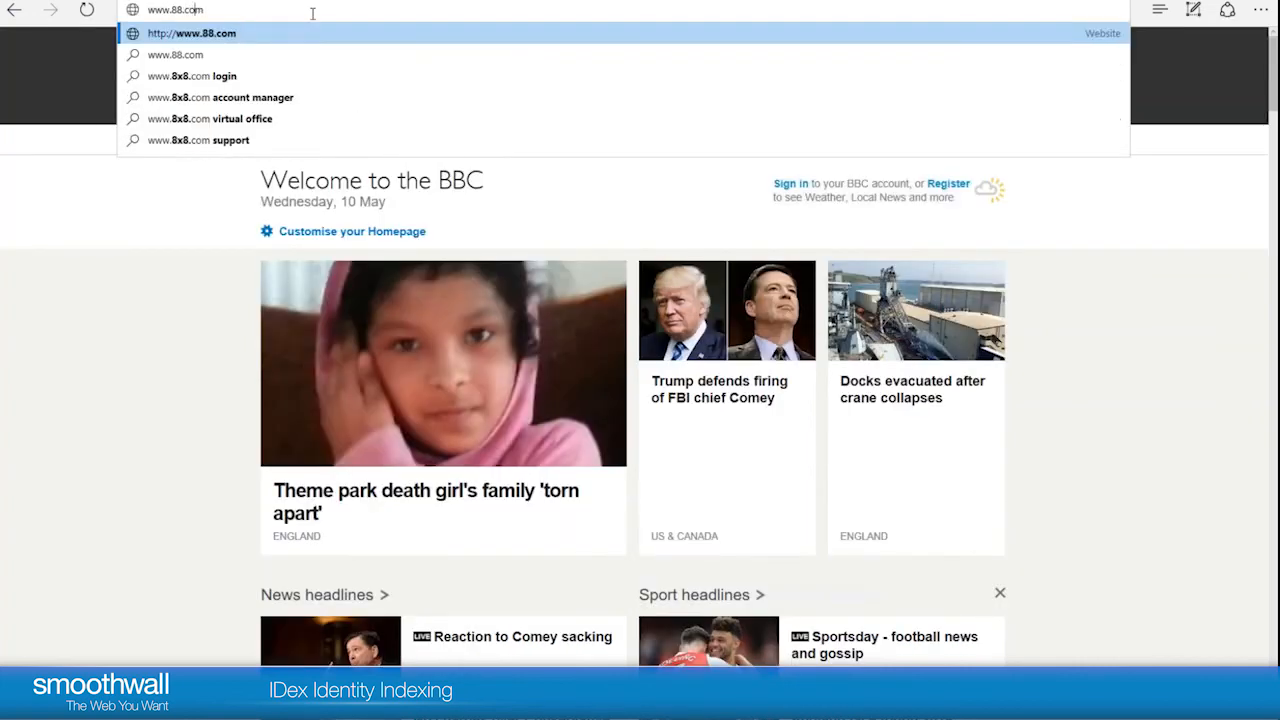
type("8")
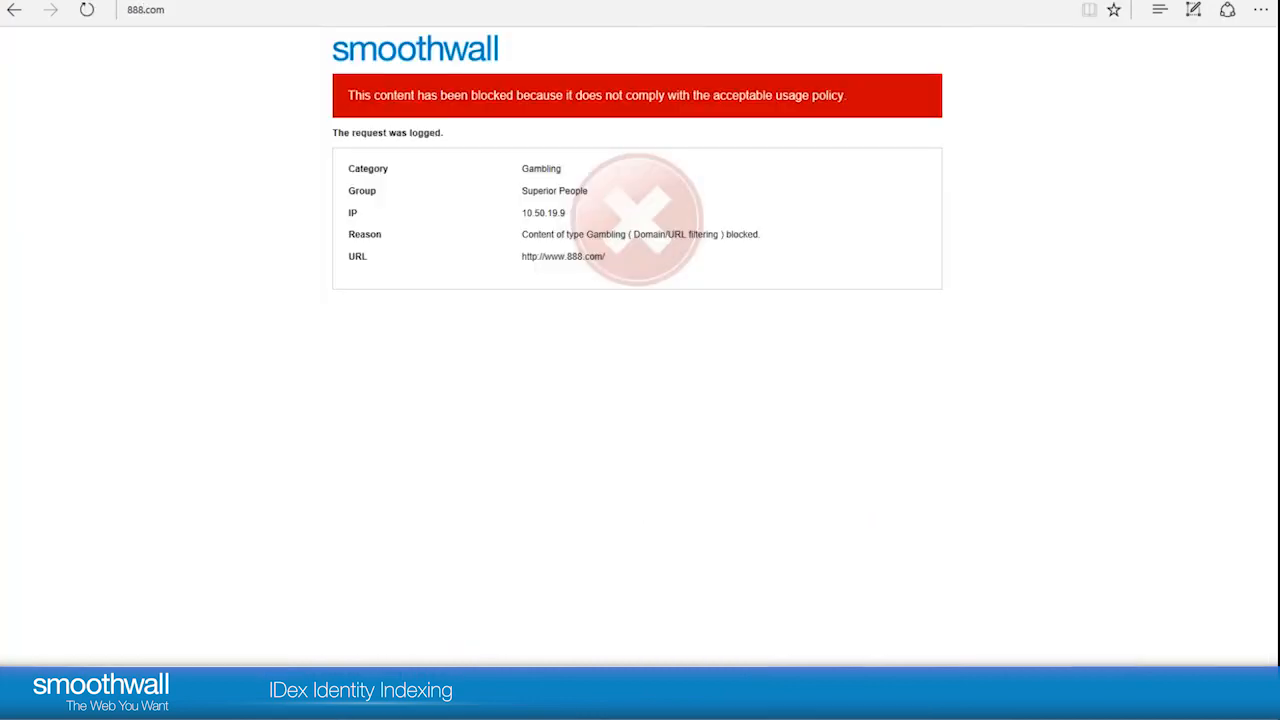
left_click(460, 114)
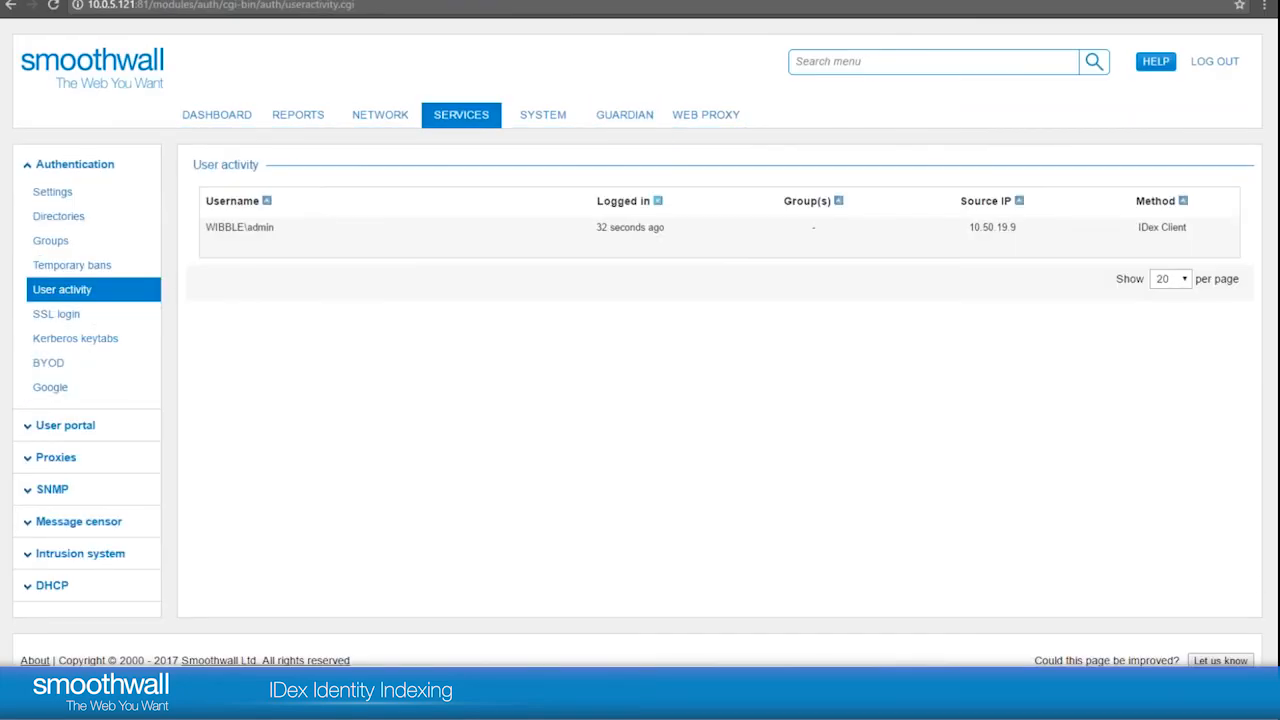
mouse_move(656, 468)
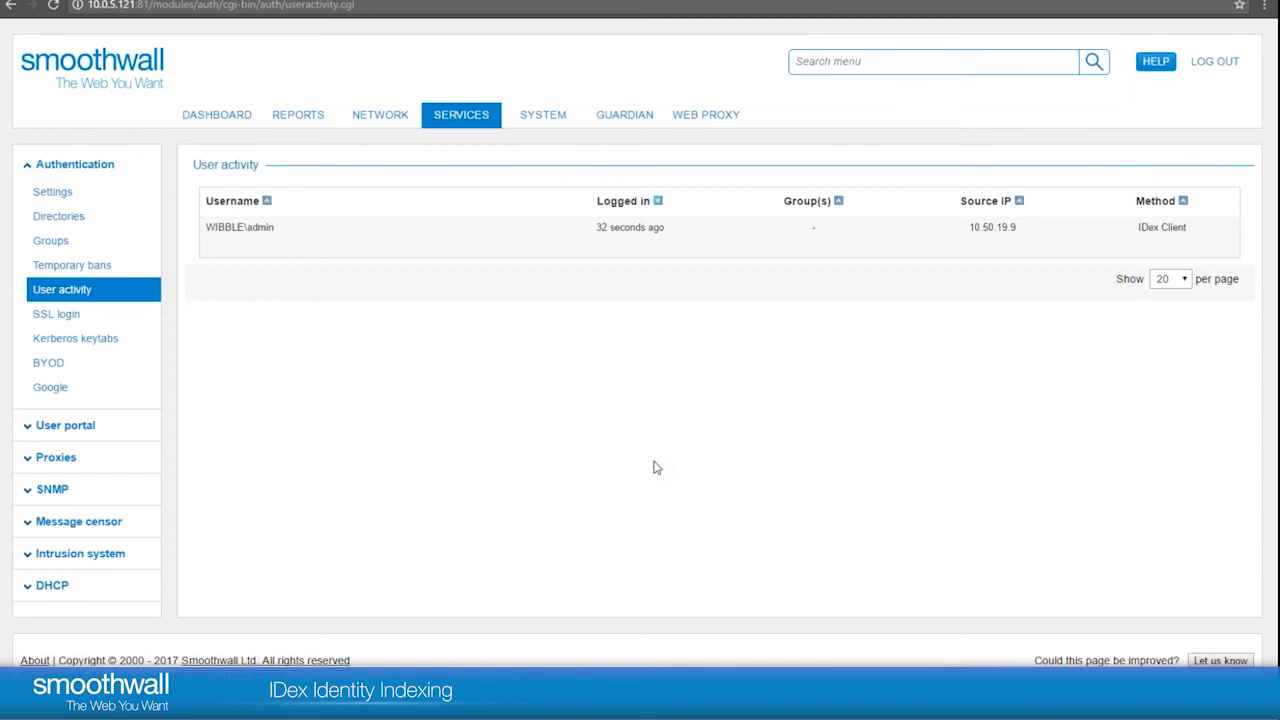
left_click(460, 114)
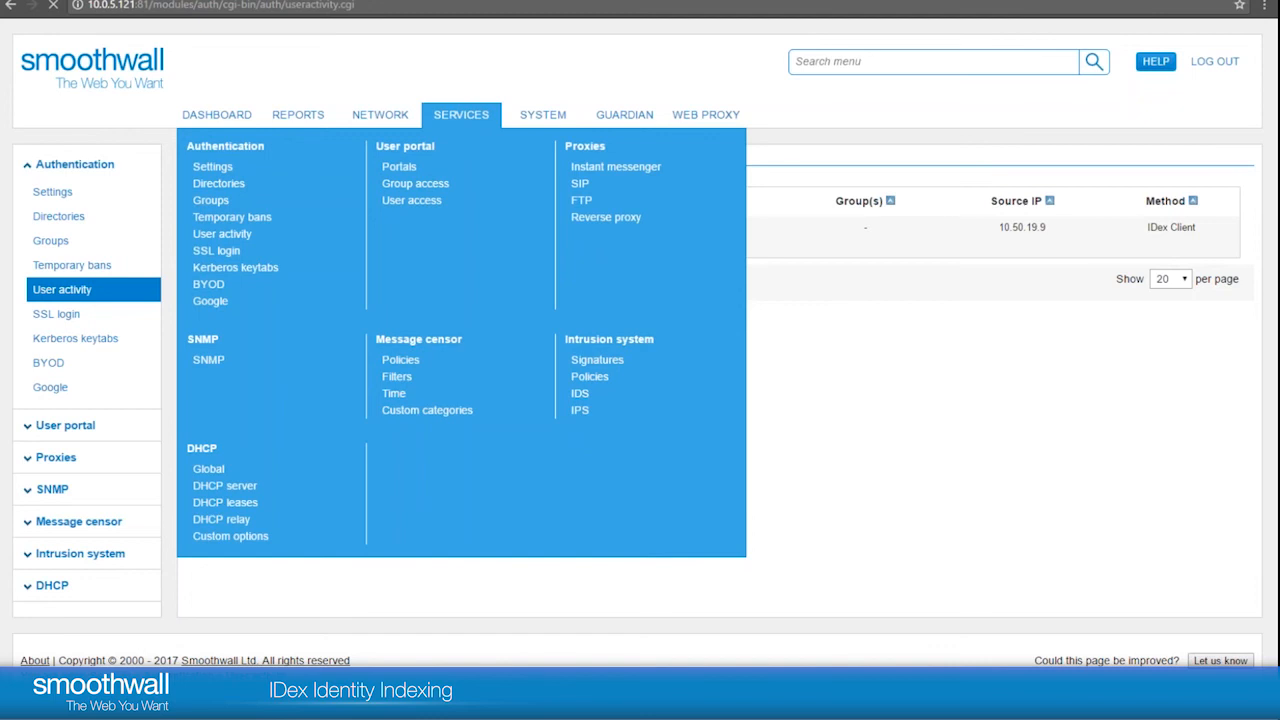
Add a new enabled authentication directory of type IDex Directory.
left_click(218, 184)
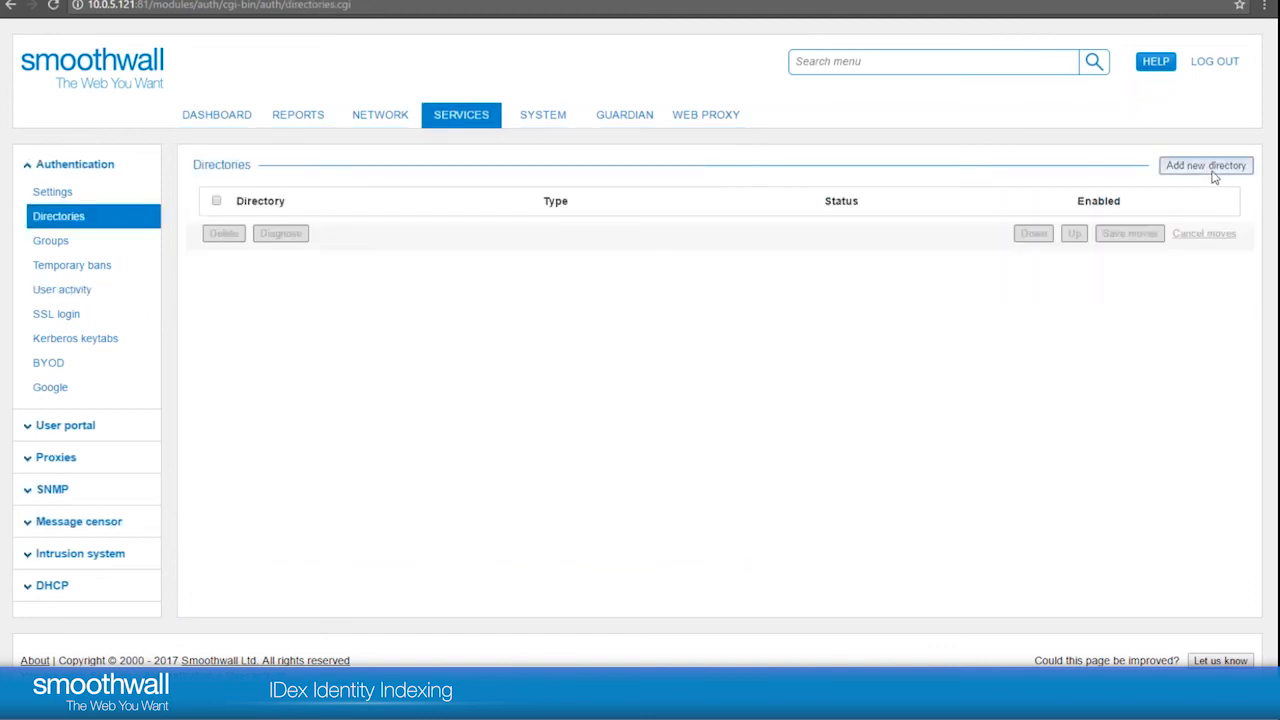
left_click(1204, 164)
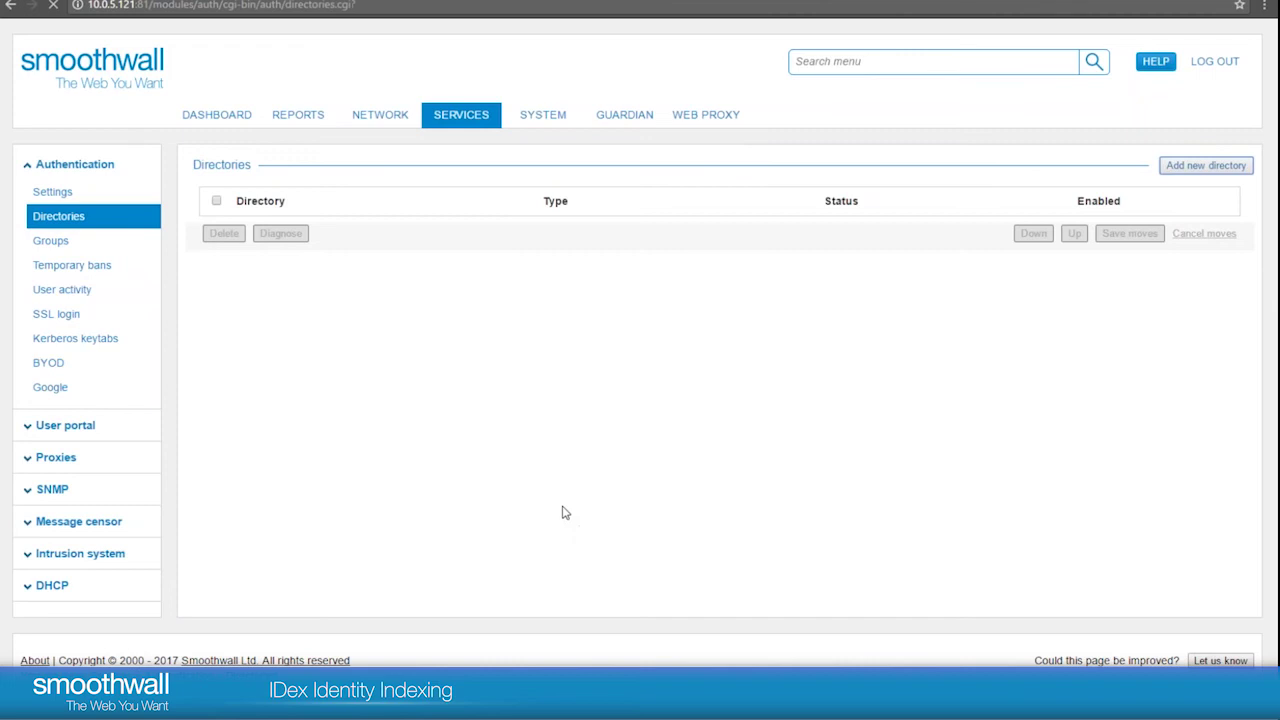
left_click(1204, 164)
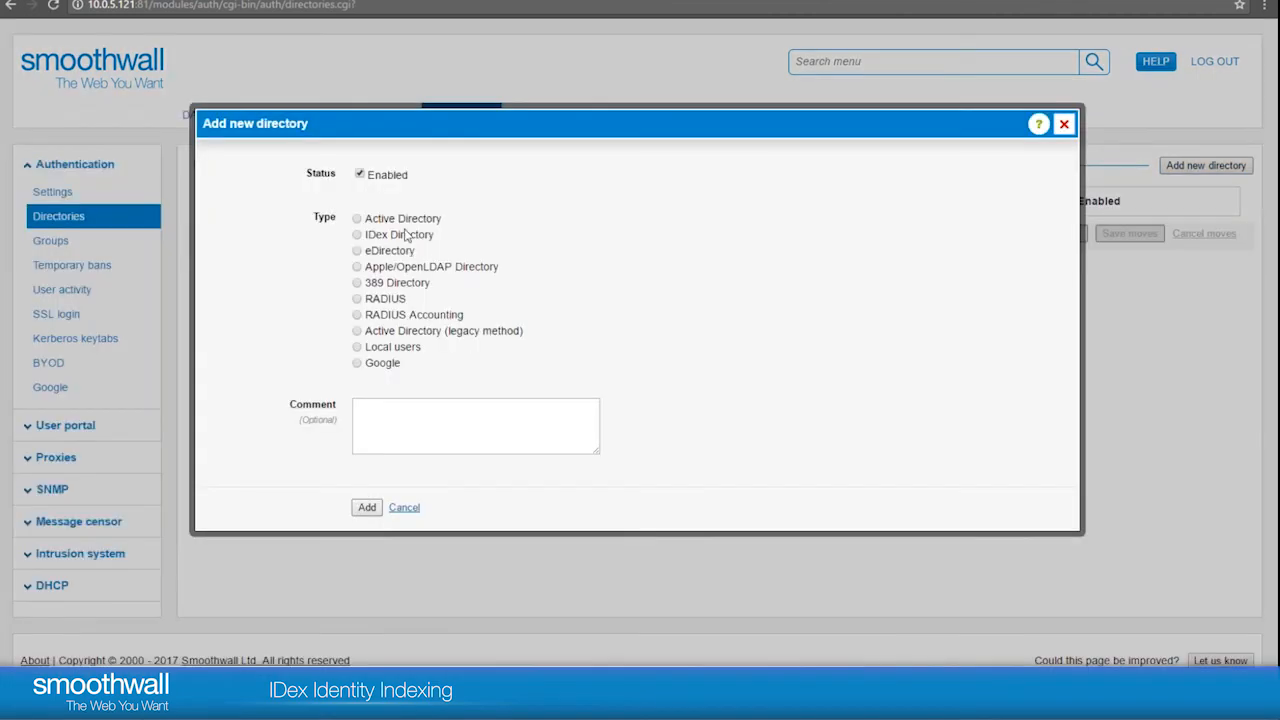
left_click(356, 234)
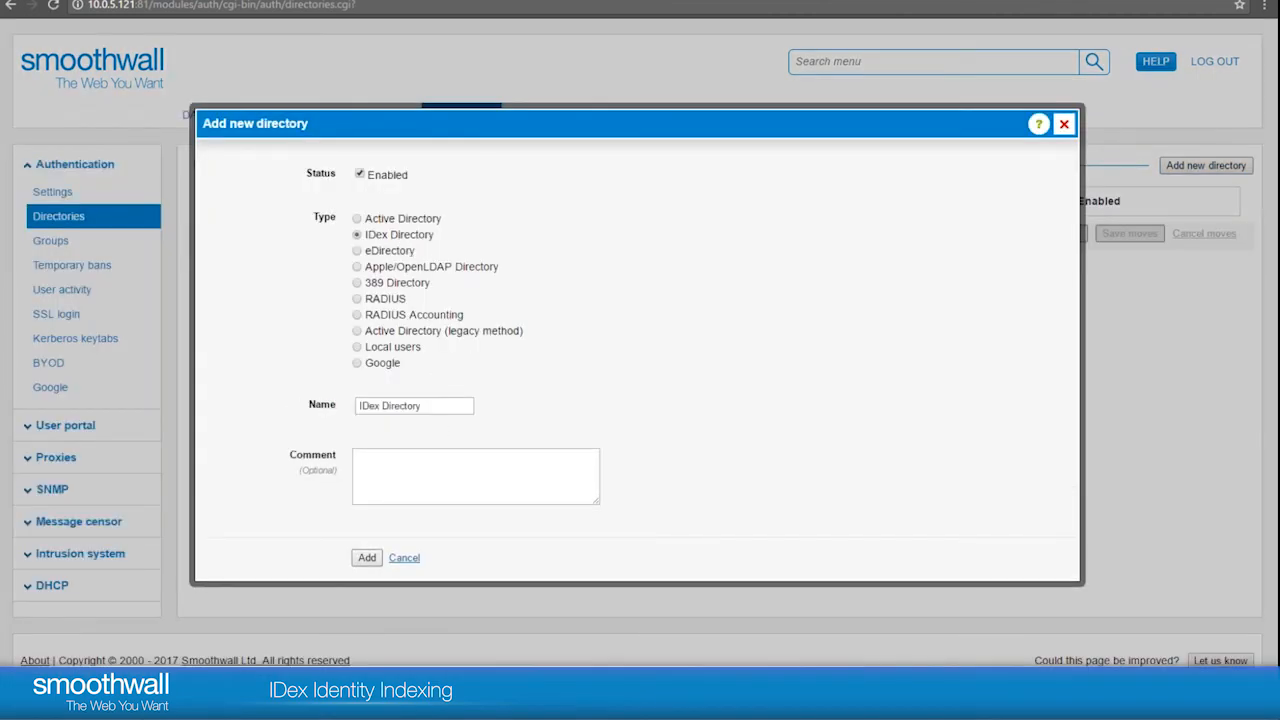
left_click(404, 556)
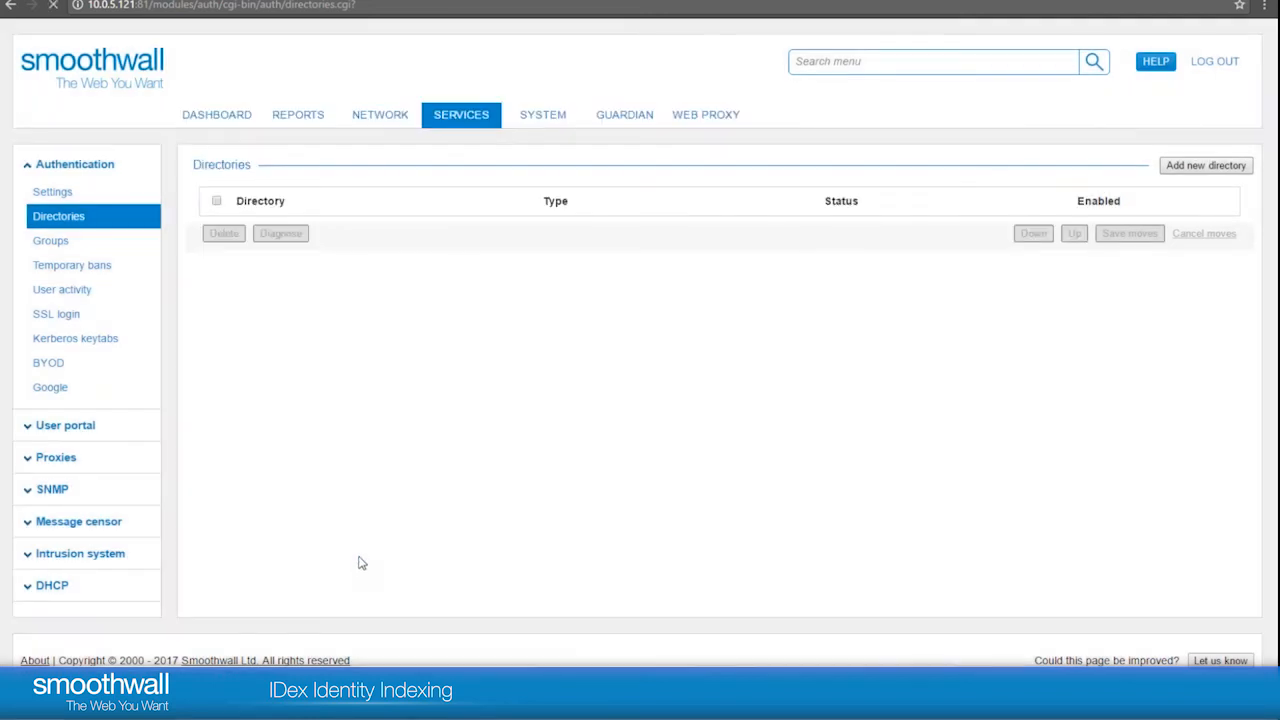
mouse_move(356, 556)
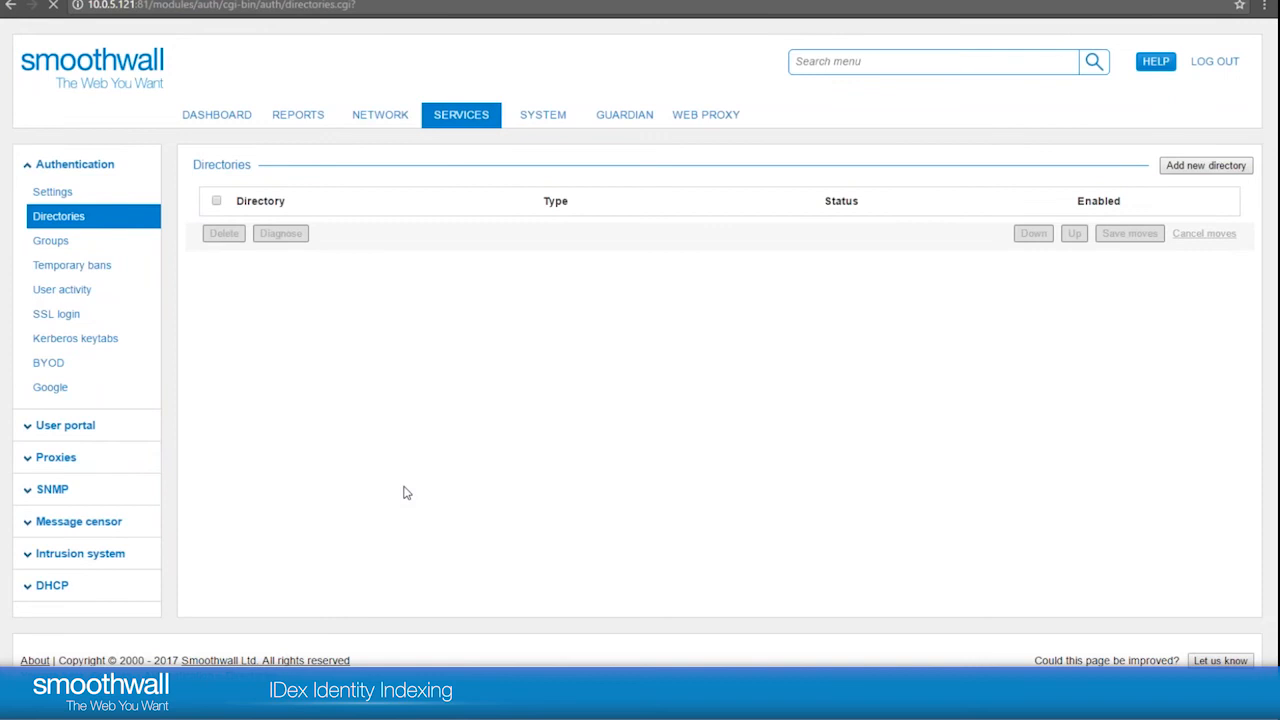
left_click(1204, 164)
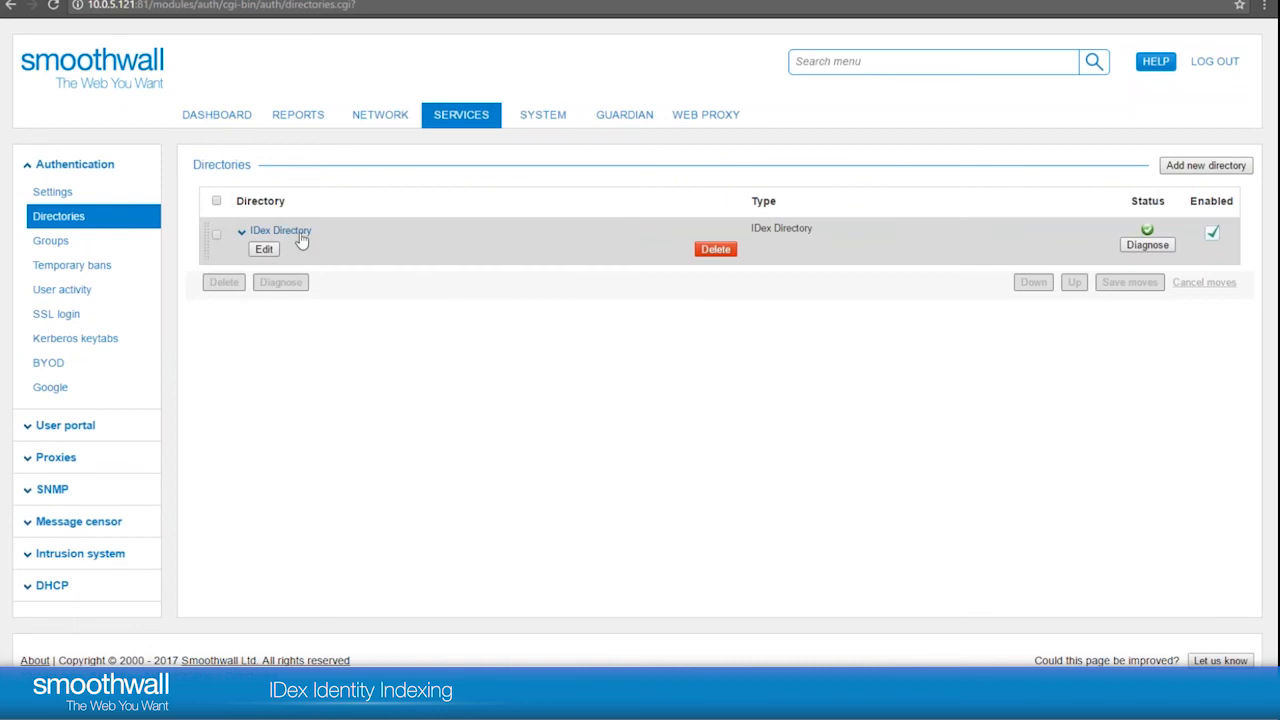
Add an IDex Directory group mapping from WIBBLE\Domain Admins to local group Superior People.
left_click(240, 232)
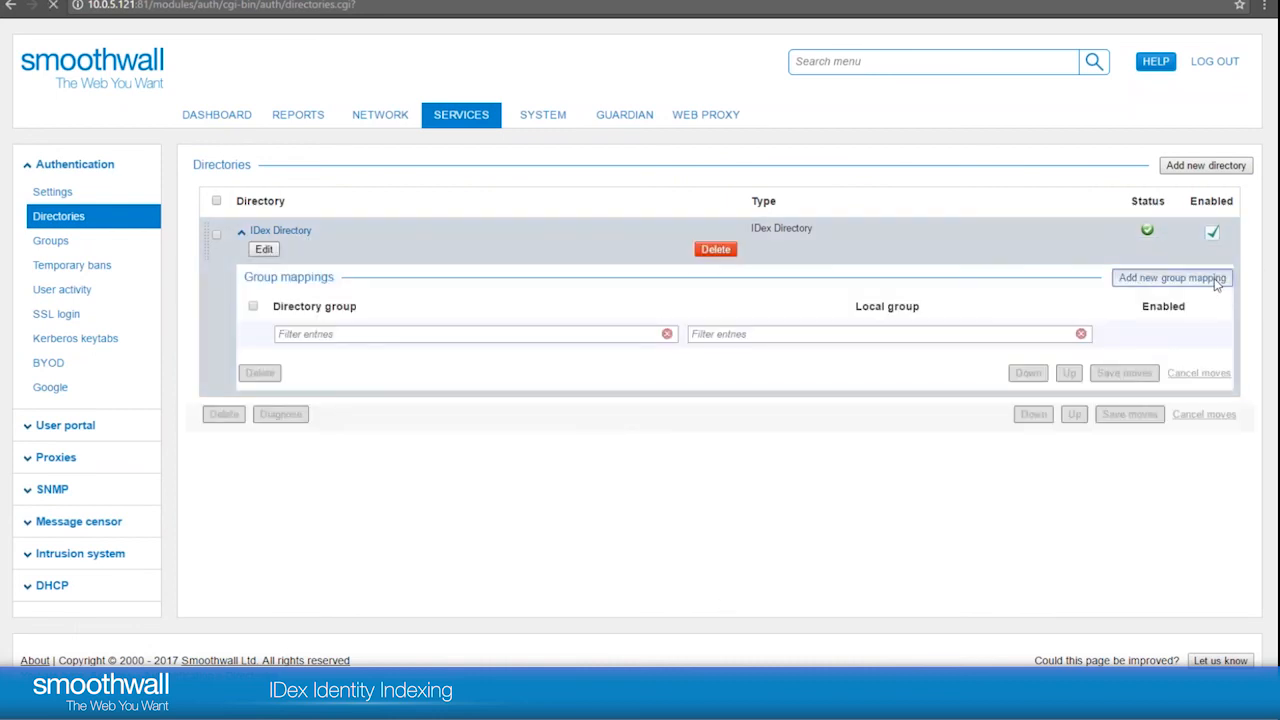
left_click(1172, 276)
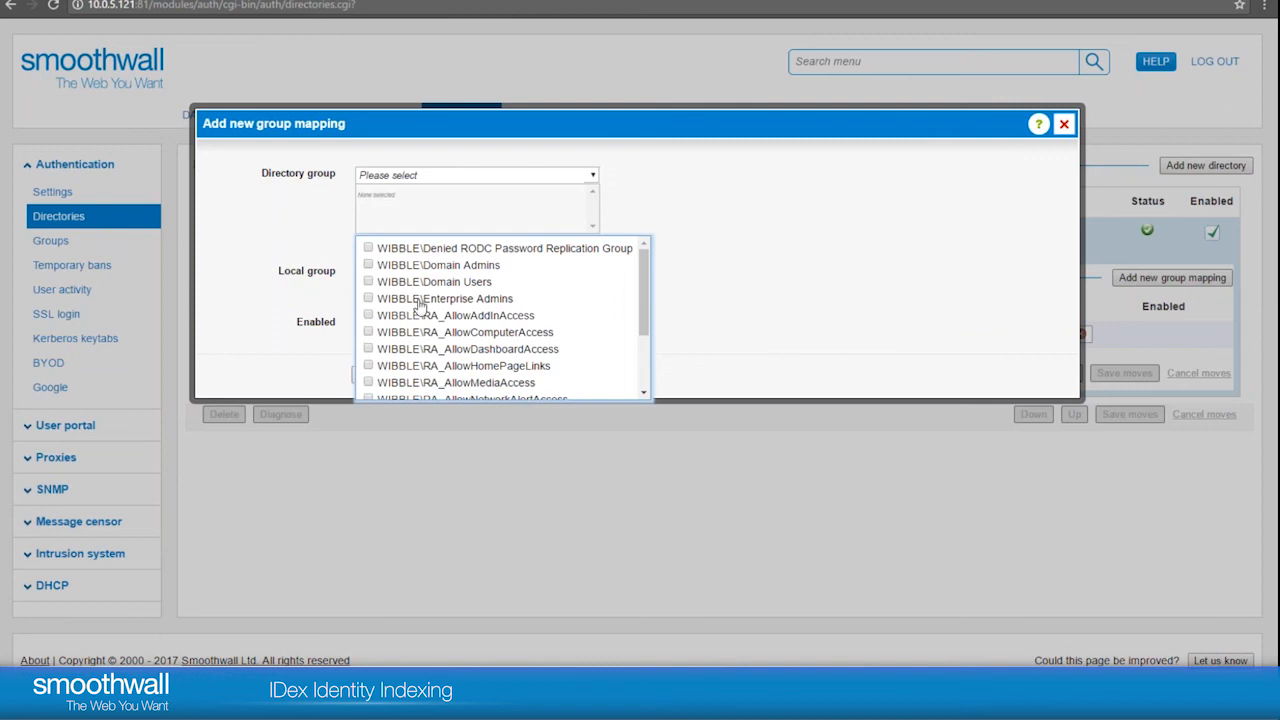
left_click(368, 264)
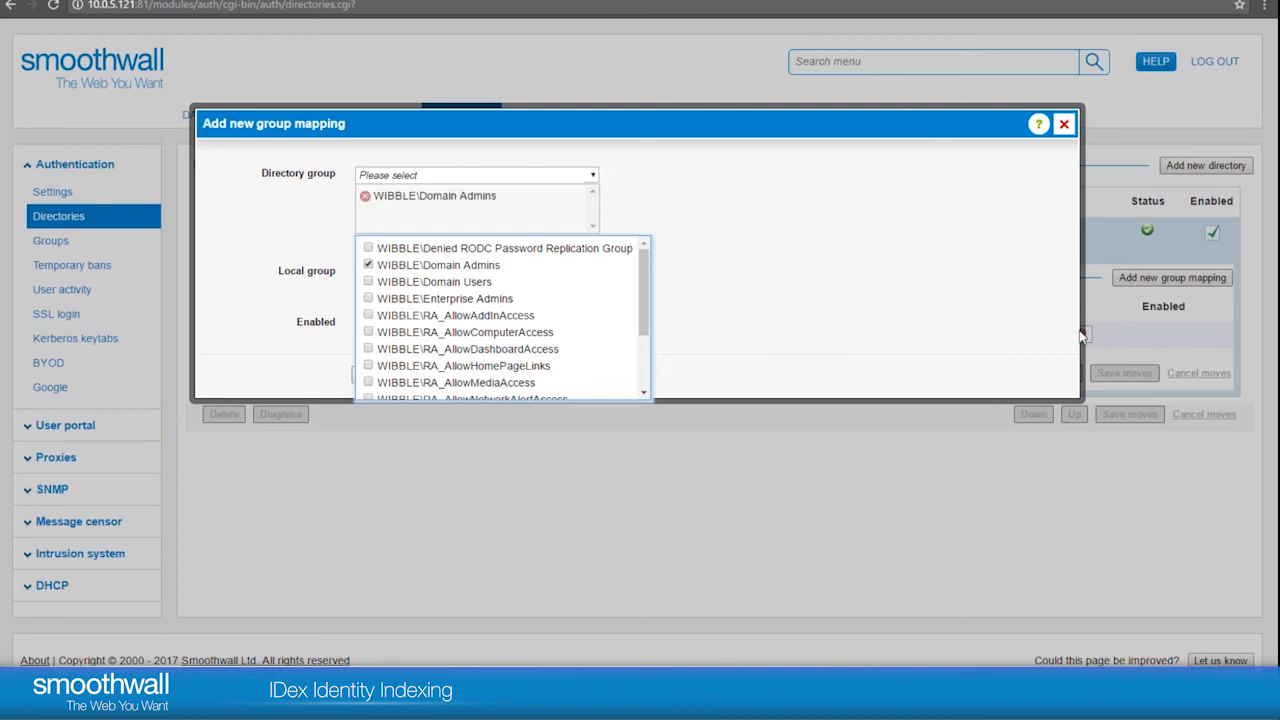
left_click(410, 272)
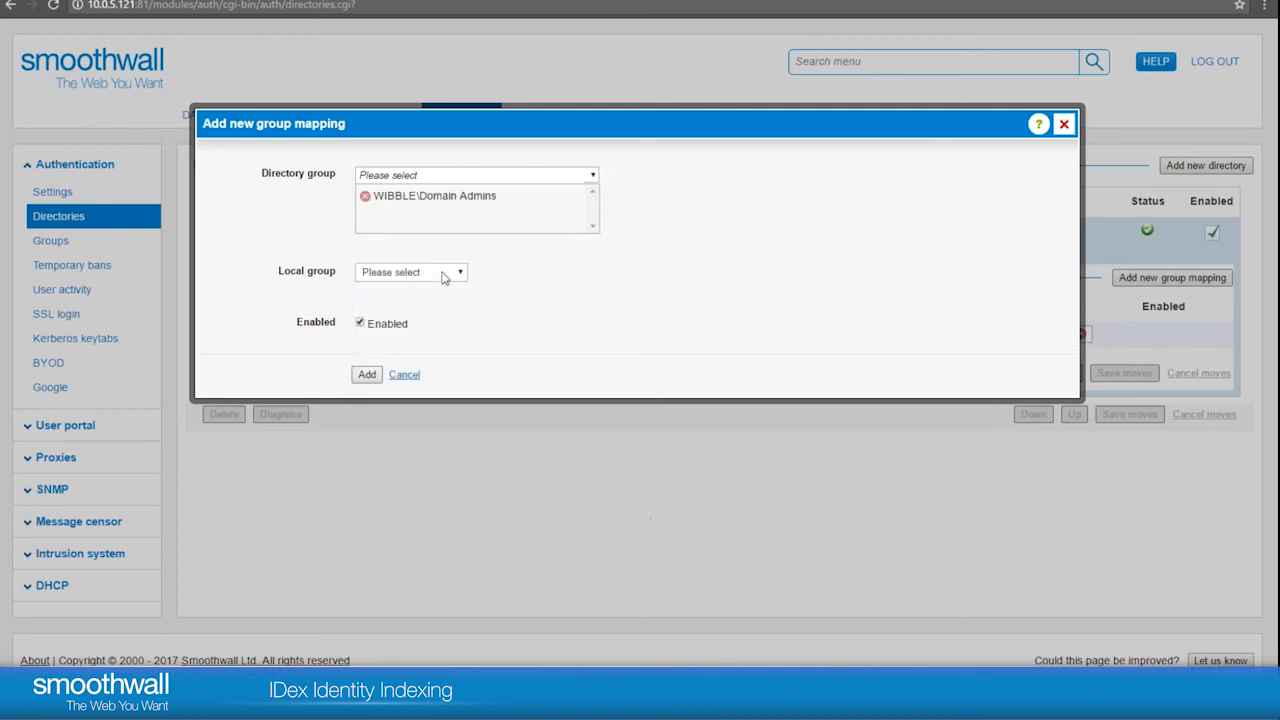
left_click(410, 272)
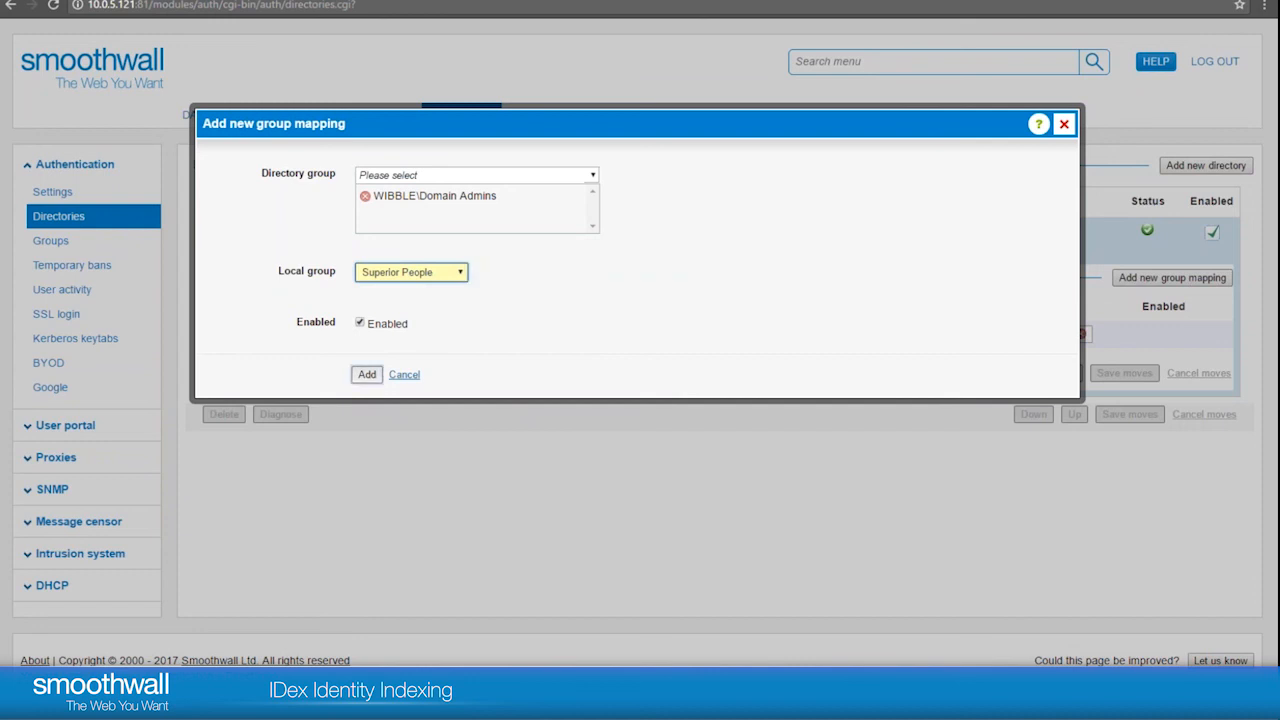
left_click(366, 374)
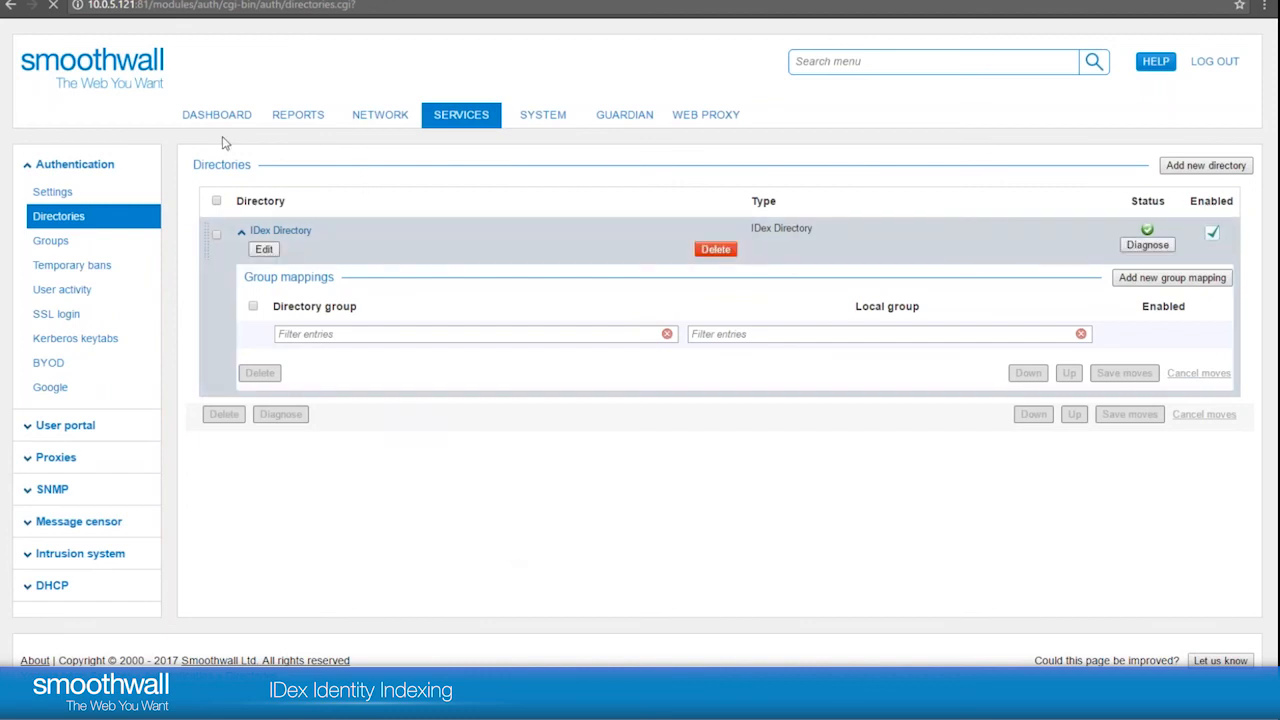
Check user activity to confirm WIBBLE\admin now appears in Superior People.
left_click(1172, 276)
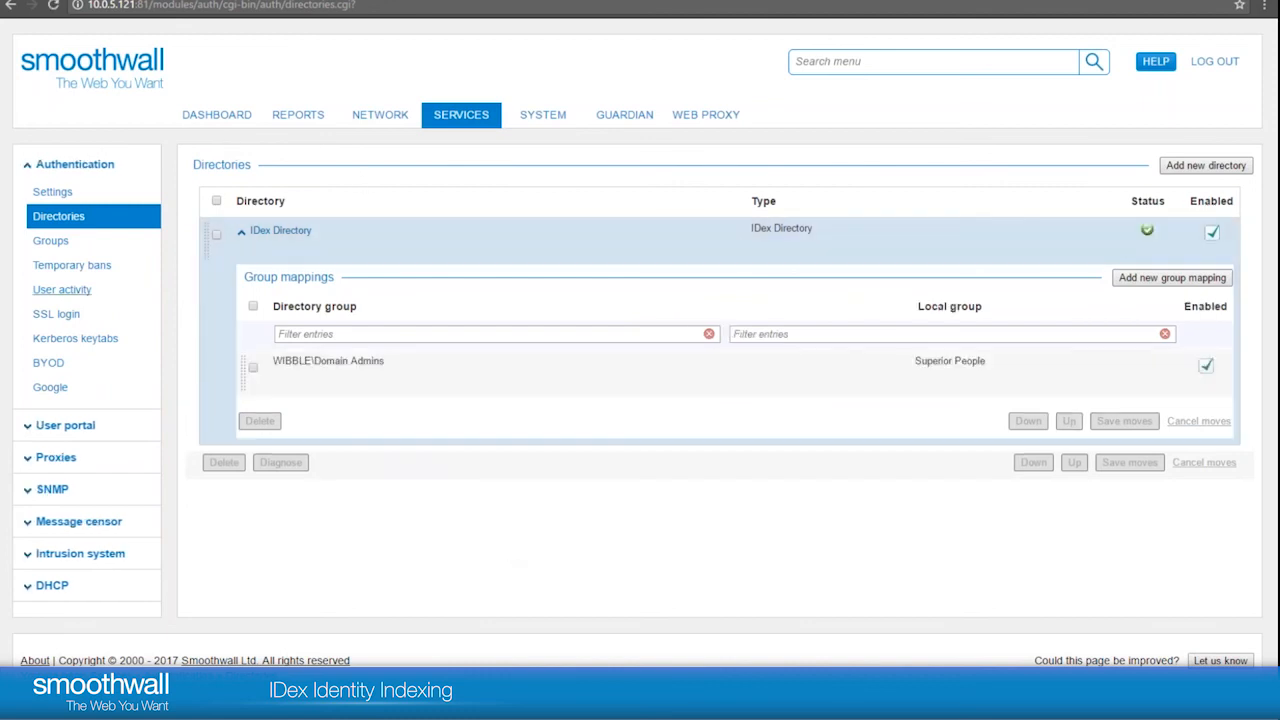
left_click(60, 288)
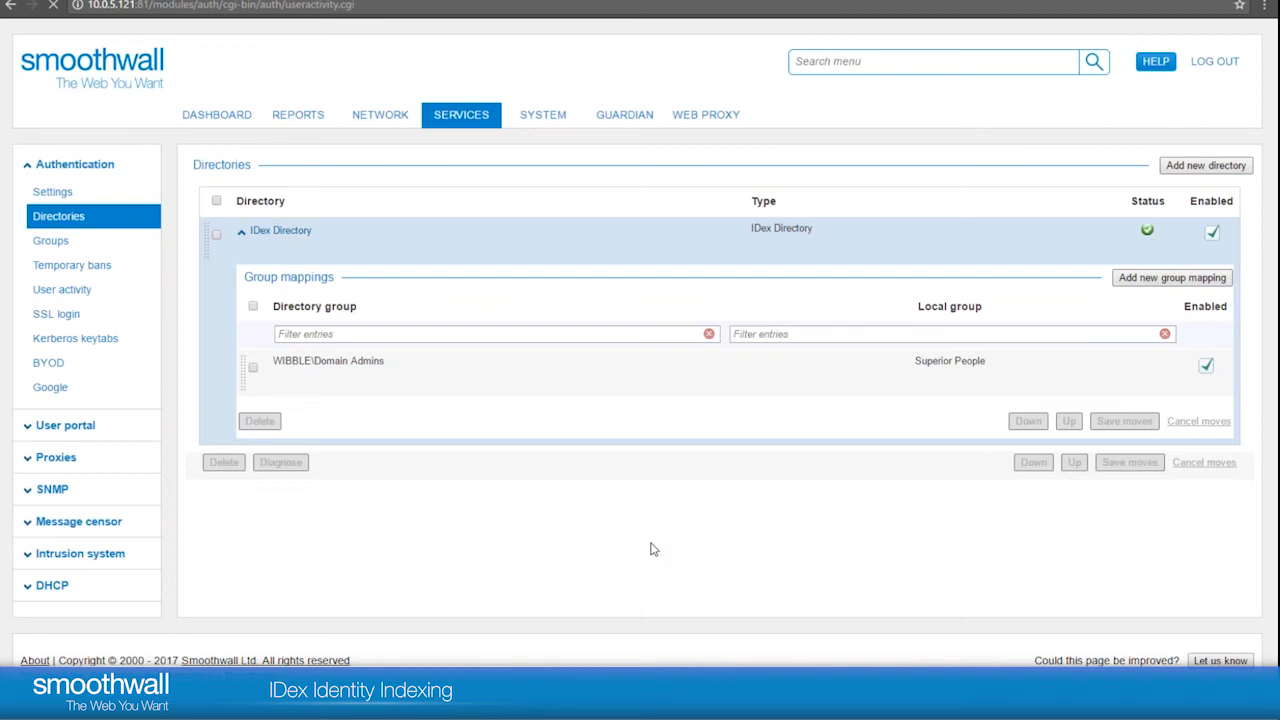
left_click(62, 288)
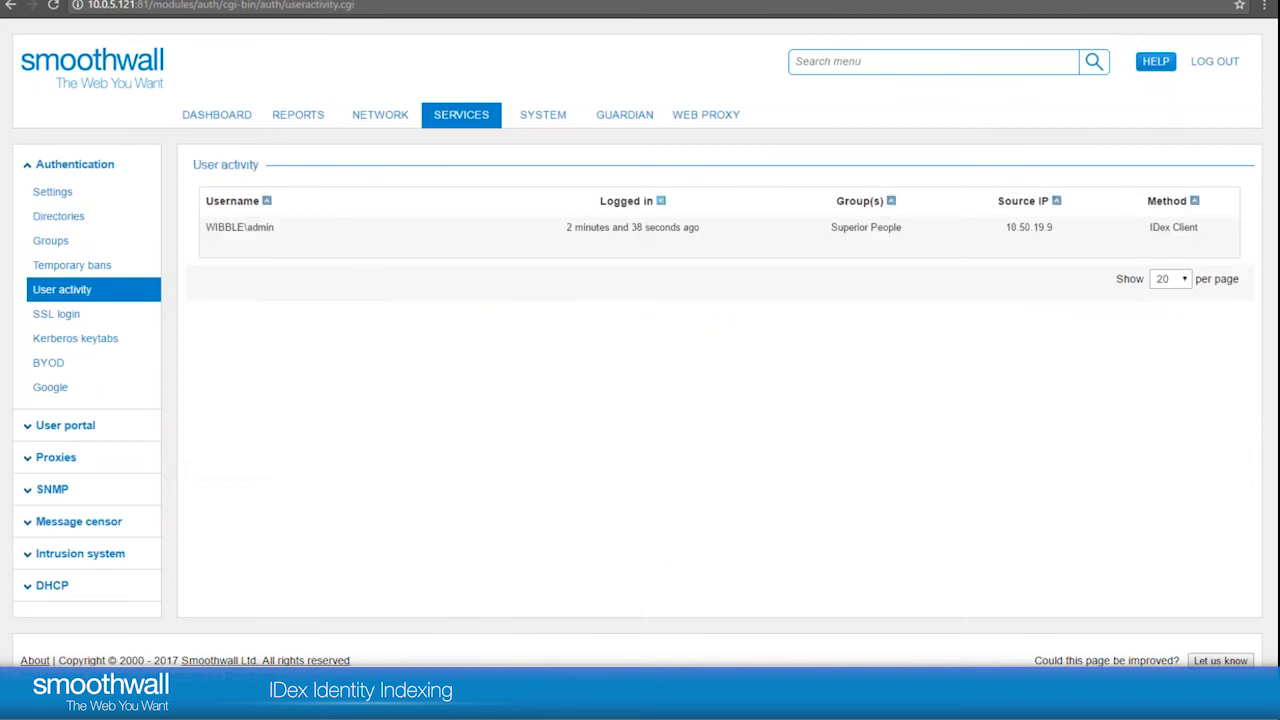
On the second appliance, confirm no directories yet user activity shows WIBBLE\admin in Superior People.
left_click(58, 216)
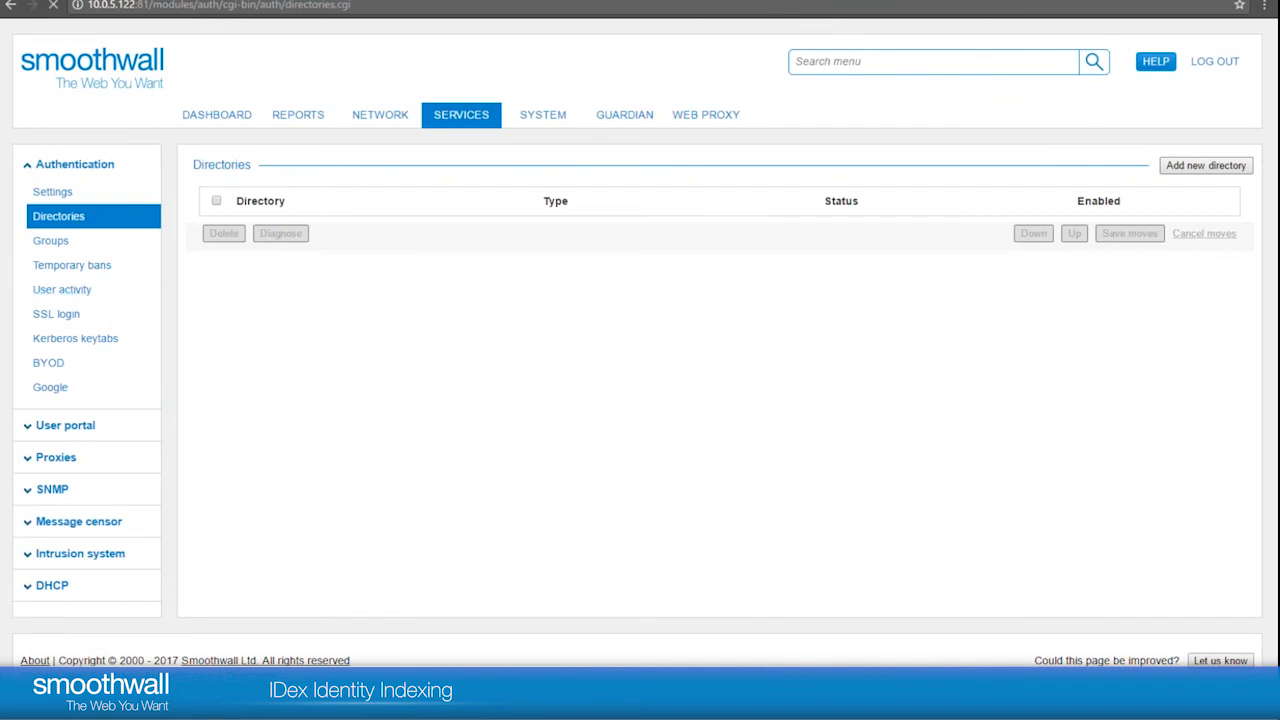
left_click(62, 288)
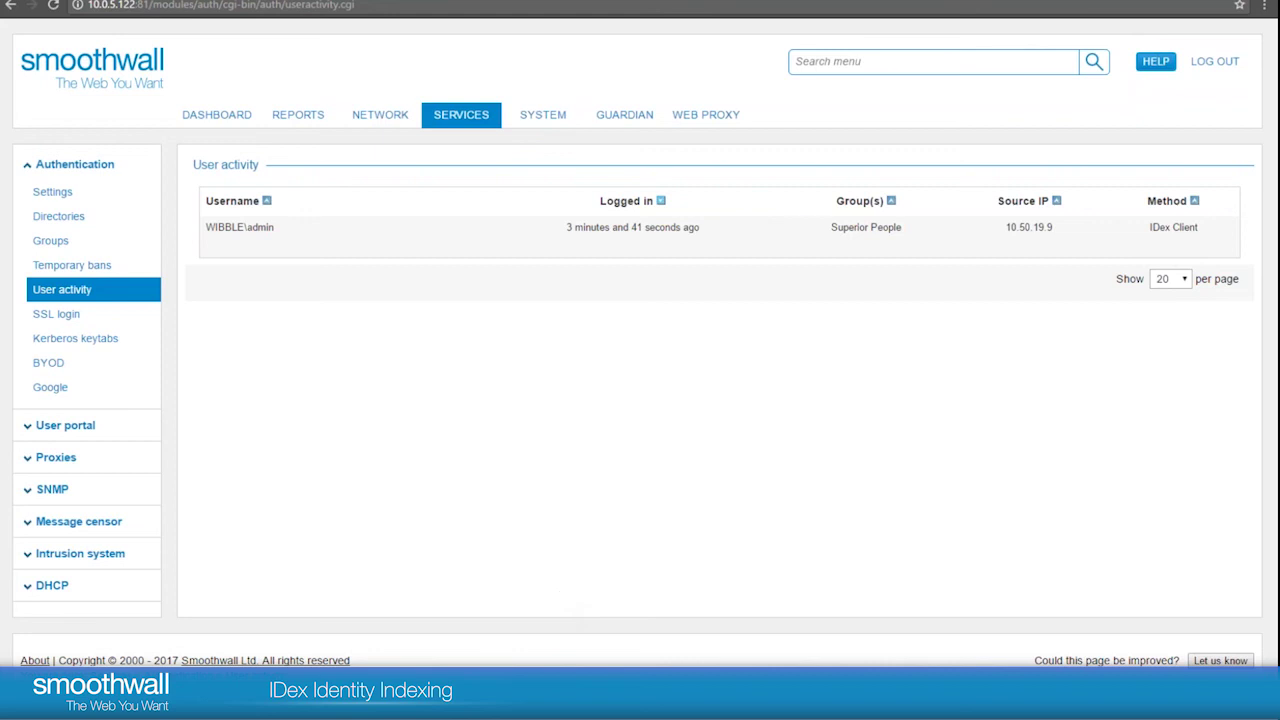
mouse_move(564, 610)
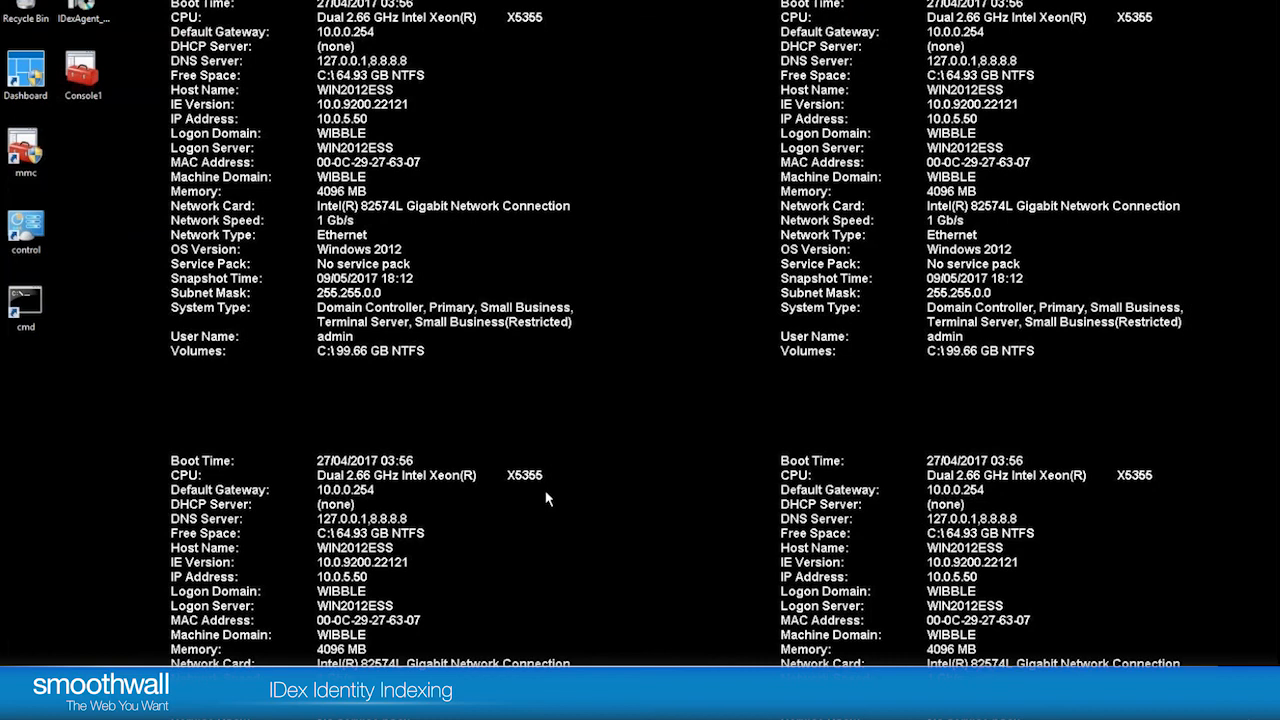
mouse_move(78, 92)
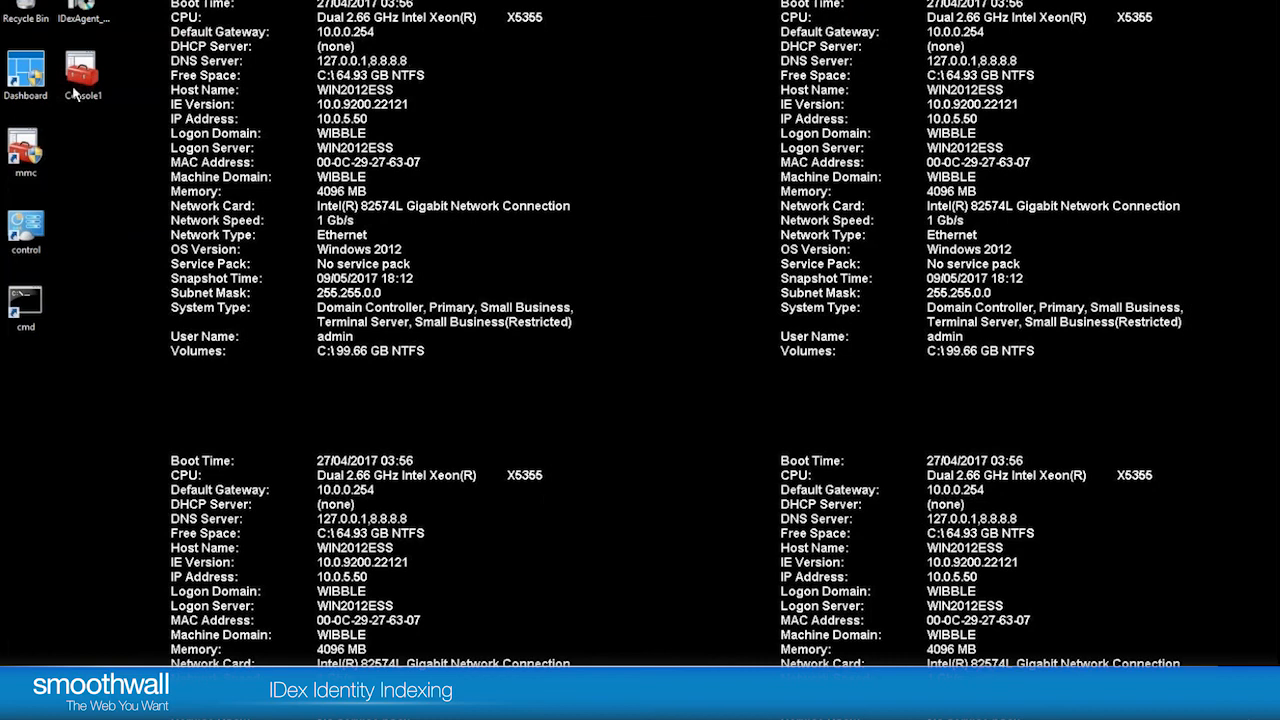
mouse_move(84, 16)
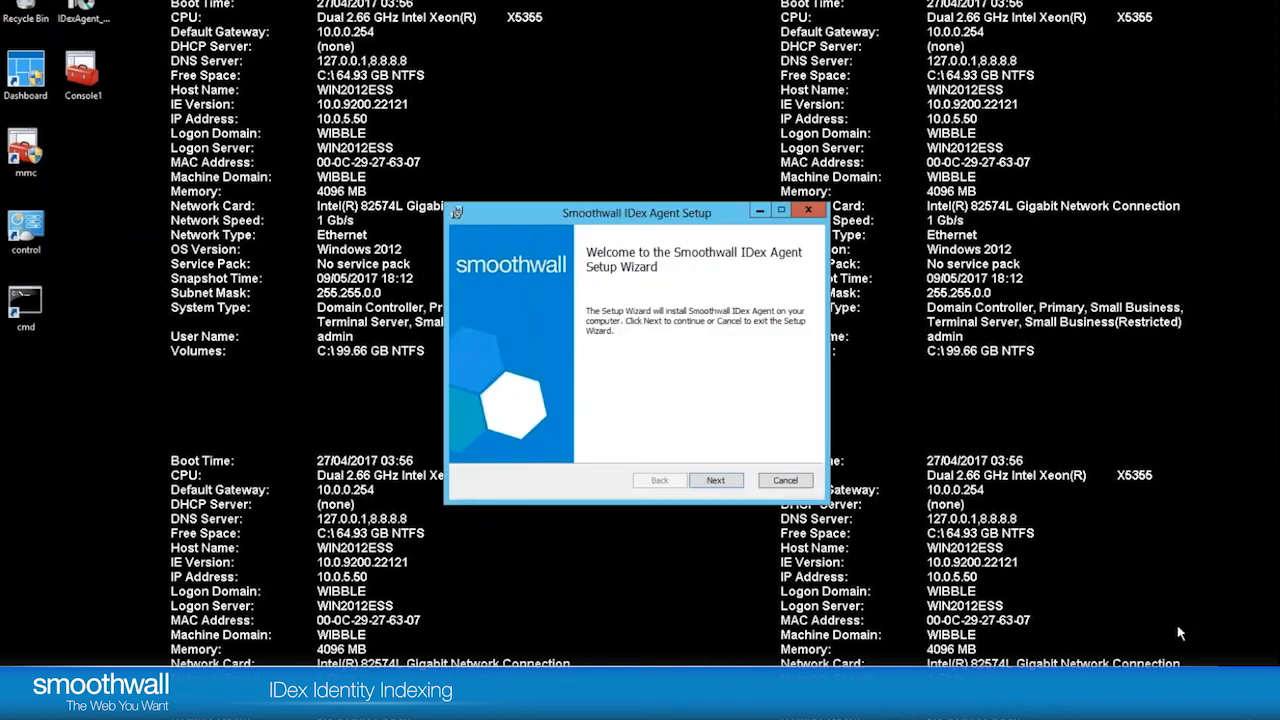
mouse_move(716, 480)
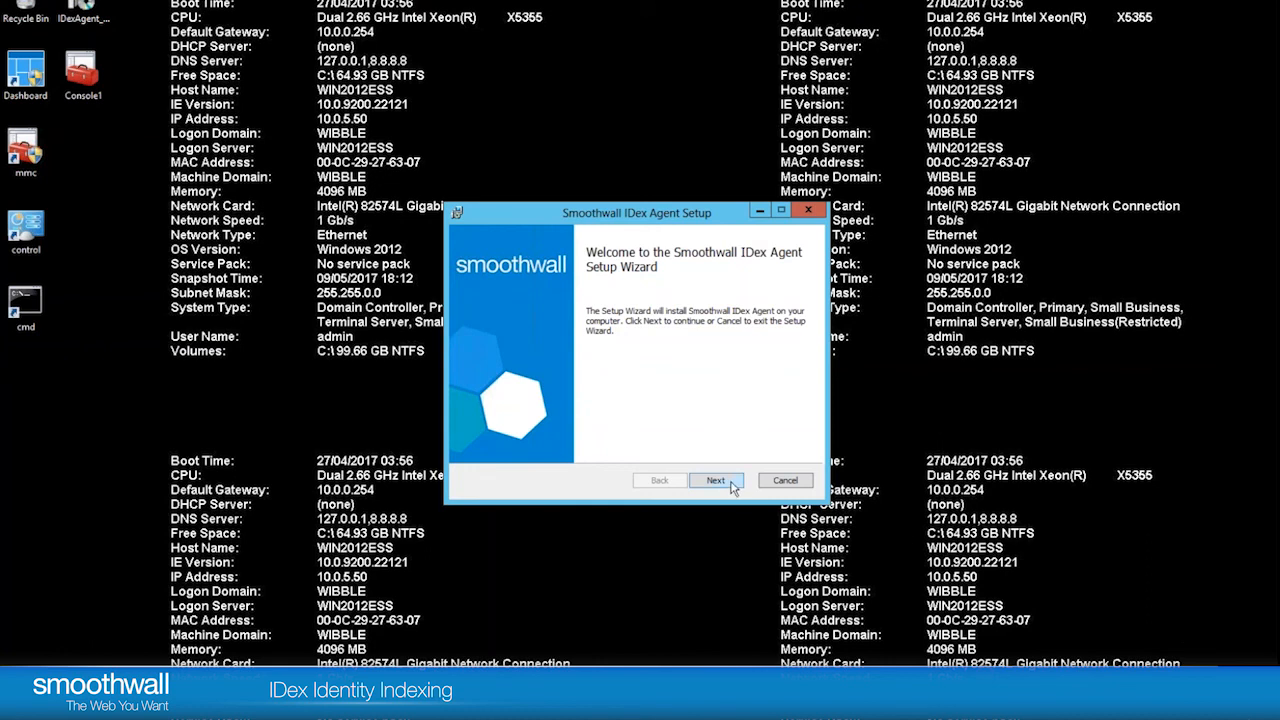
Accept the IDex Agent license and web filter host settings with port 2948.
left_click(716, 480)
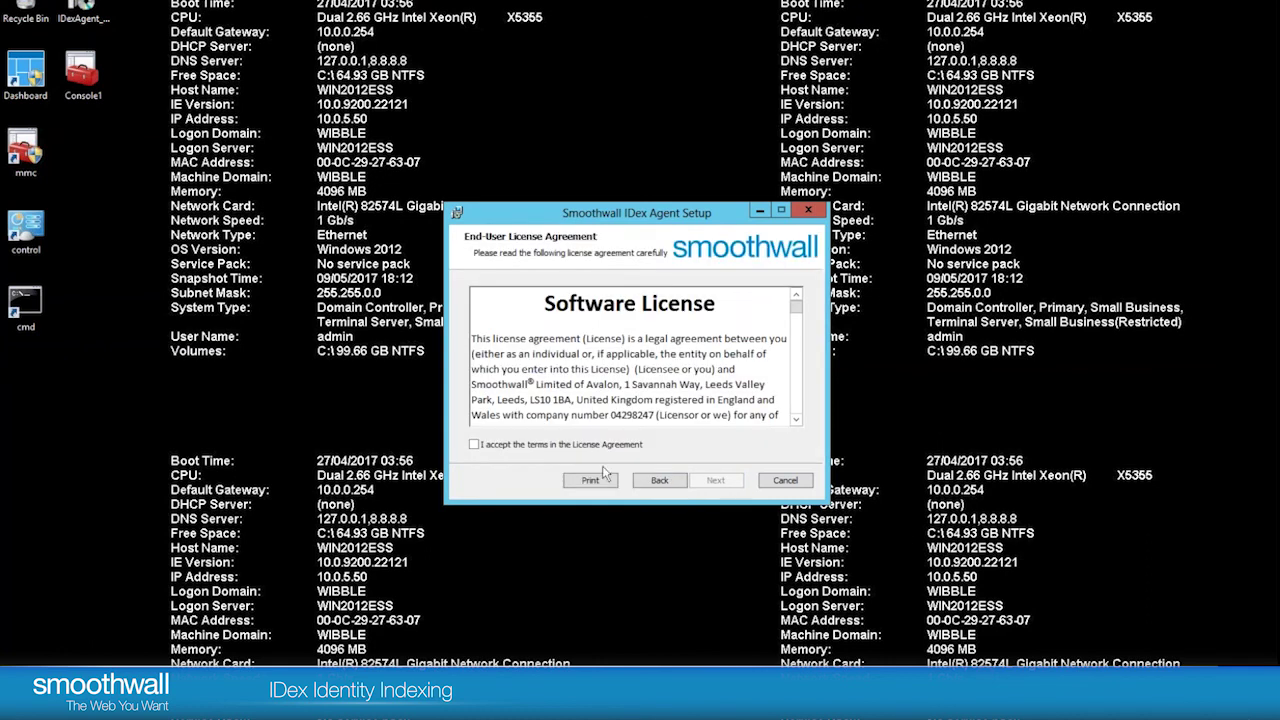
left_click(472, 444)
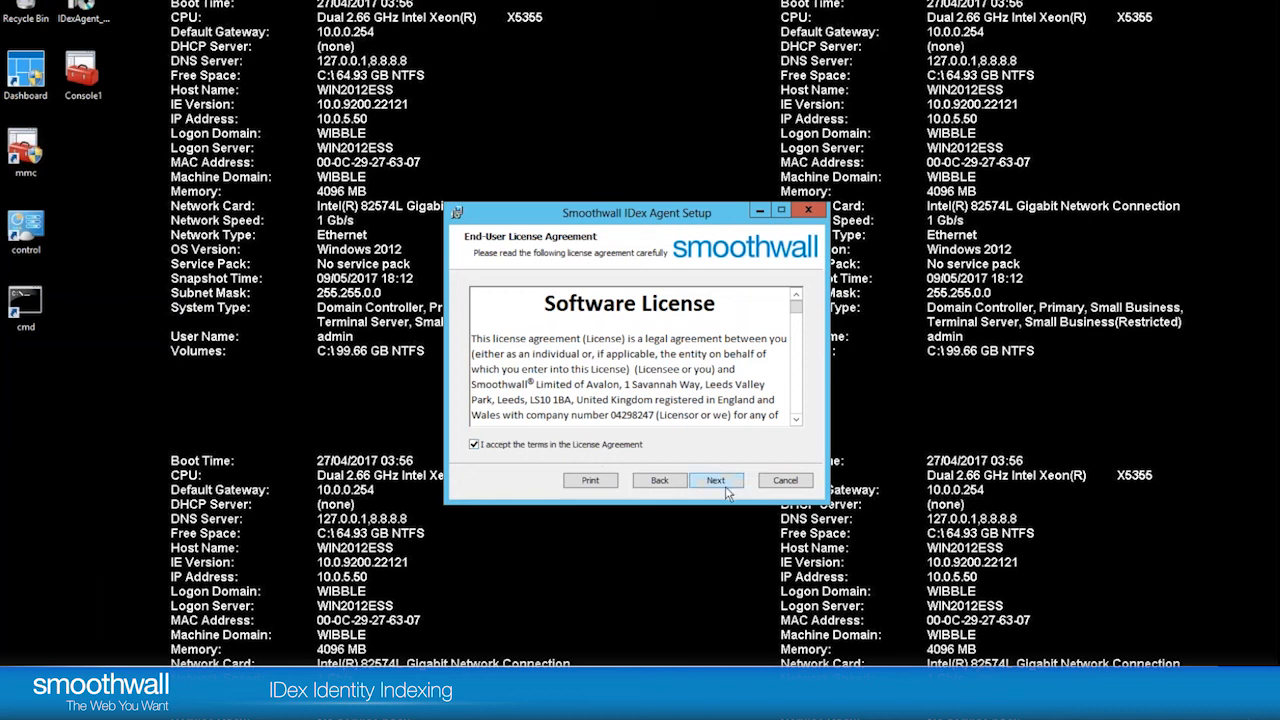
left_click(716, 480)
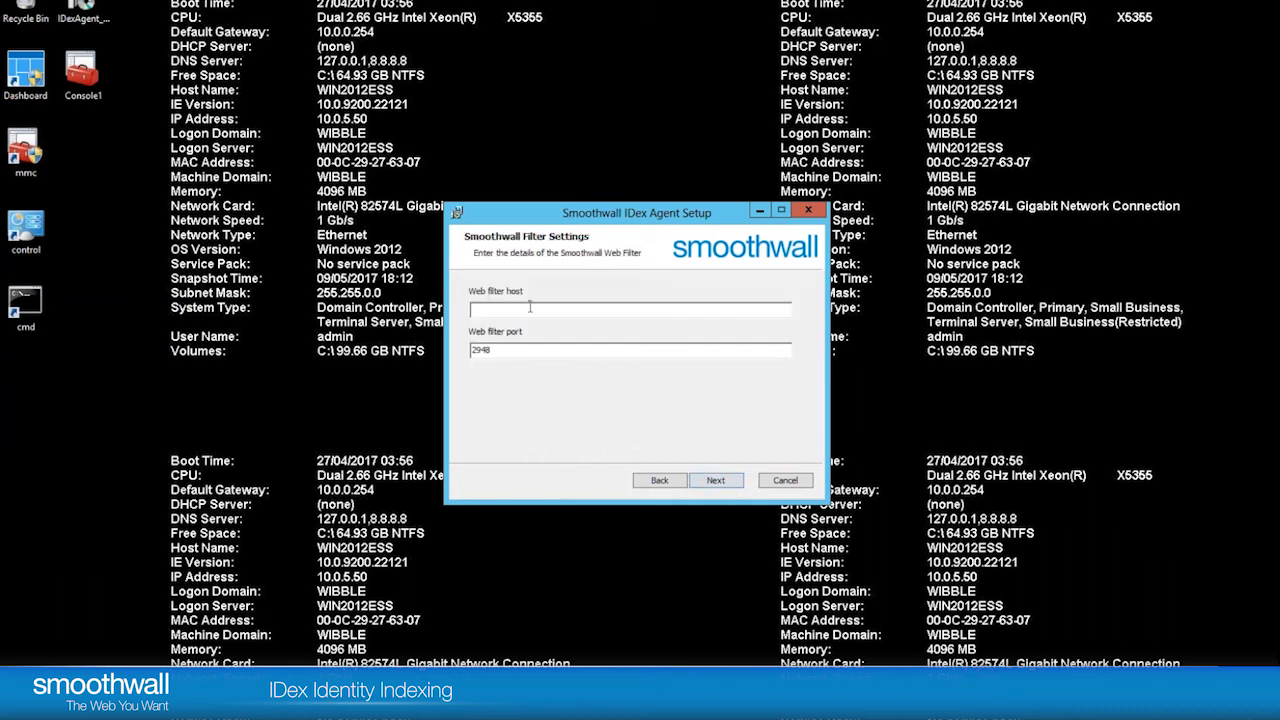
type("10.0.5.121")
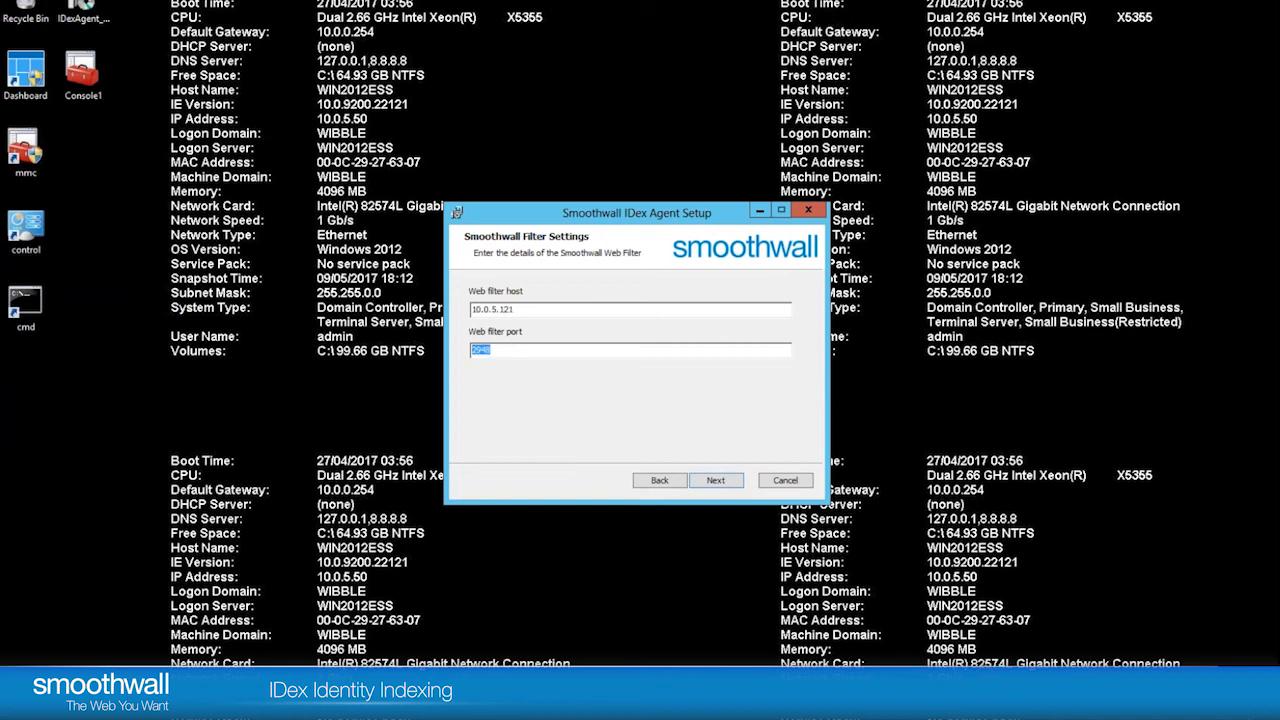
left_click(716, 480)
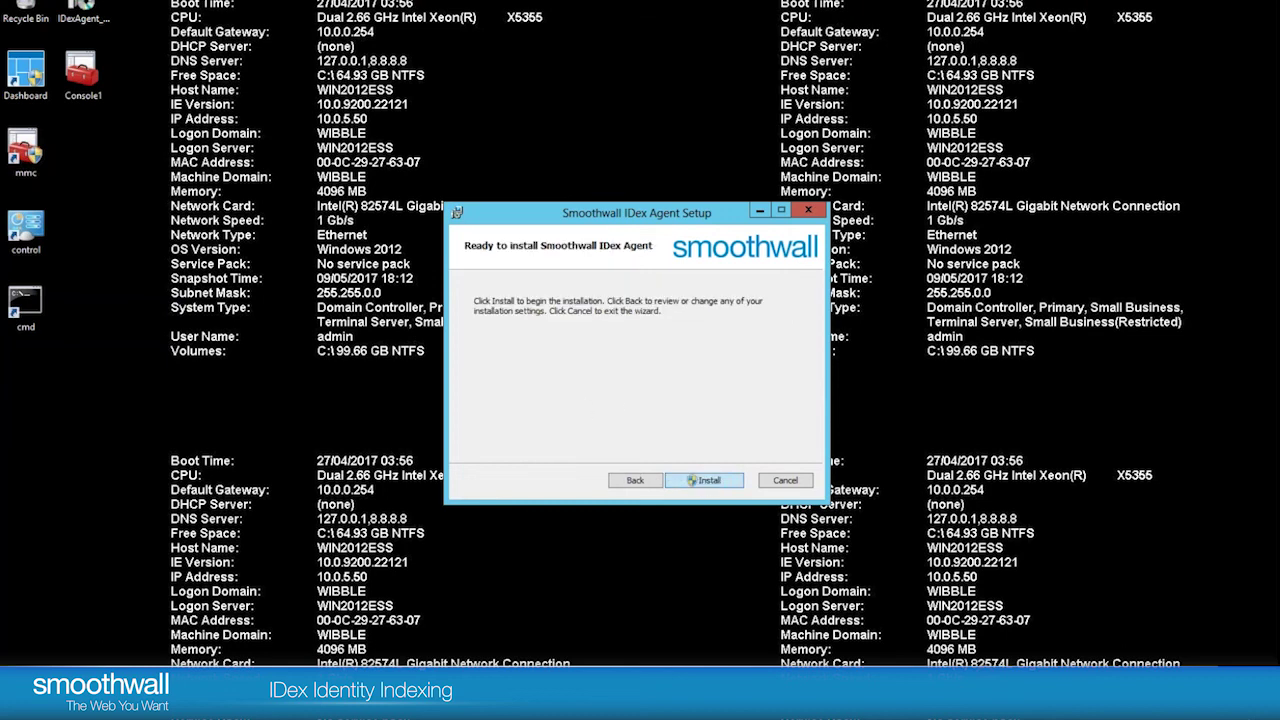
Start the IDex Agent installation and approve the User Account Control prompt.
left_click(704, 480)
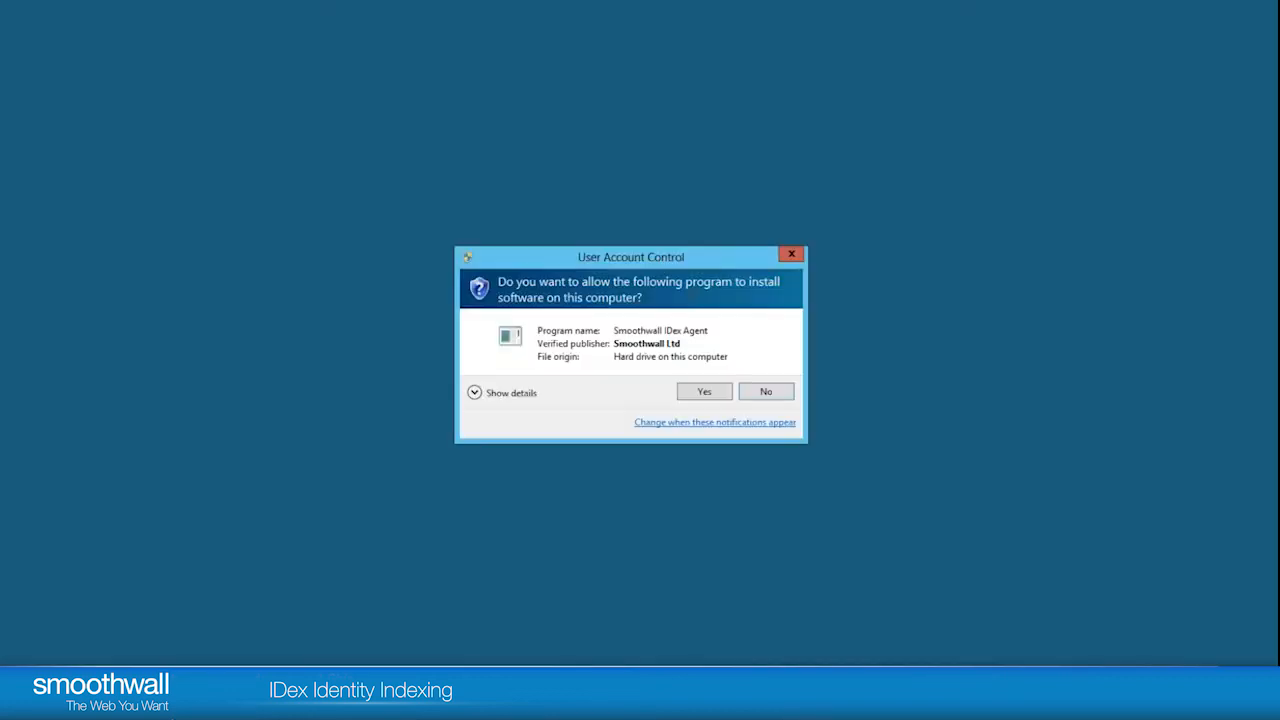
left_click(704, 390)
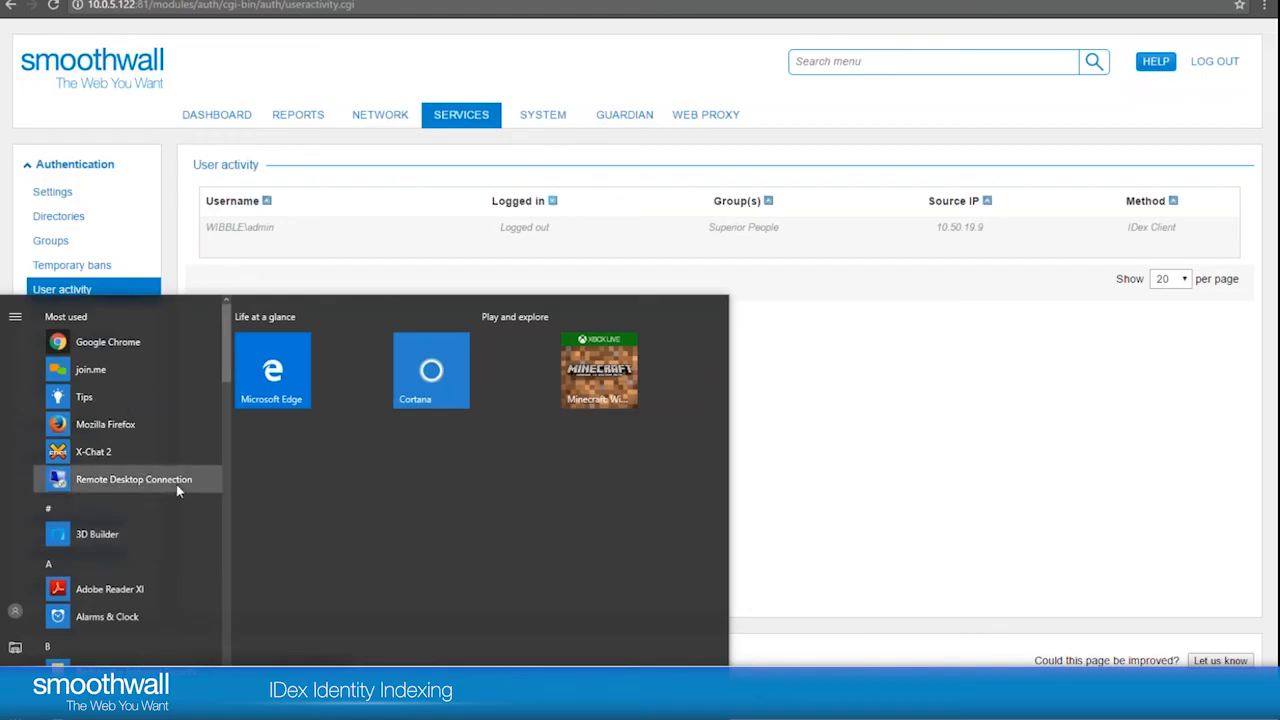
Connect by Remote Desktop to 10.50.19.9, submitting credentials and accepting the certificate warning.
left_click(132, 480)
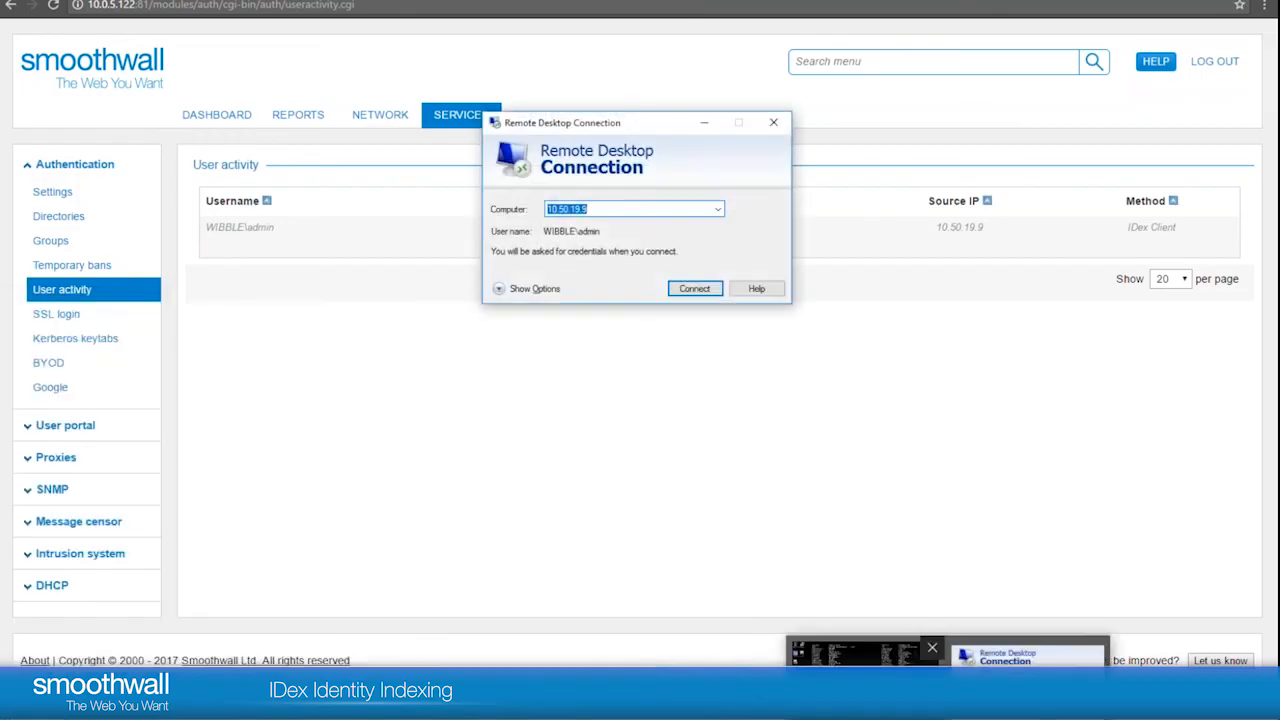
left_click(694, 288)
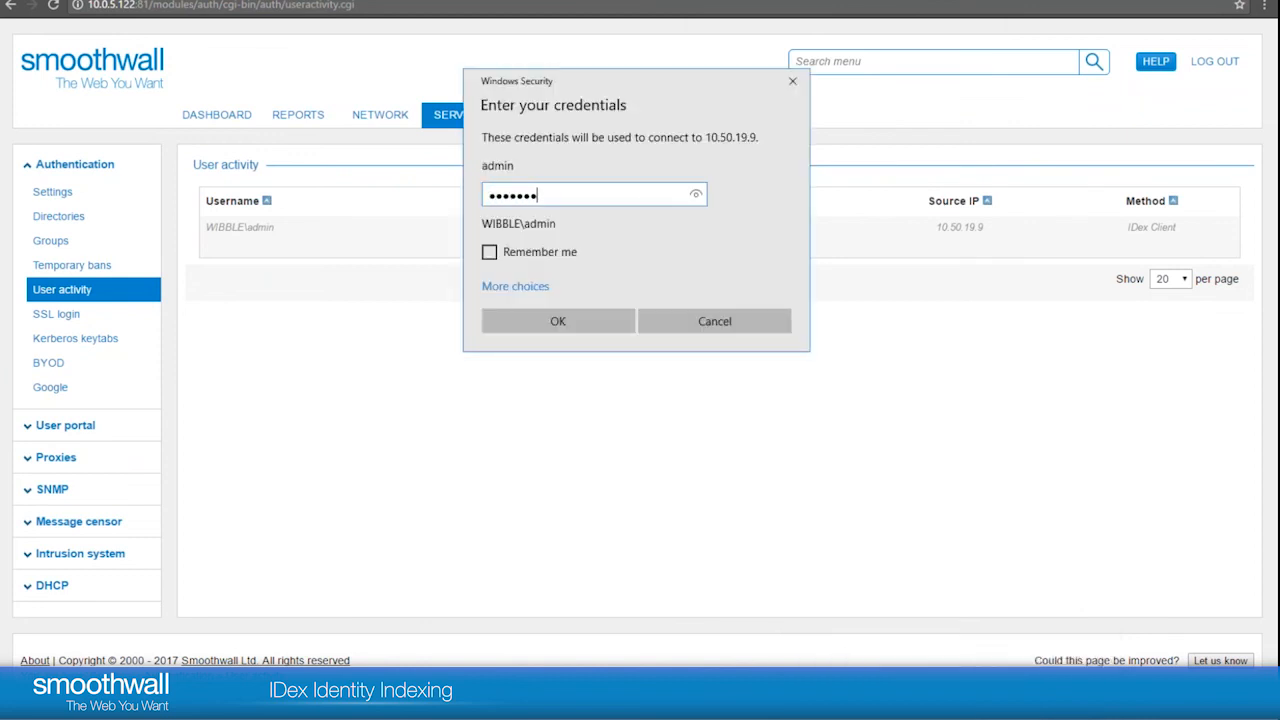
left_click(556, 320)
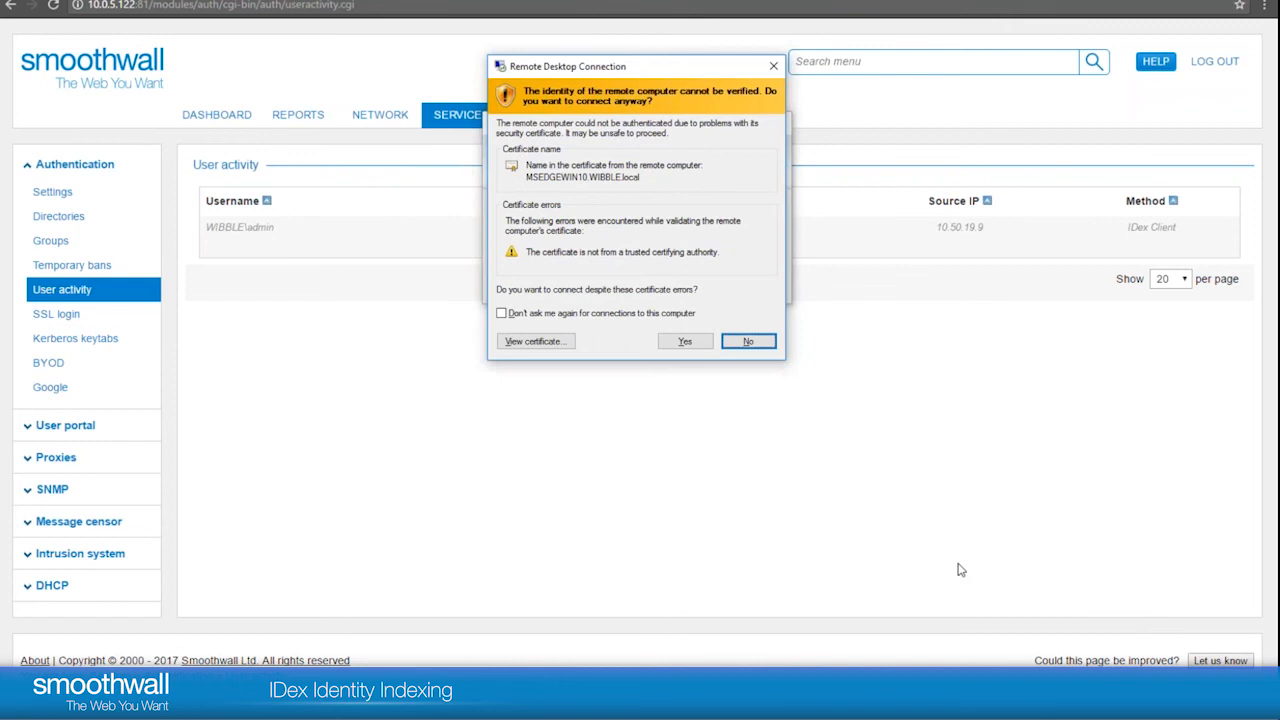
left_click(748, 340)
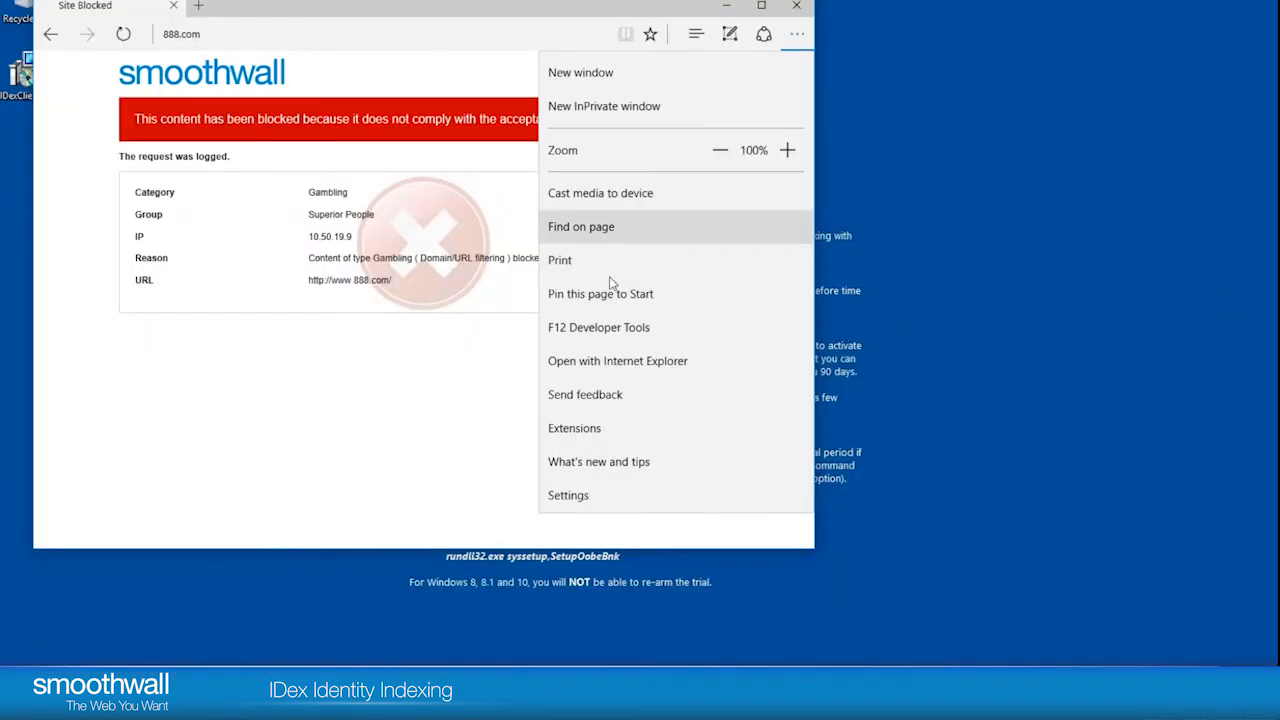
From Edge's advanced settings, set the Windows manual proxy server to 10.0.5.121.
left_click(568, 496)
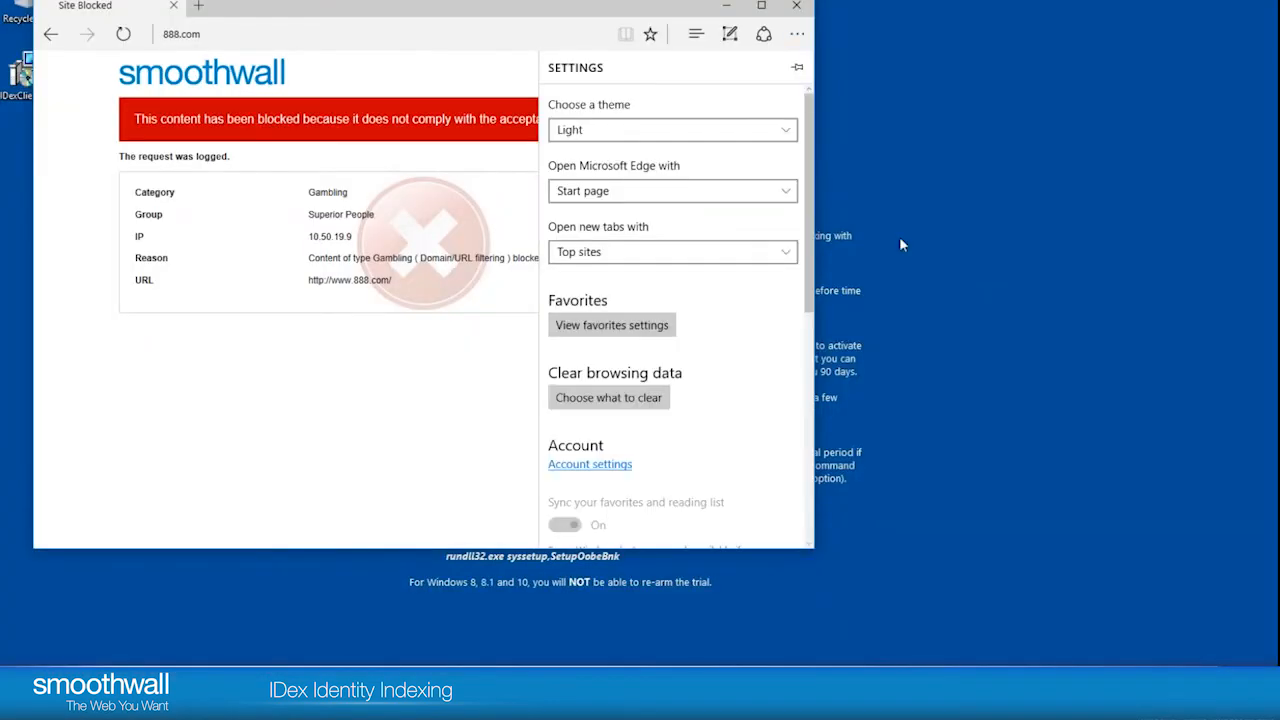
mouse_move(616, 354)
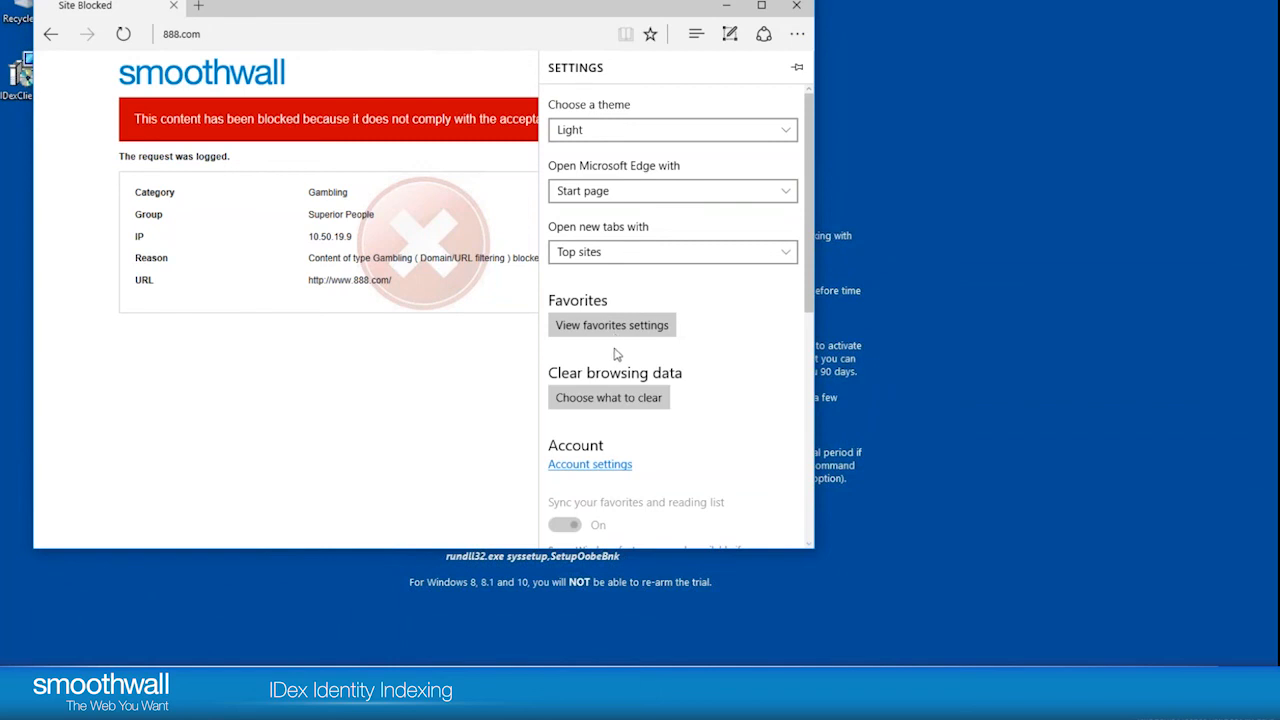
scroll("down", 3)
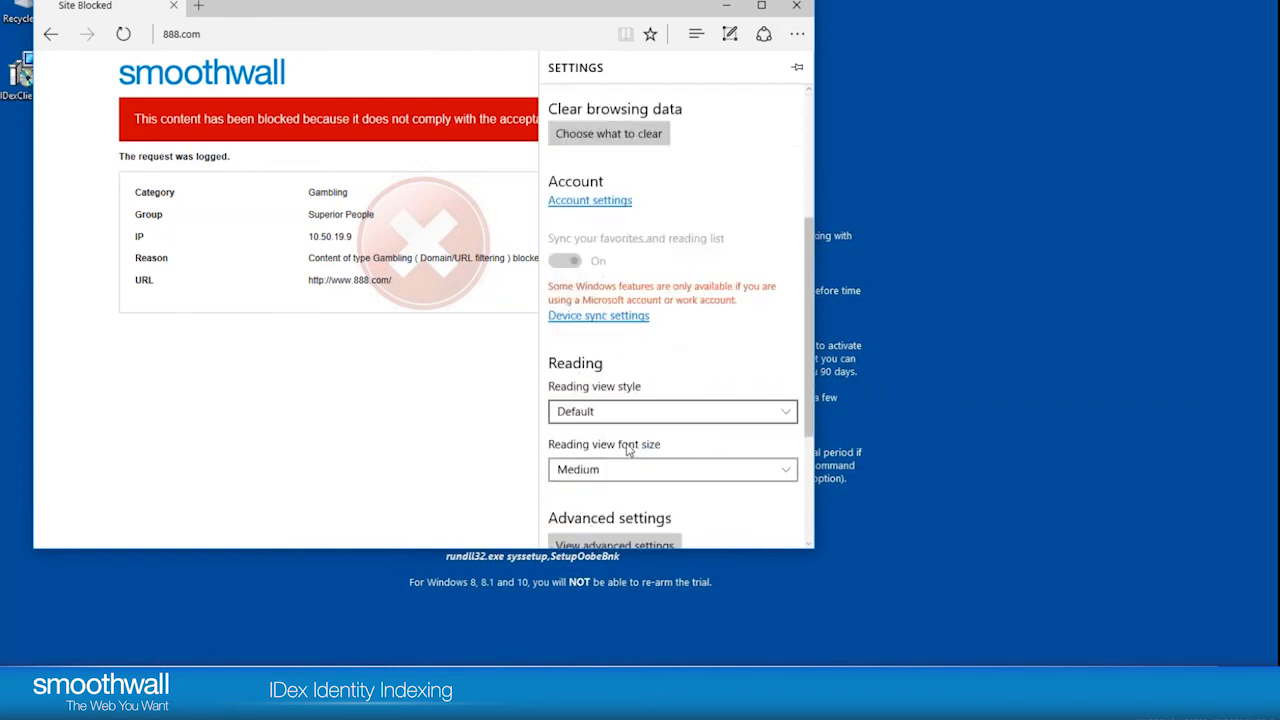
scroll("down", 3)
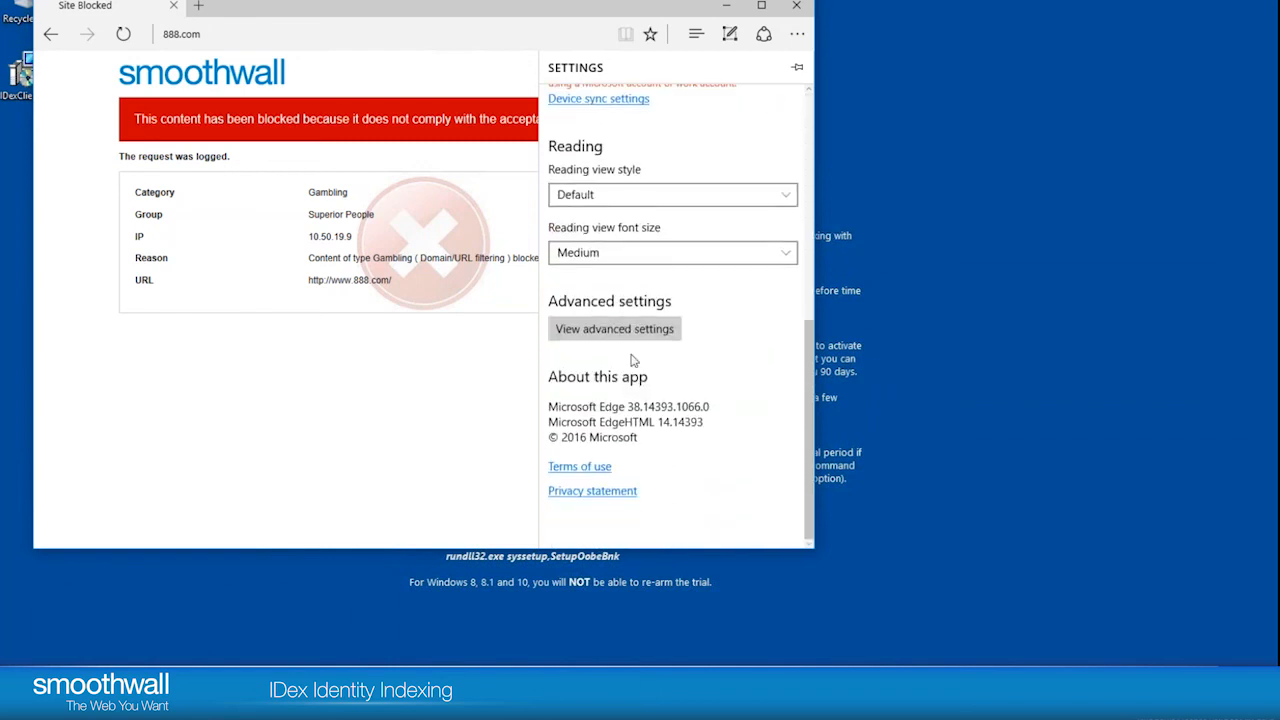
mouse_move(612, 344)
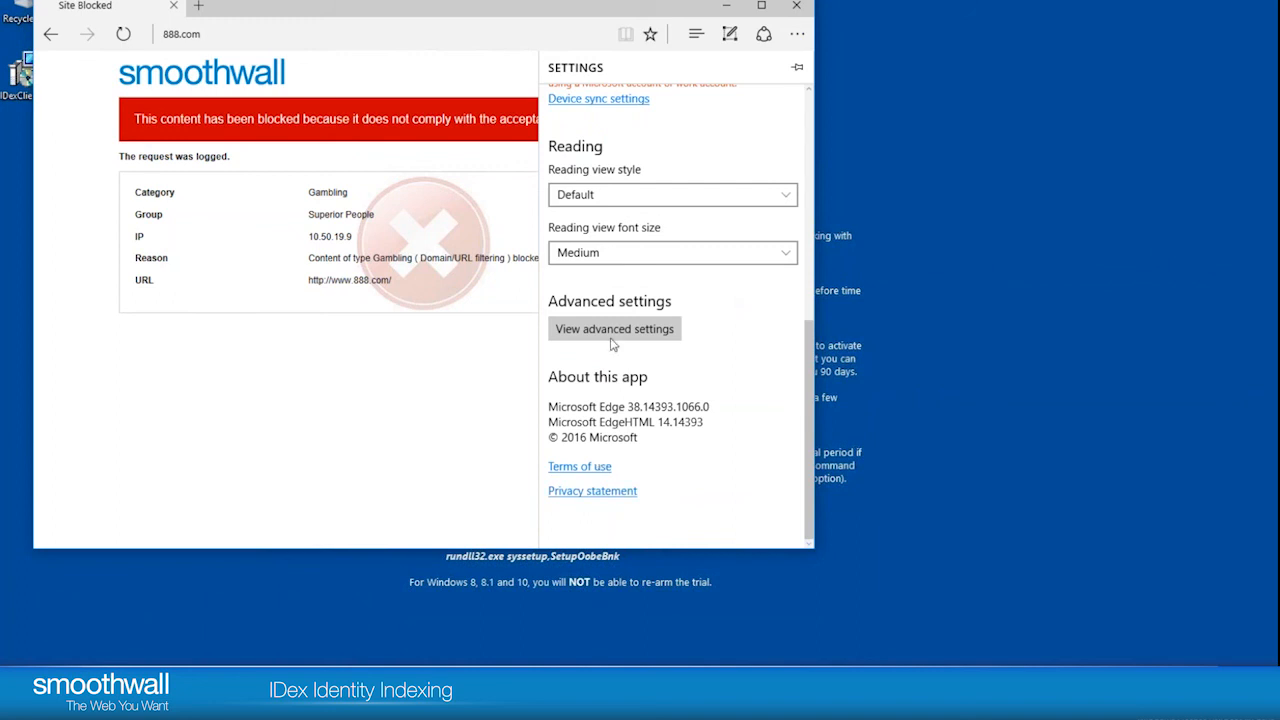
left_click(614, 328)
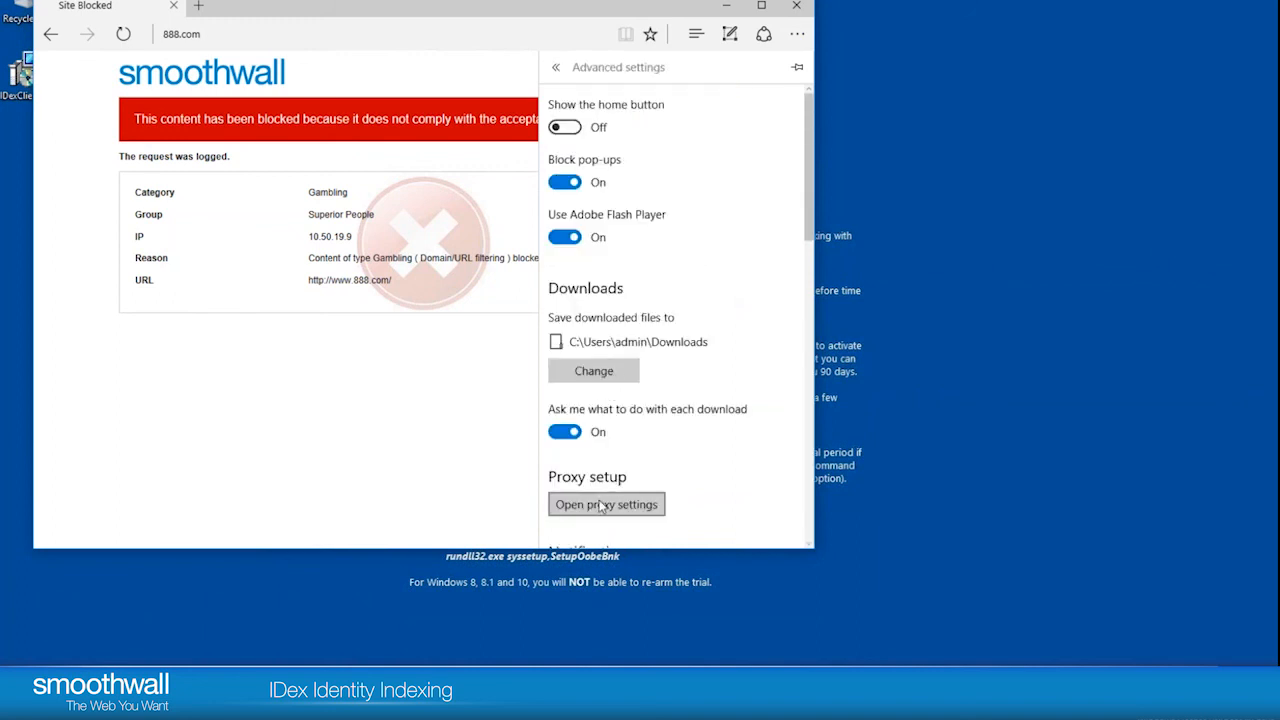
left_click(604, 504)
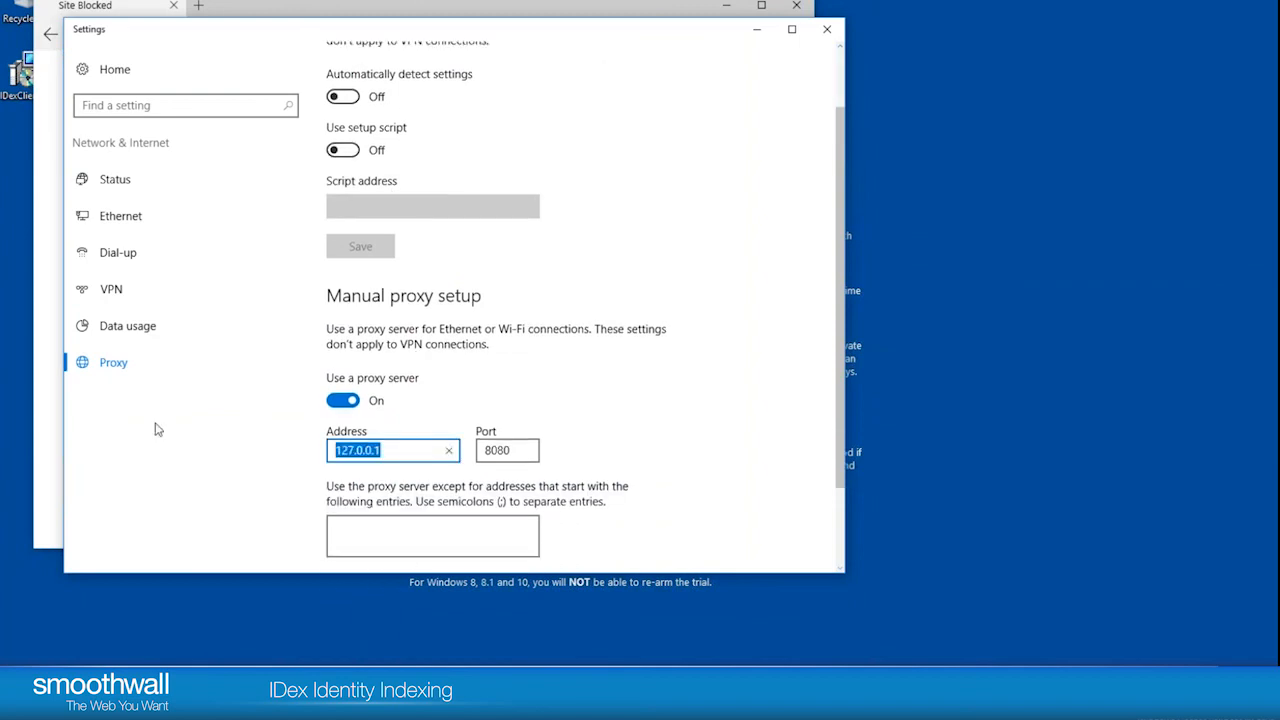
type("10.0")
left_click(508, 450)
type("8008")
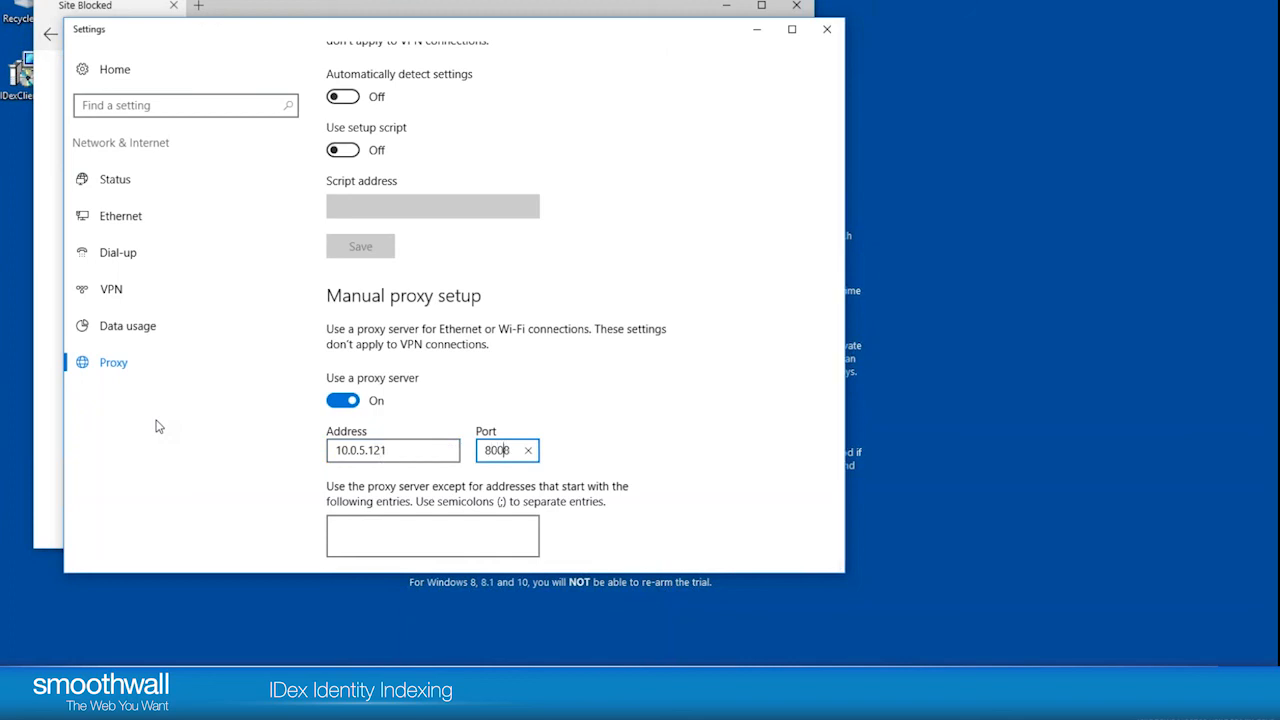
key("Backspace")
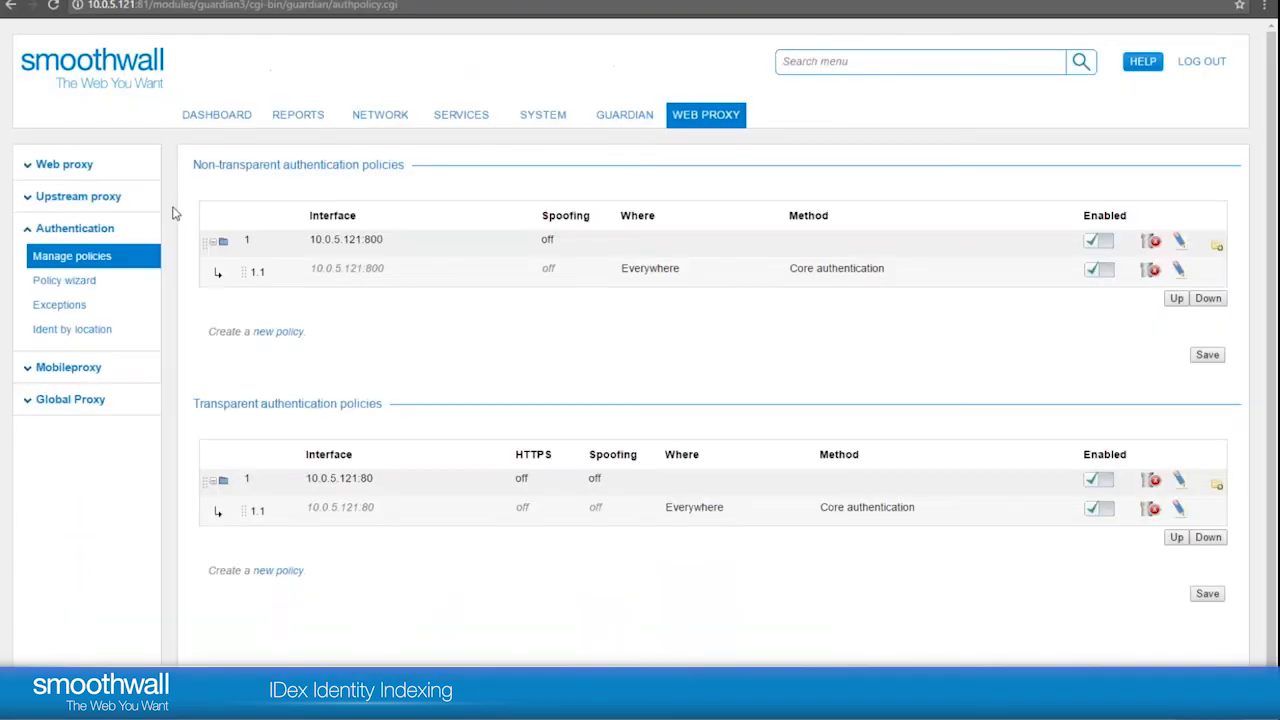
View the web filter log showing WIBBLE\admin requests from 10.50.19.9.
left_click(298, 114)
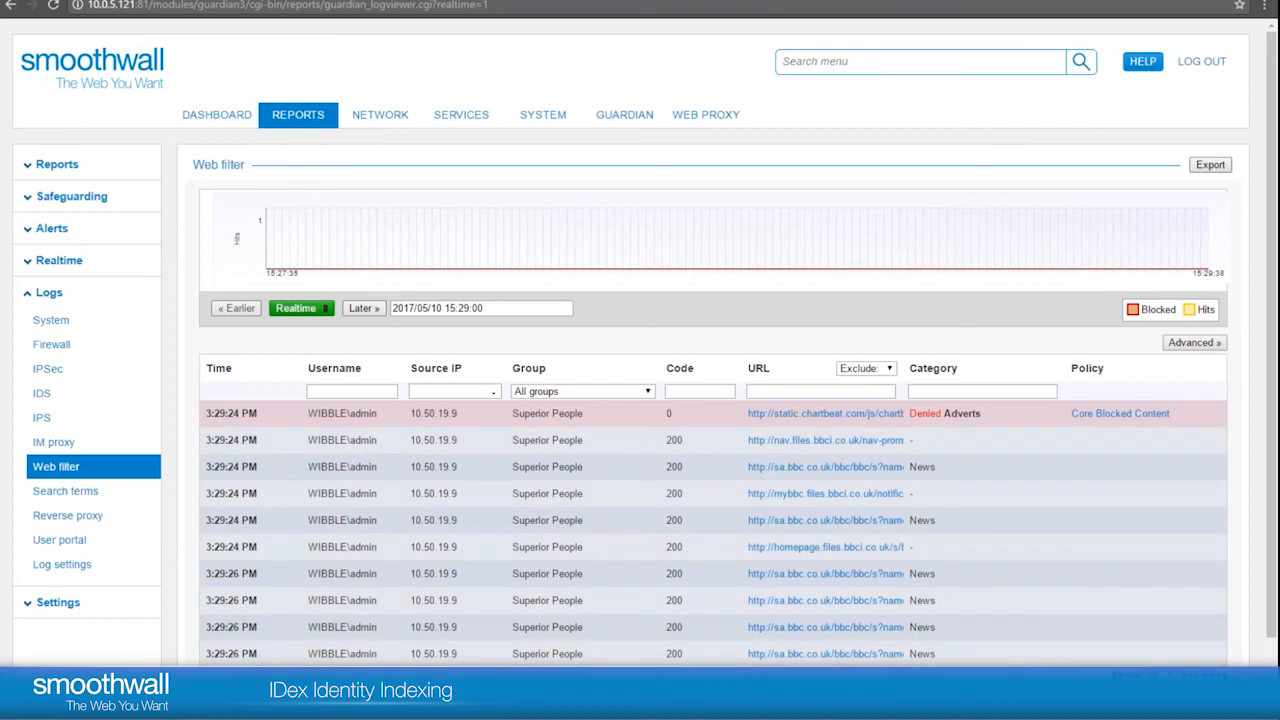
mouse_move(716, 544)
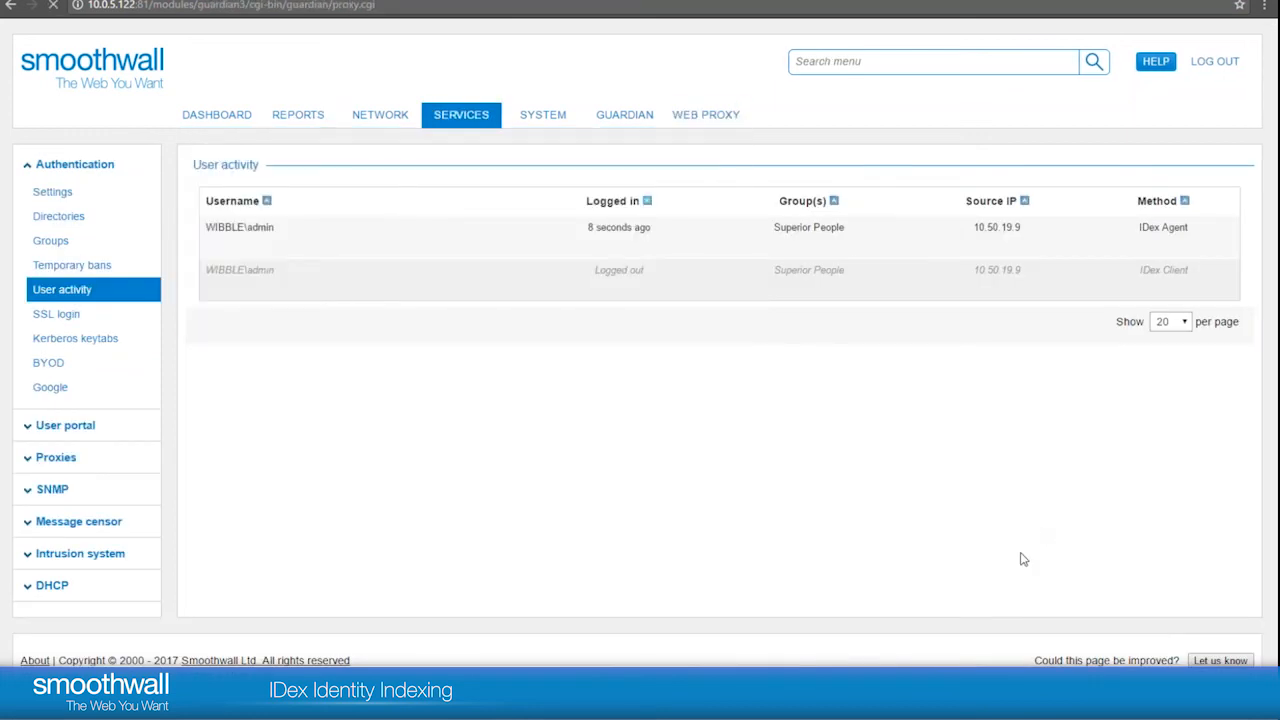
Add 10.0.5.110 as a Direct Server Return virtual IP in web proxy load balancing and save.
left_click(704, 114)
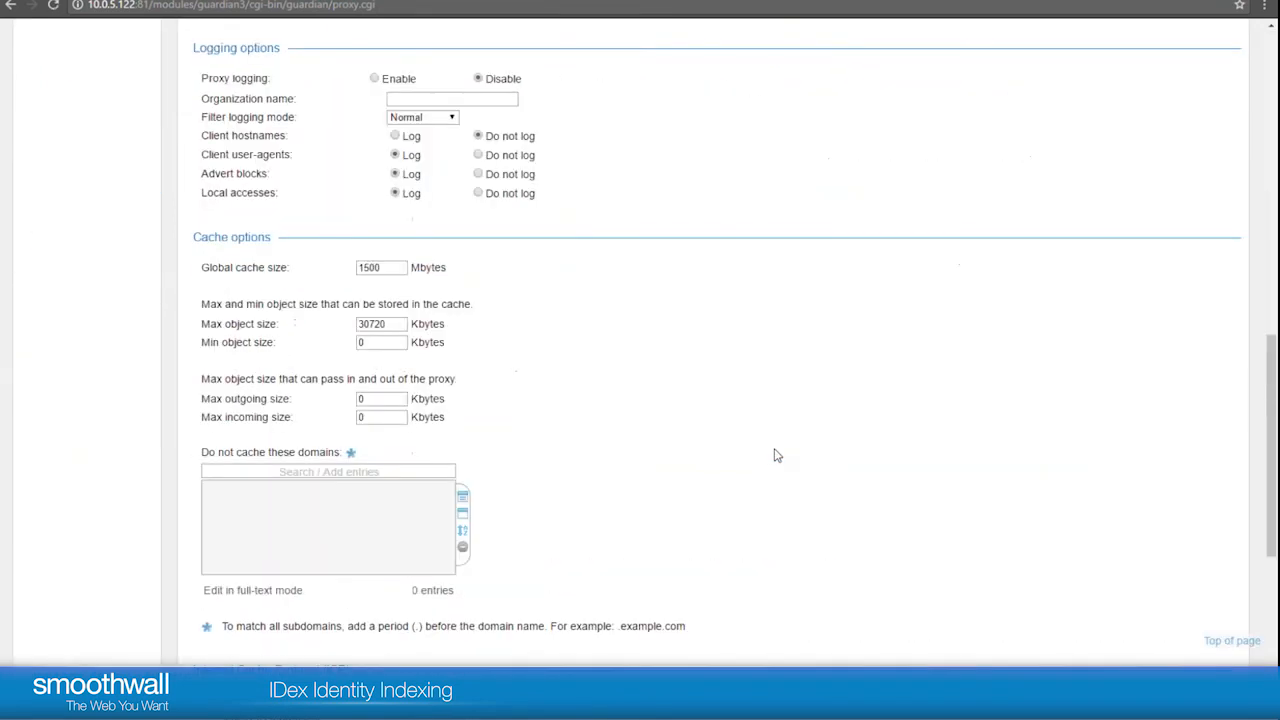
scroll("down", 3)
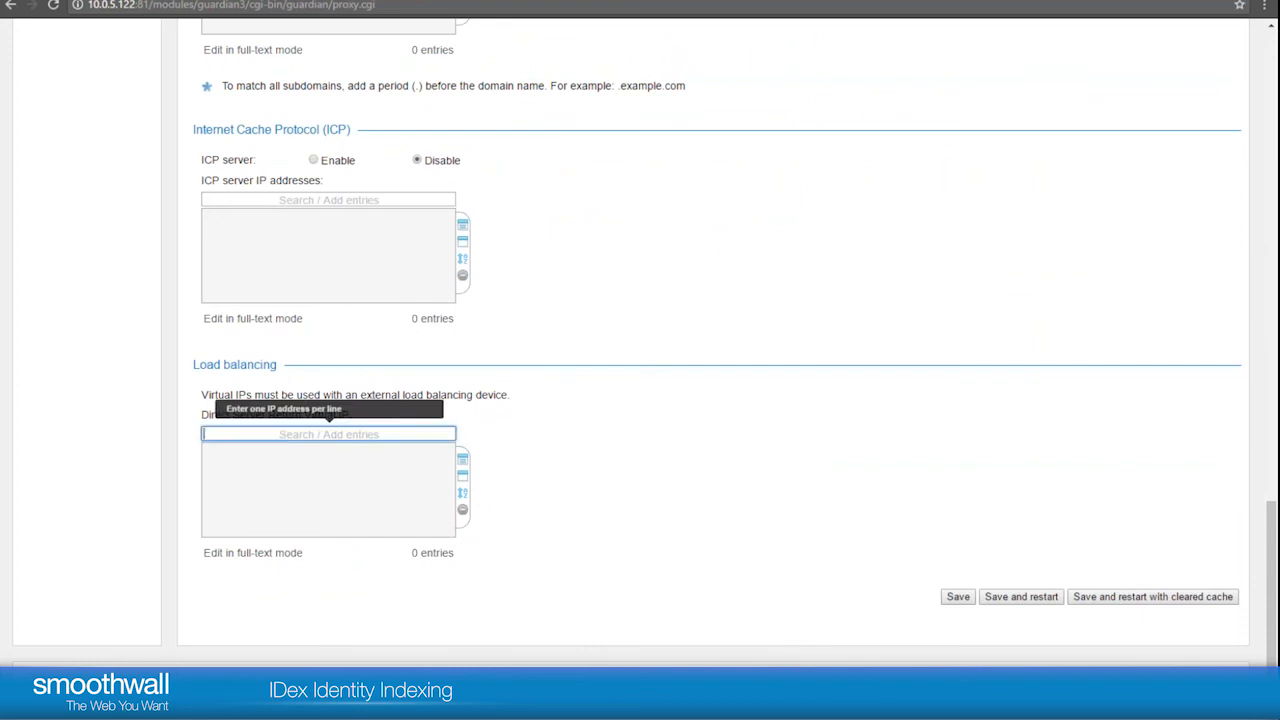
type("1")
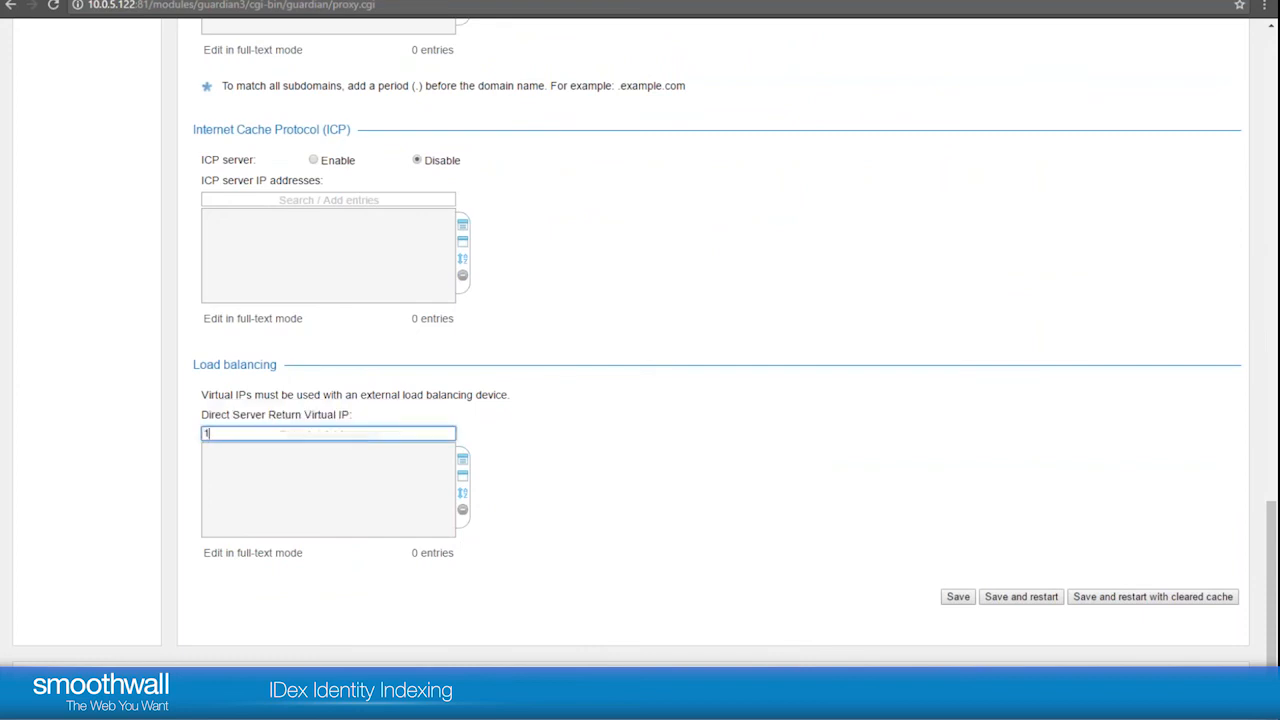
type("0.0.5")
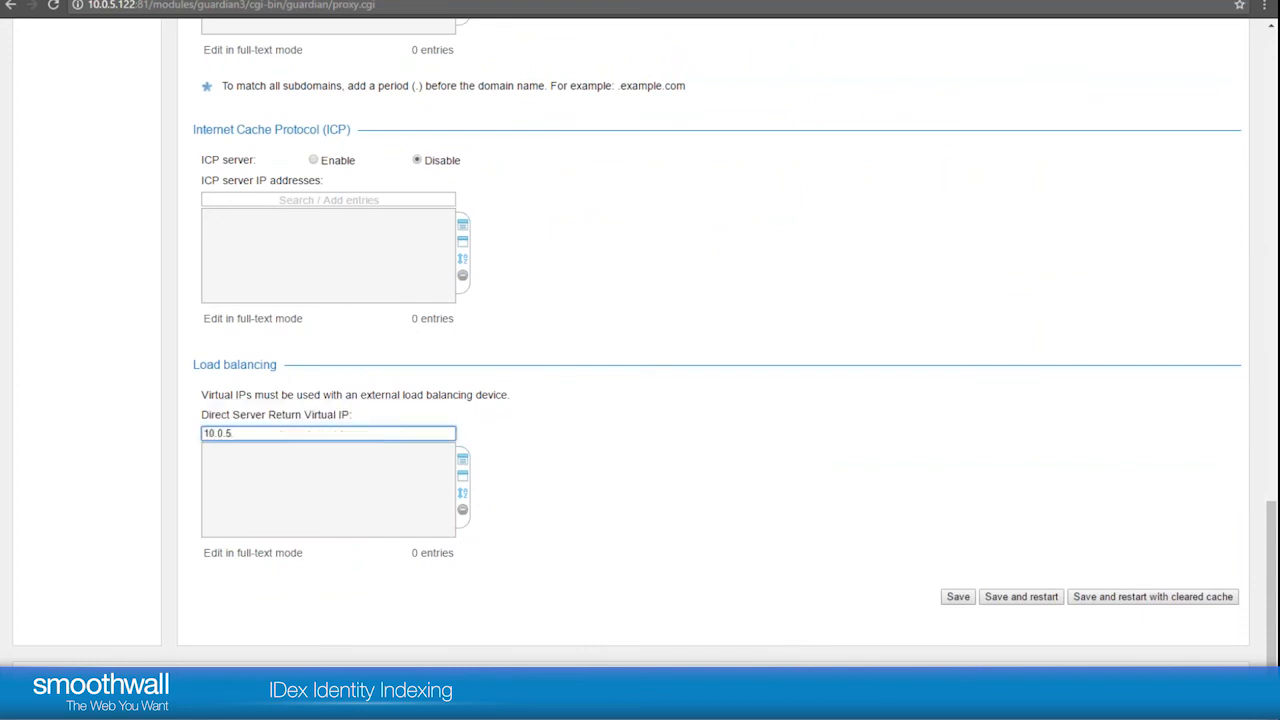
type("110")
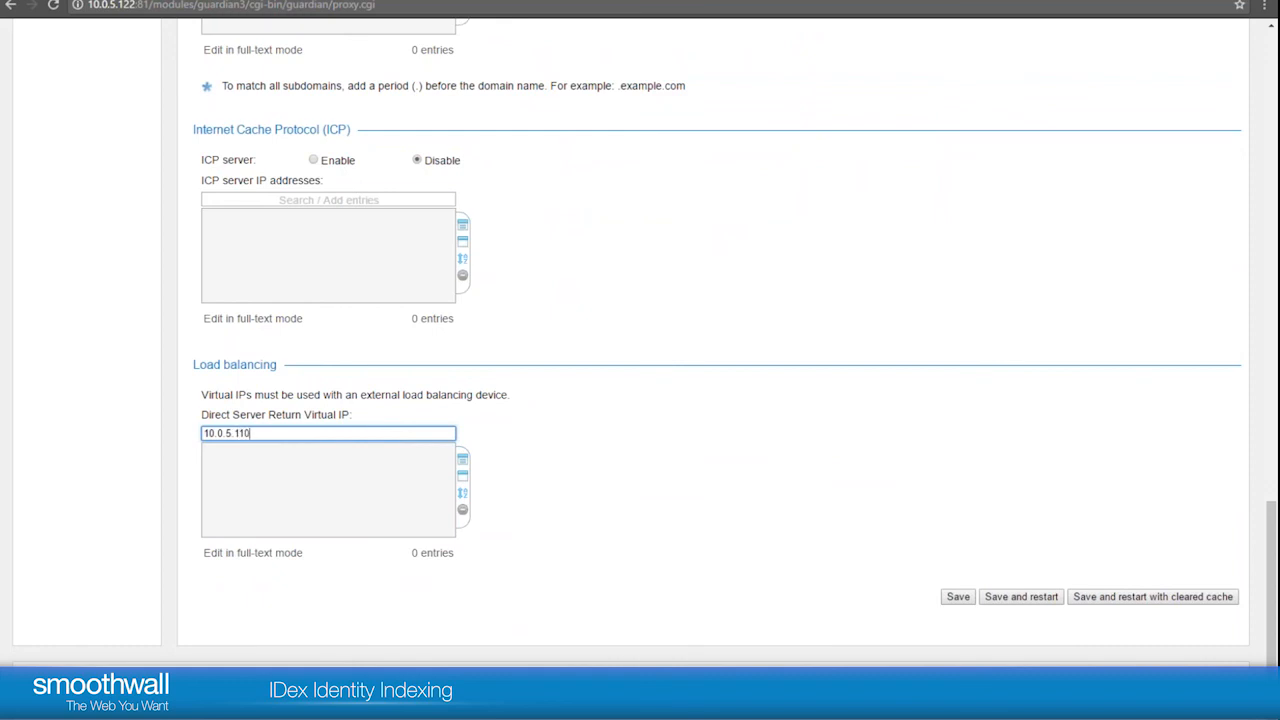
key("Return")
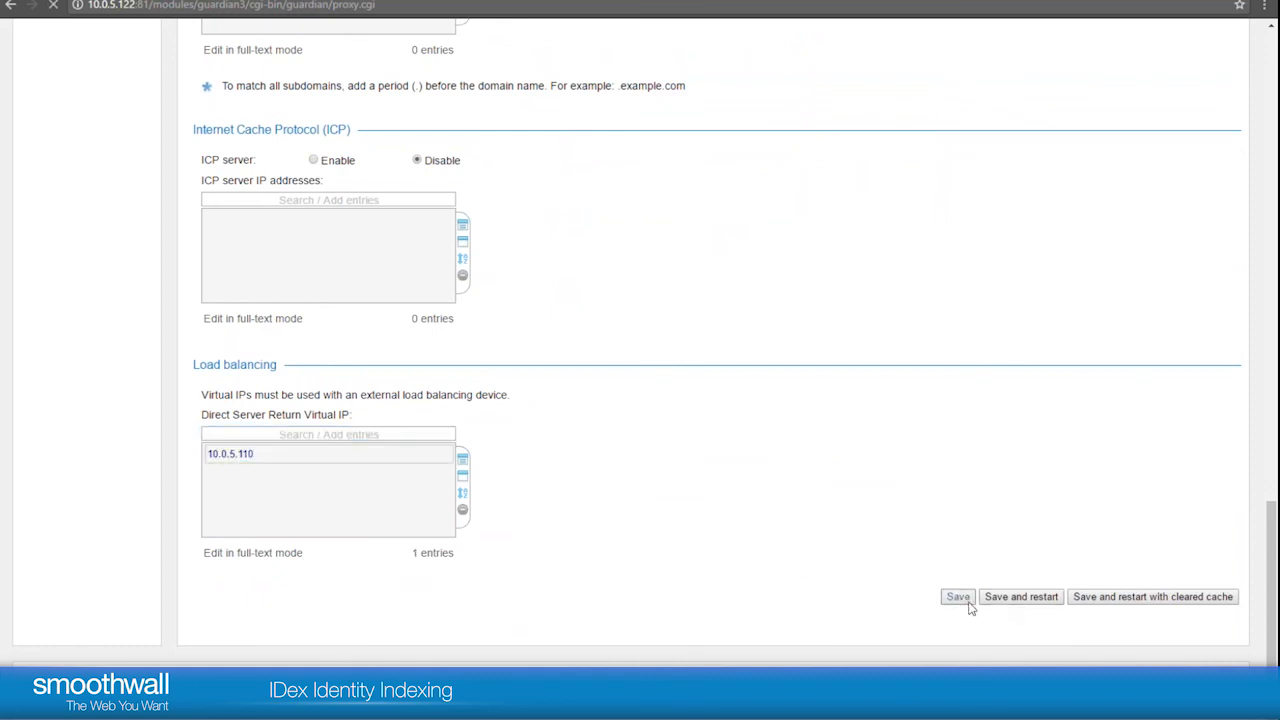
left_click(956, 596)
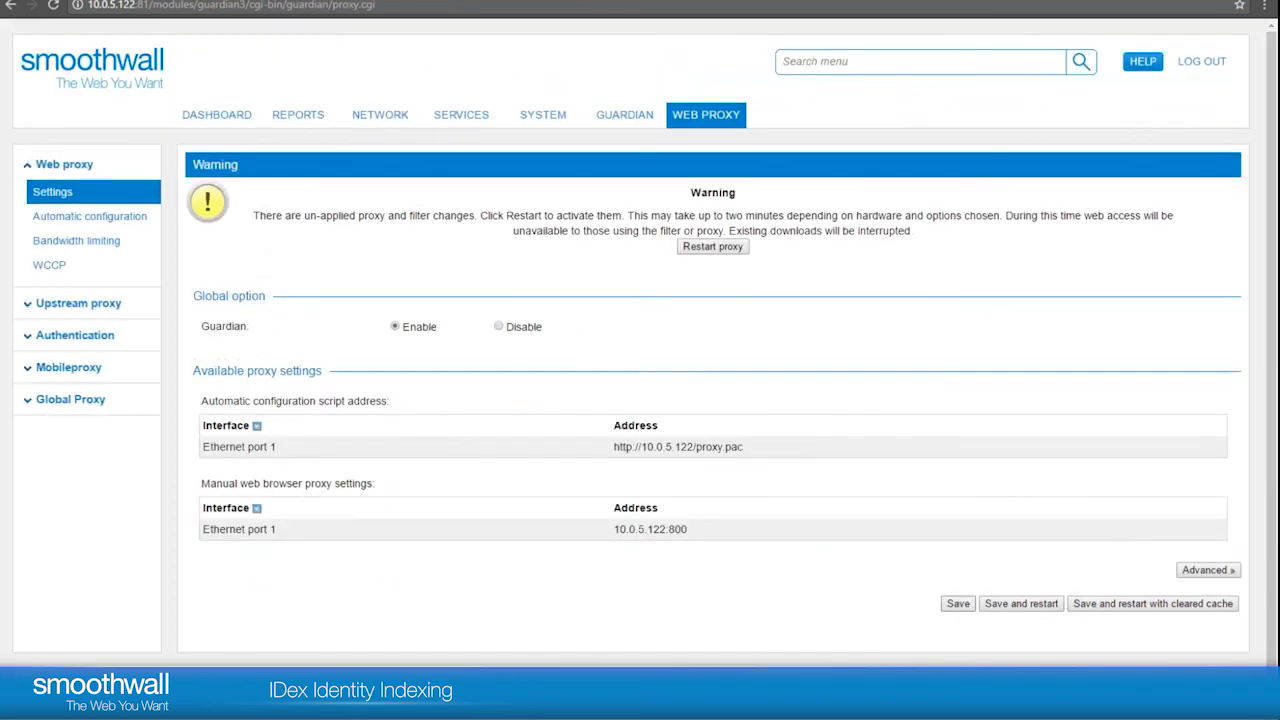
left_click(624, 114)
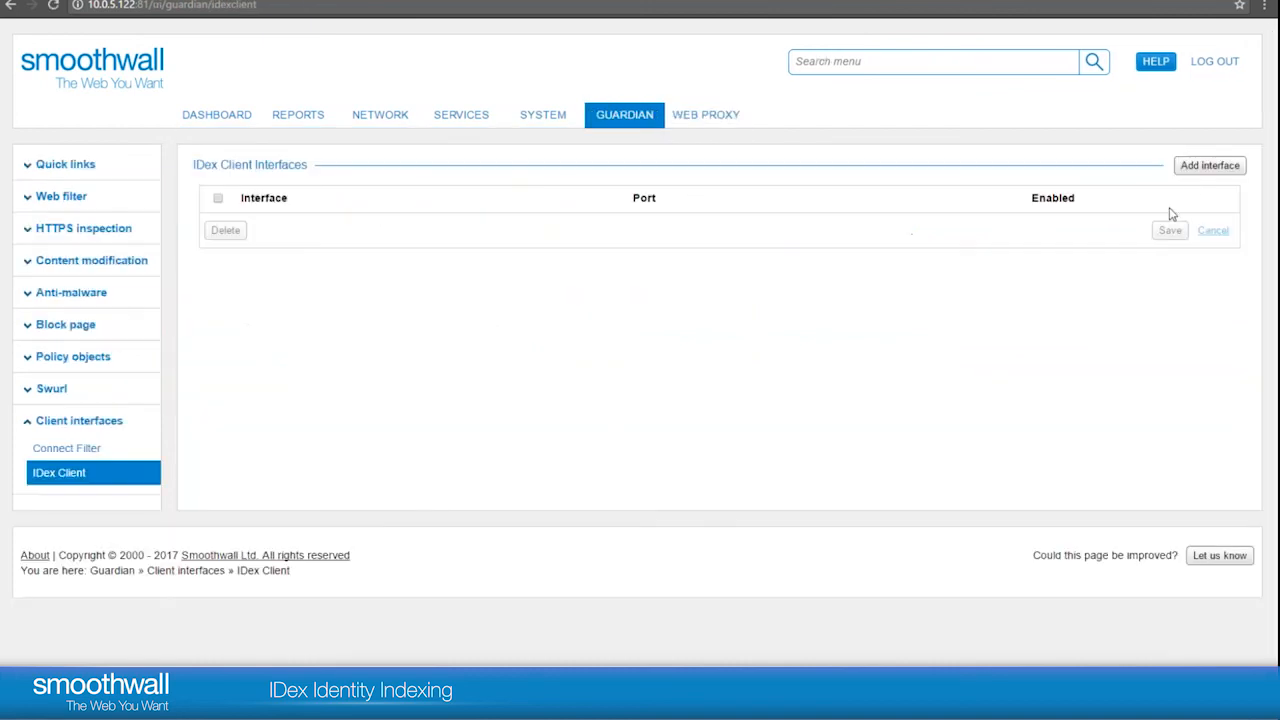
mouse_move(992, 532)
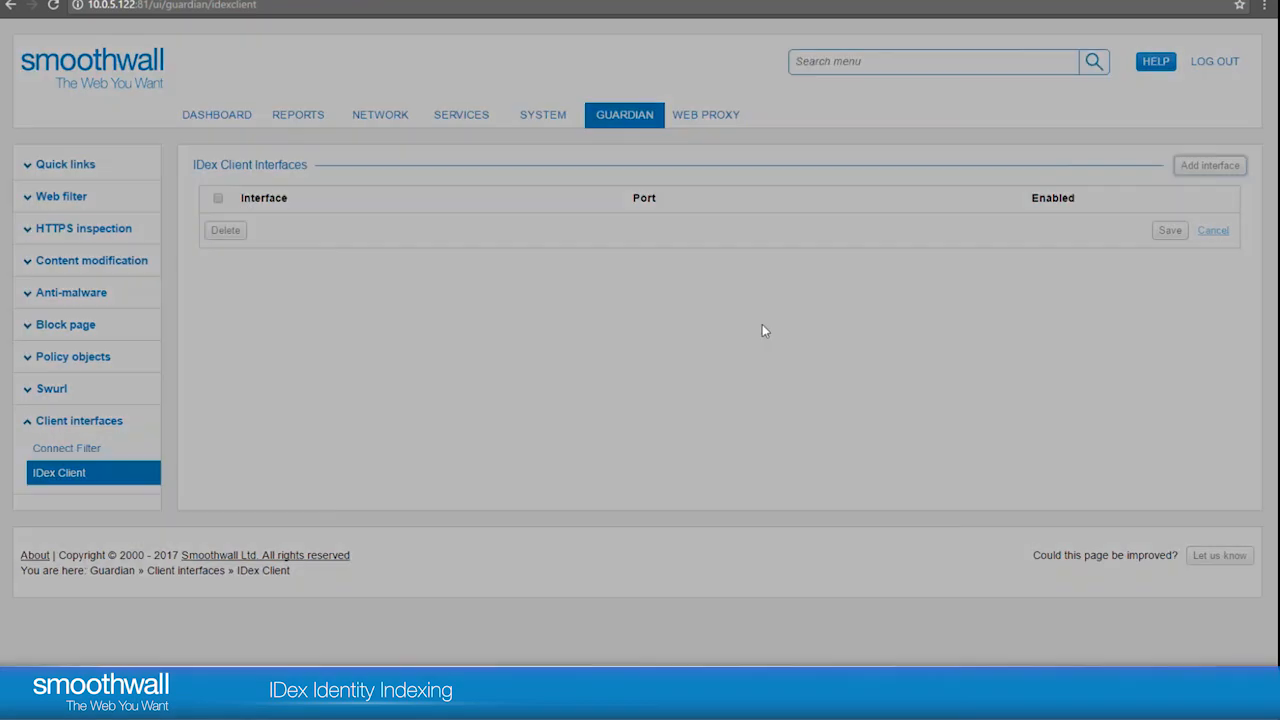
Begin adding an IDex Client interface for load balancer IP 10.0.5.110.
left_click(1208, 164)
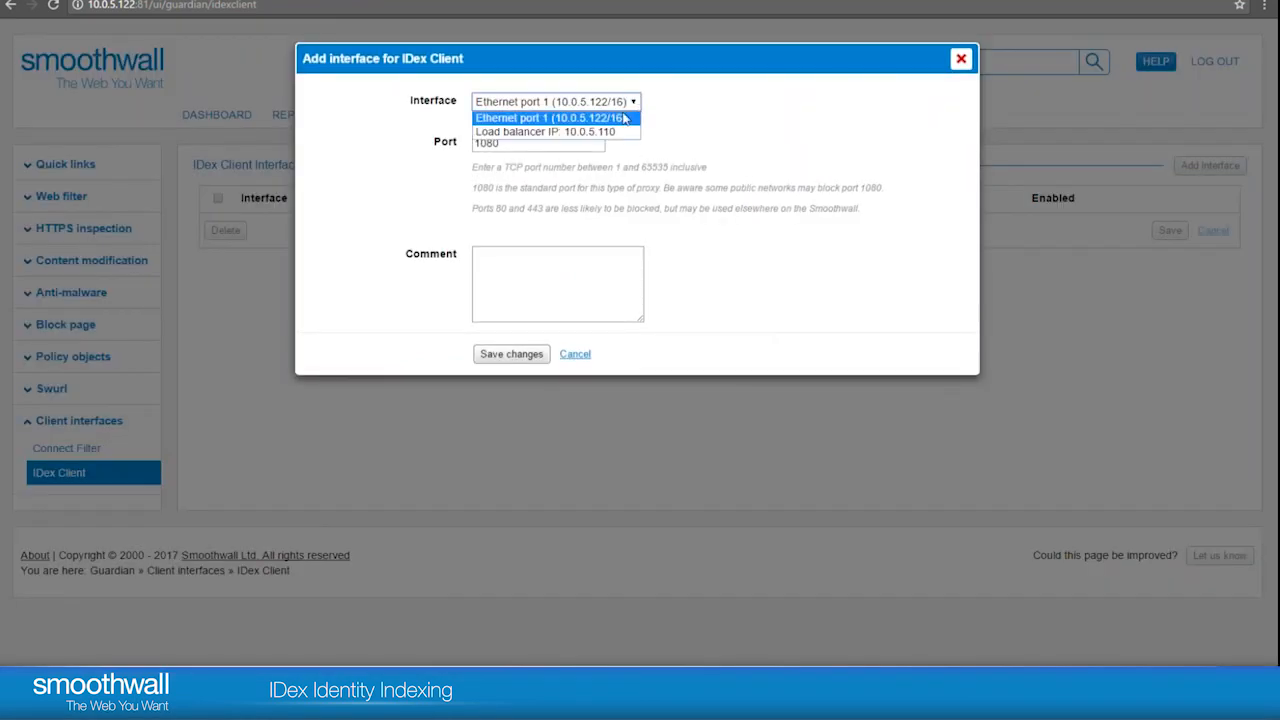
mouse_move(544, 132)
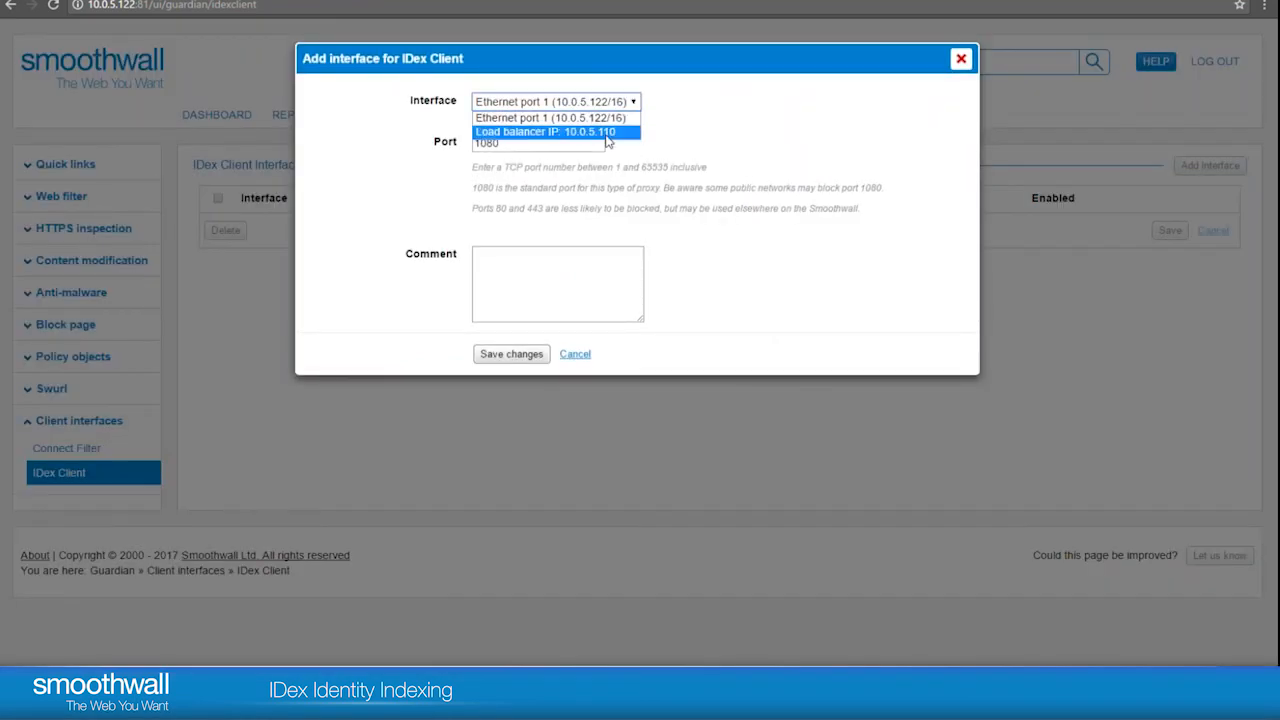